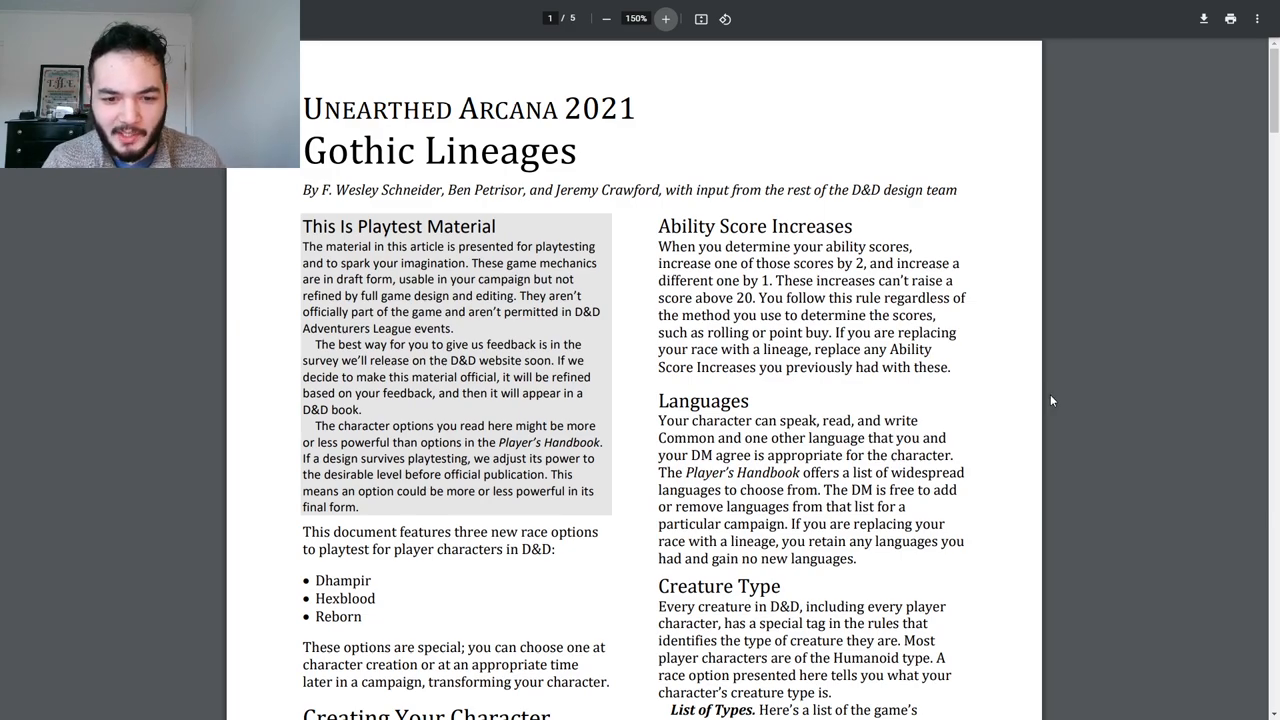
Step: Read down page 1 to its footer and the top of page 2, selecting a line of text
scroll(down, 3)
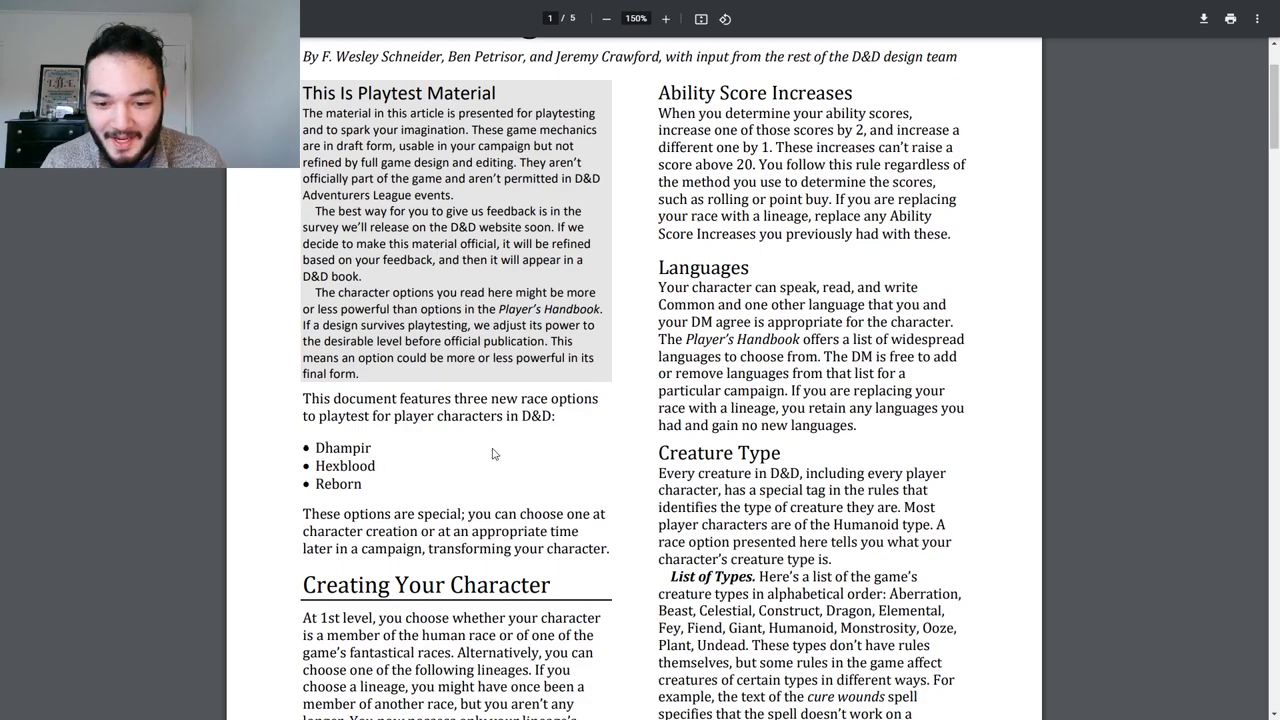
scroll(down, 3)
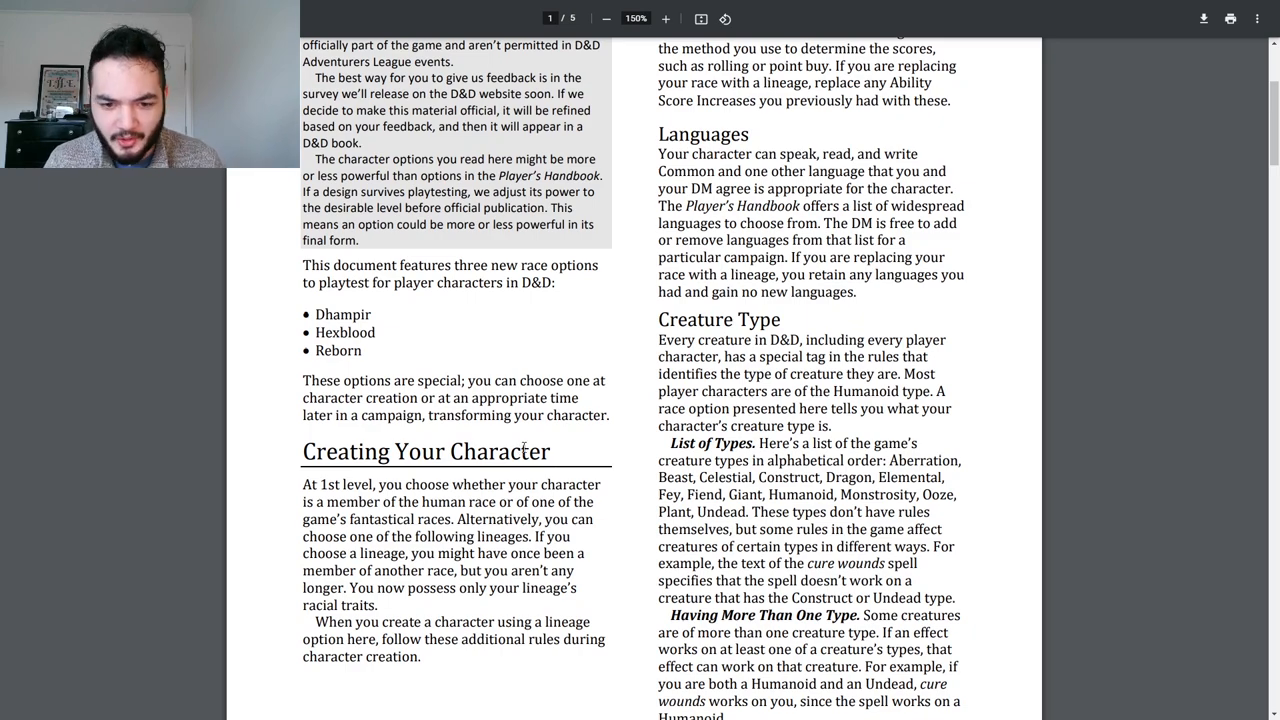
scroll(down, 3)
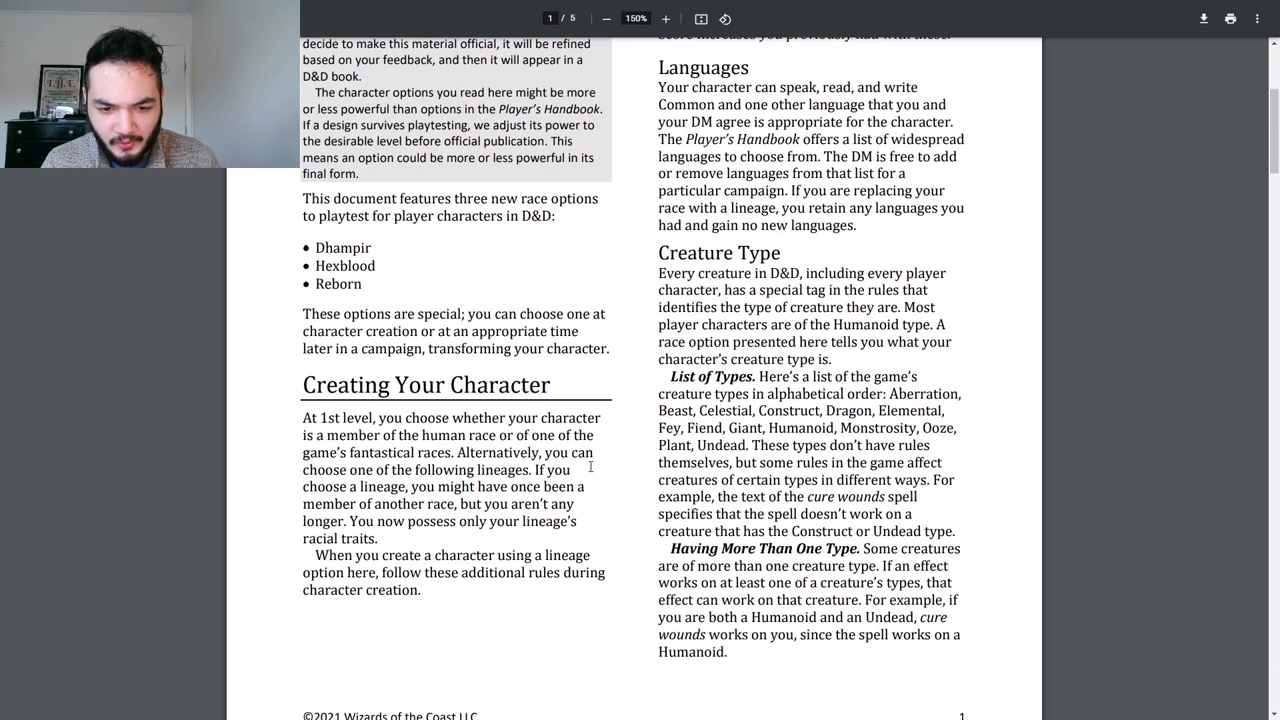
mouse_move(622, 467)
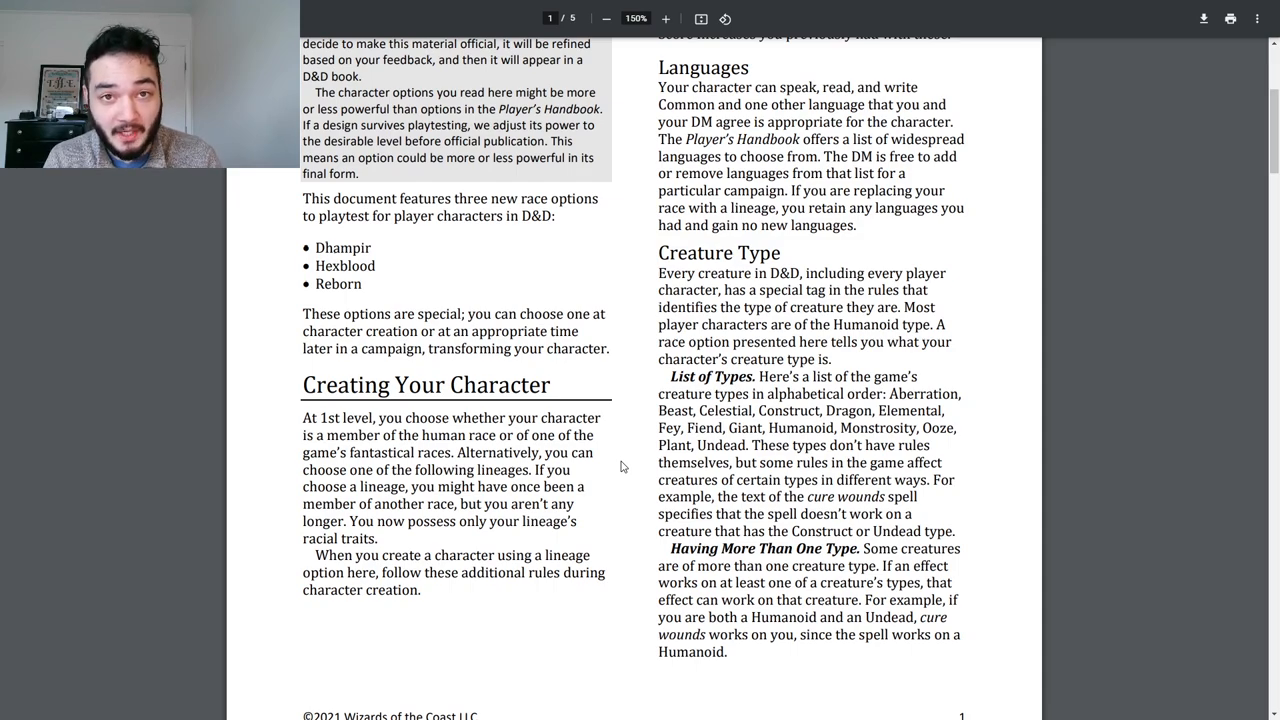
scroll(down, 3)
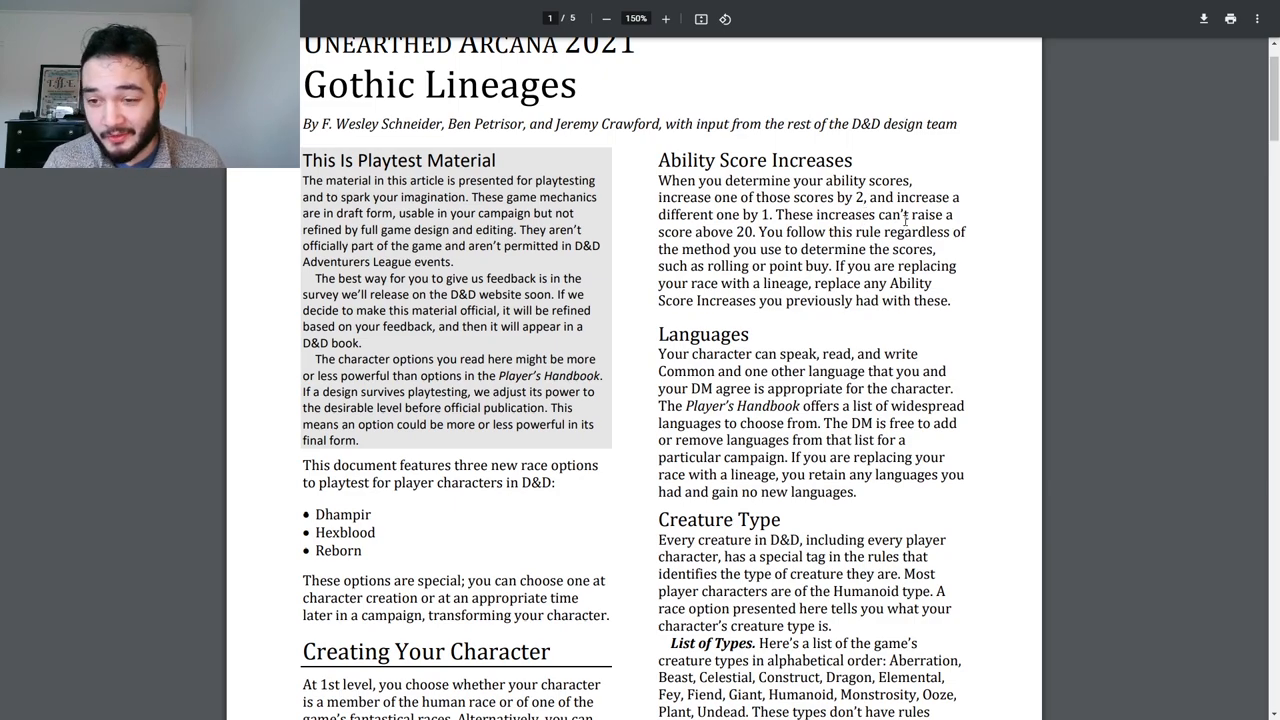
scroll(down, 3)
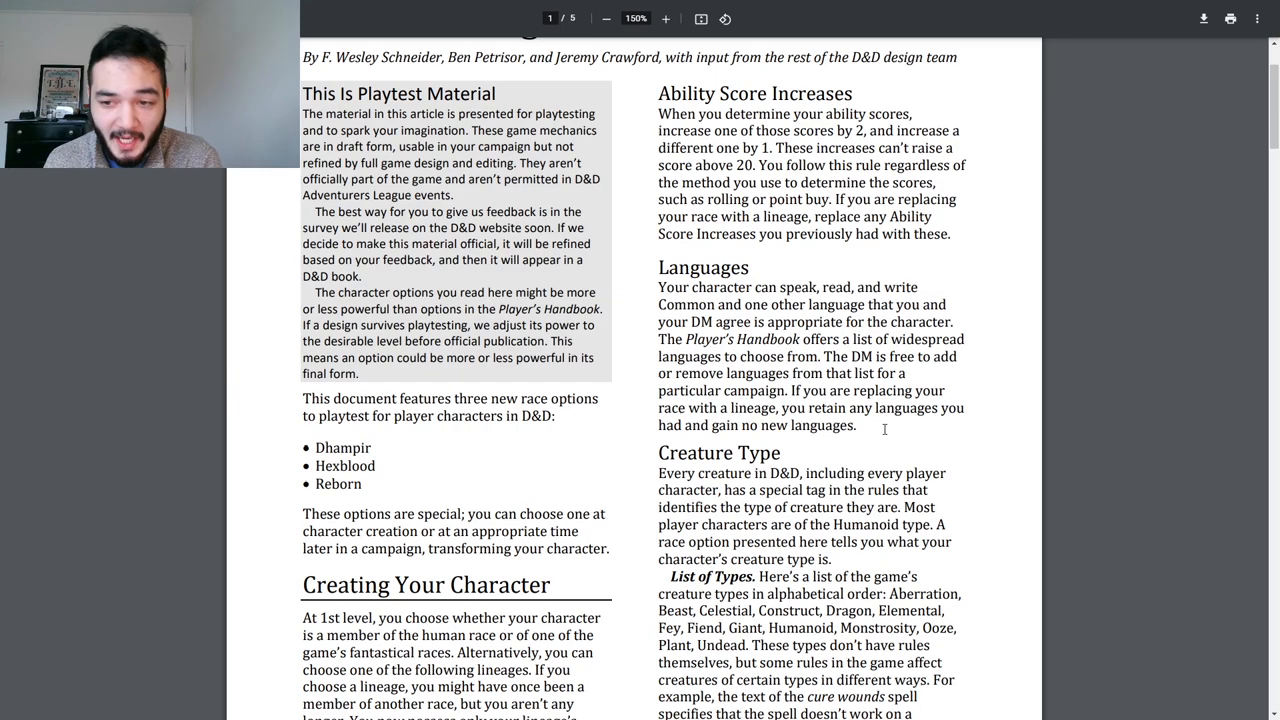
scroll(down, 3)
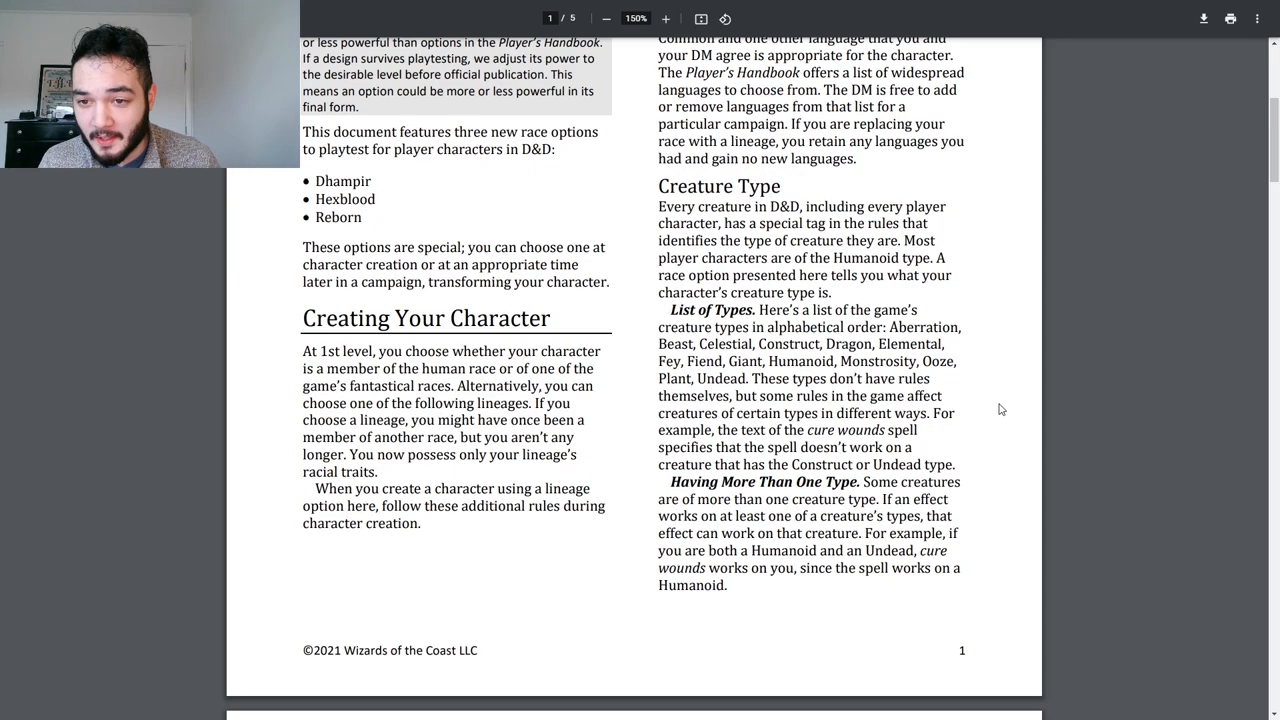
mouse_move(984, 416)
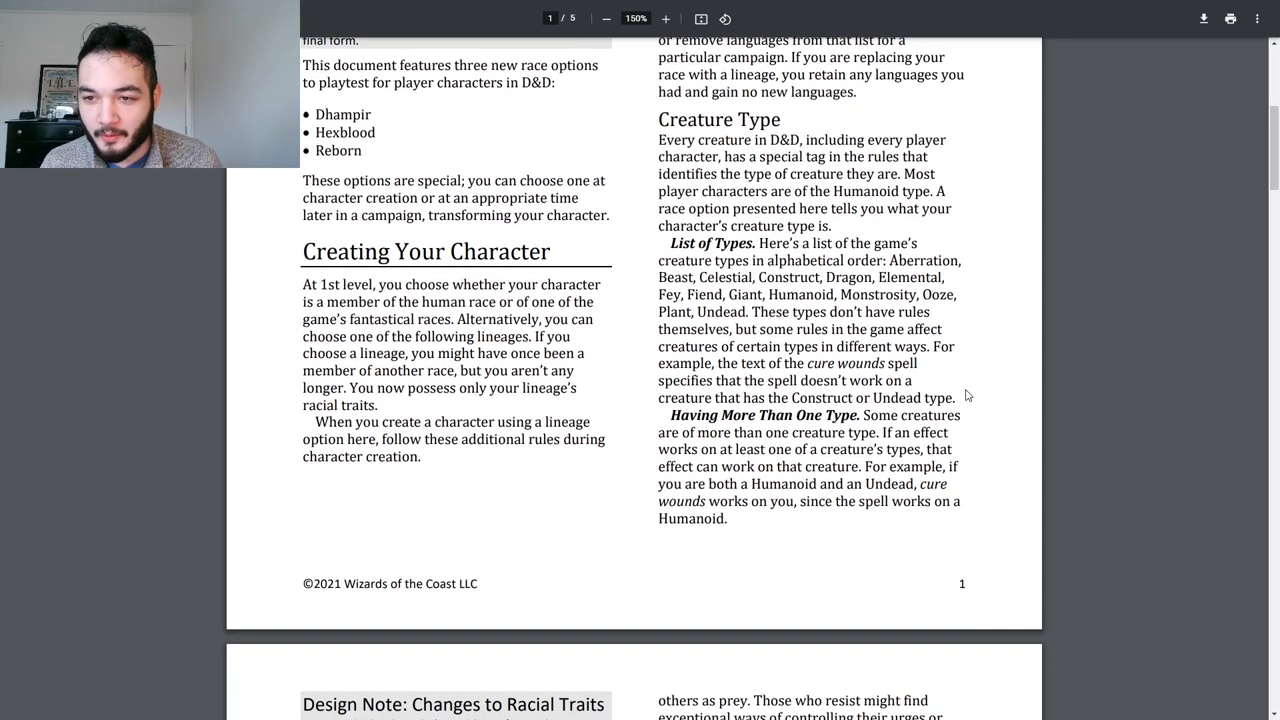
scroll(down, 3)
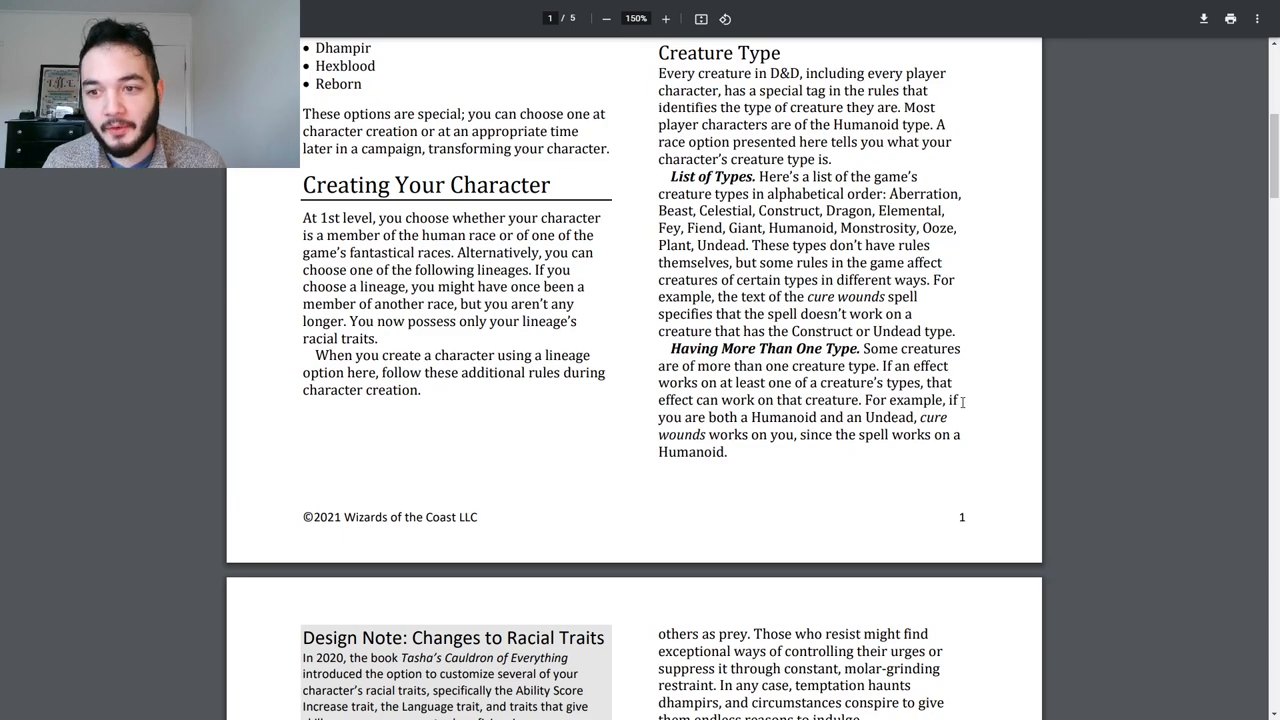
scroll(down, 3)
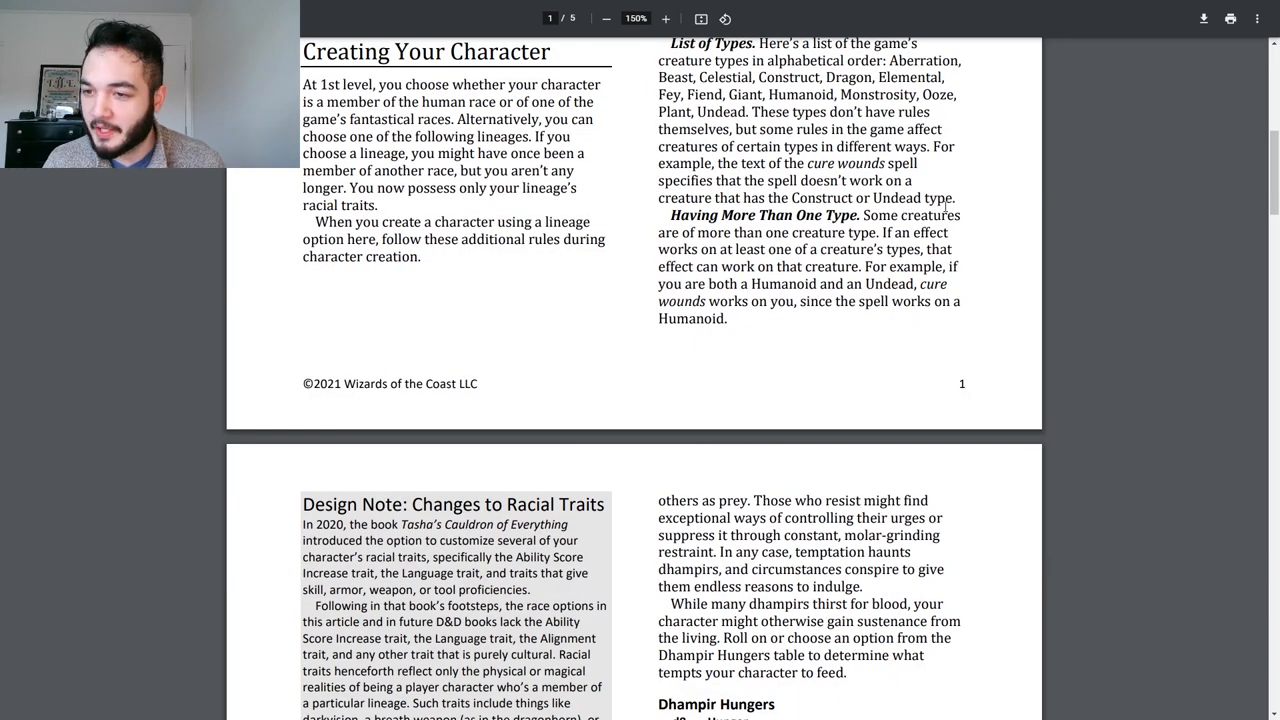
drag(721, 163, 954, 198)
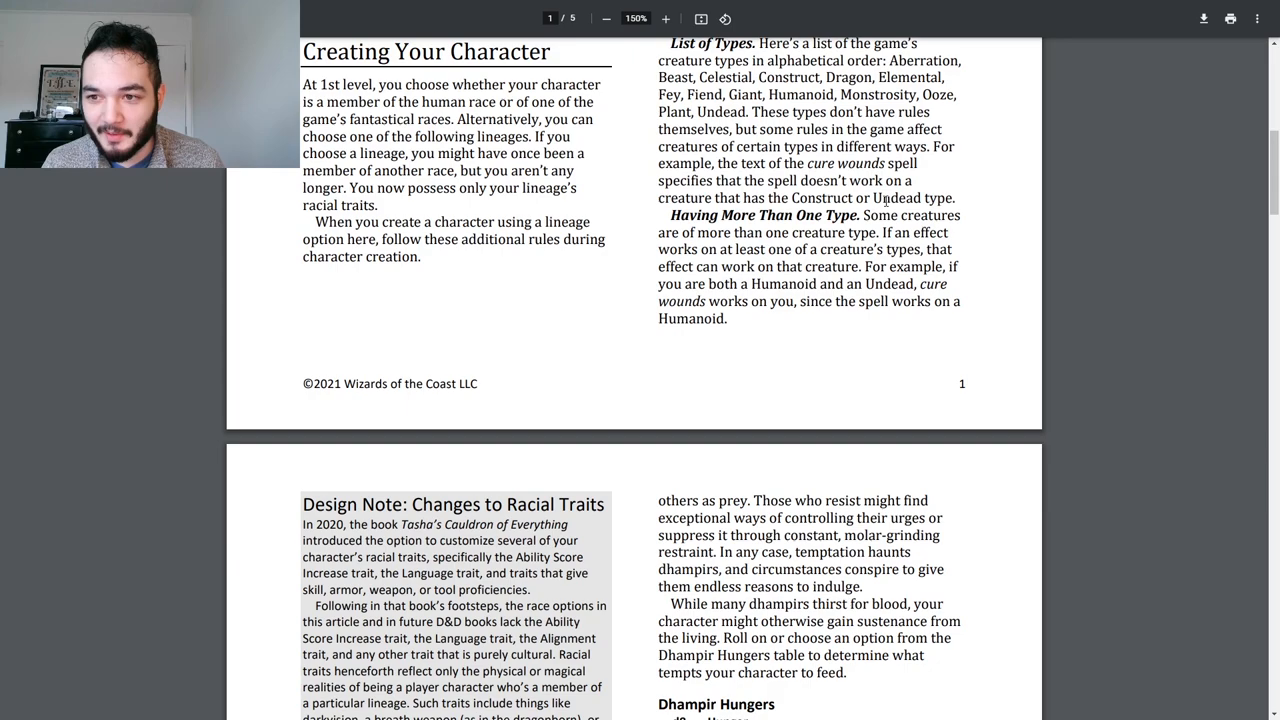
Step: Show page 2's racial-traits design note and Dhampir Hungers table, and clear the text selection
scroll(down, 3)
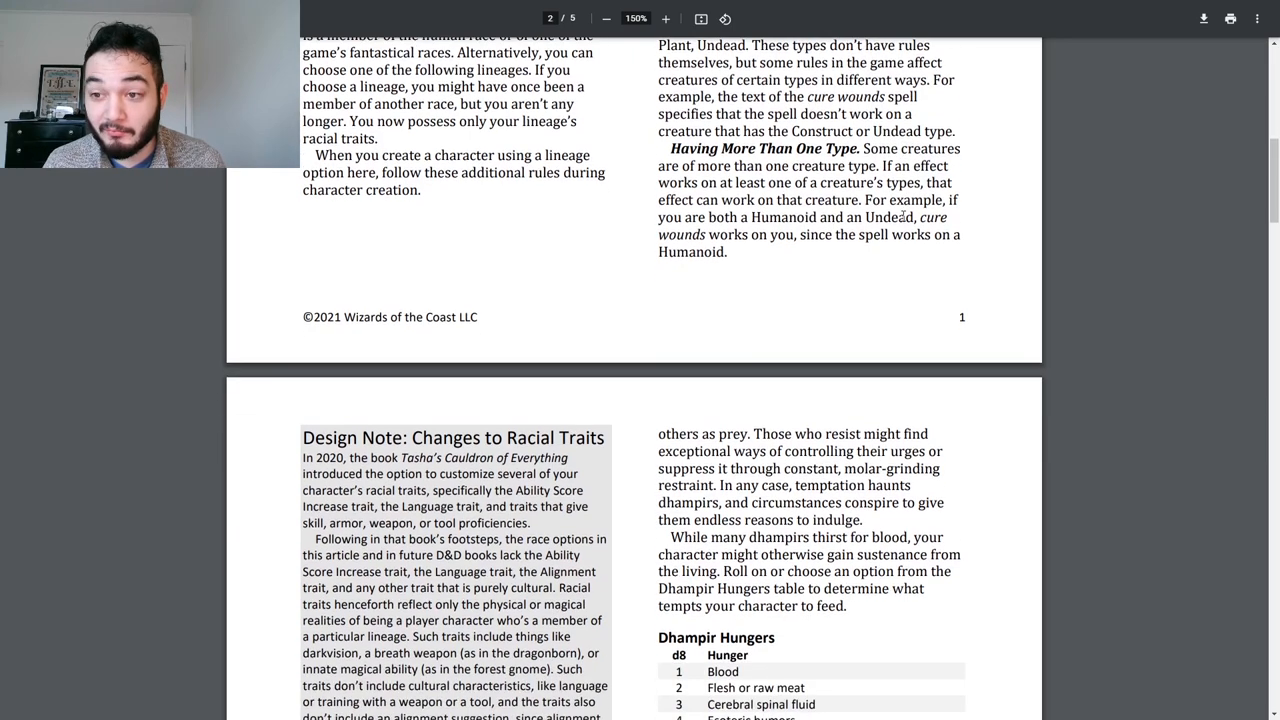
scroll(down, 3)
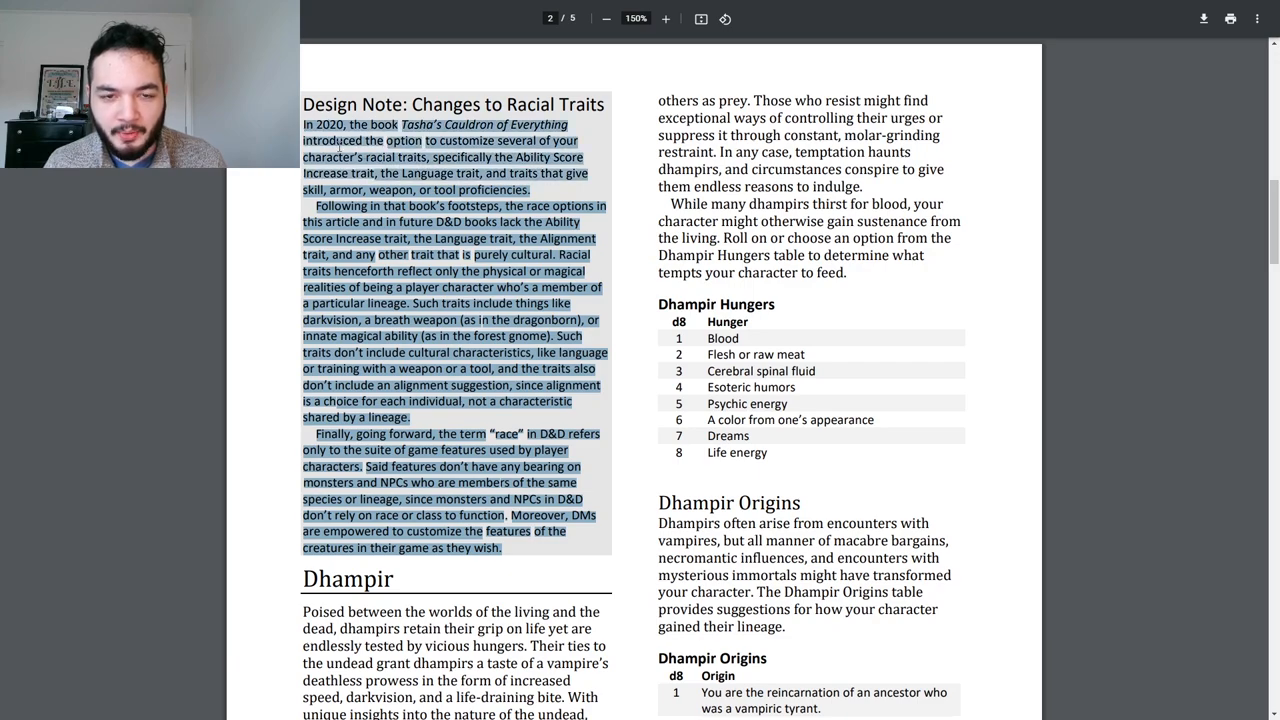
click(633, 199)
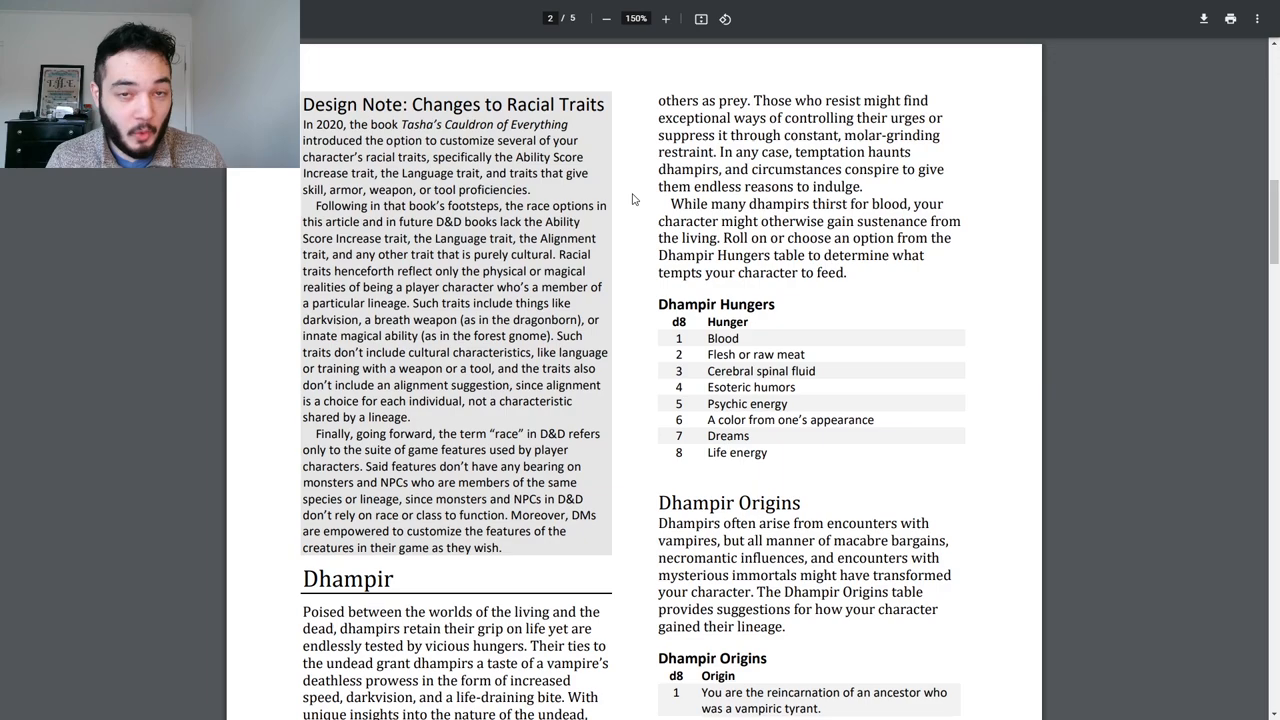
Step: Scroll to the Dhampir introduction and the eight-entry Dhampir Origins table on page 2
scroll(down, 3)
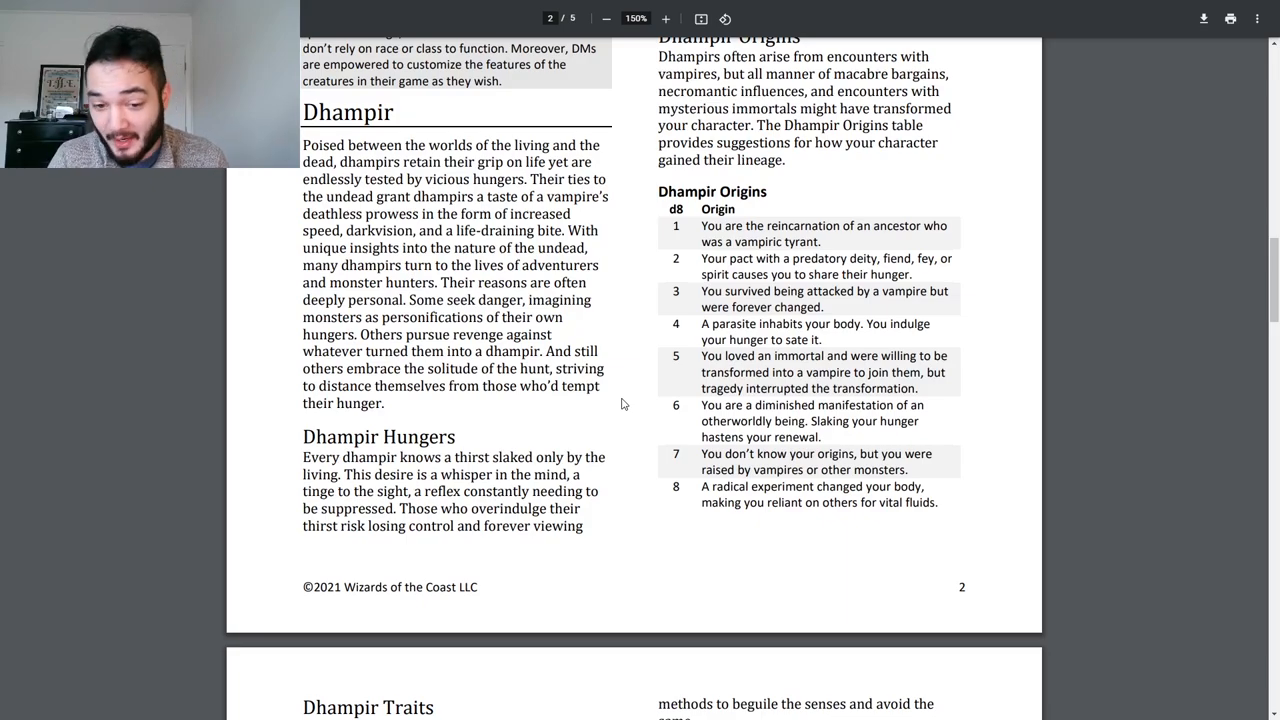
mouse_move(628, 427)
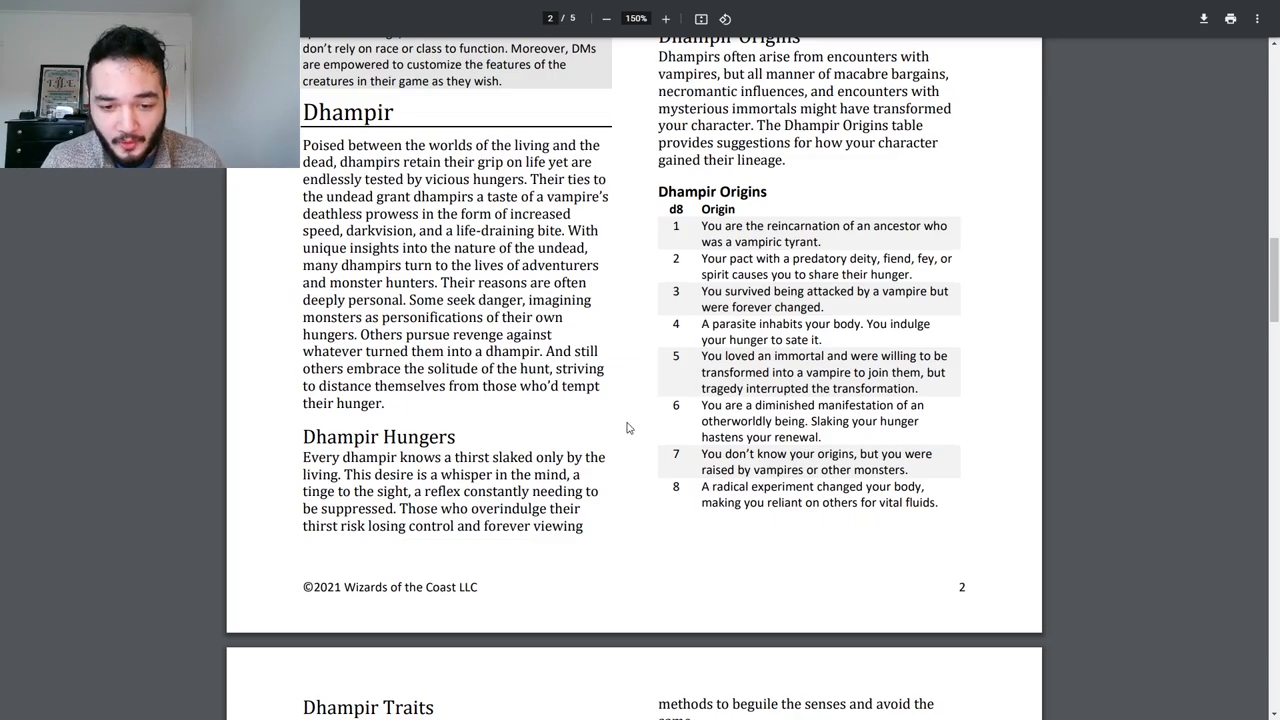
Step: Read past the Dhampir Origins table to Dhampir Traits, selecting the last origin entry
scroll(down, 3)
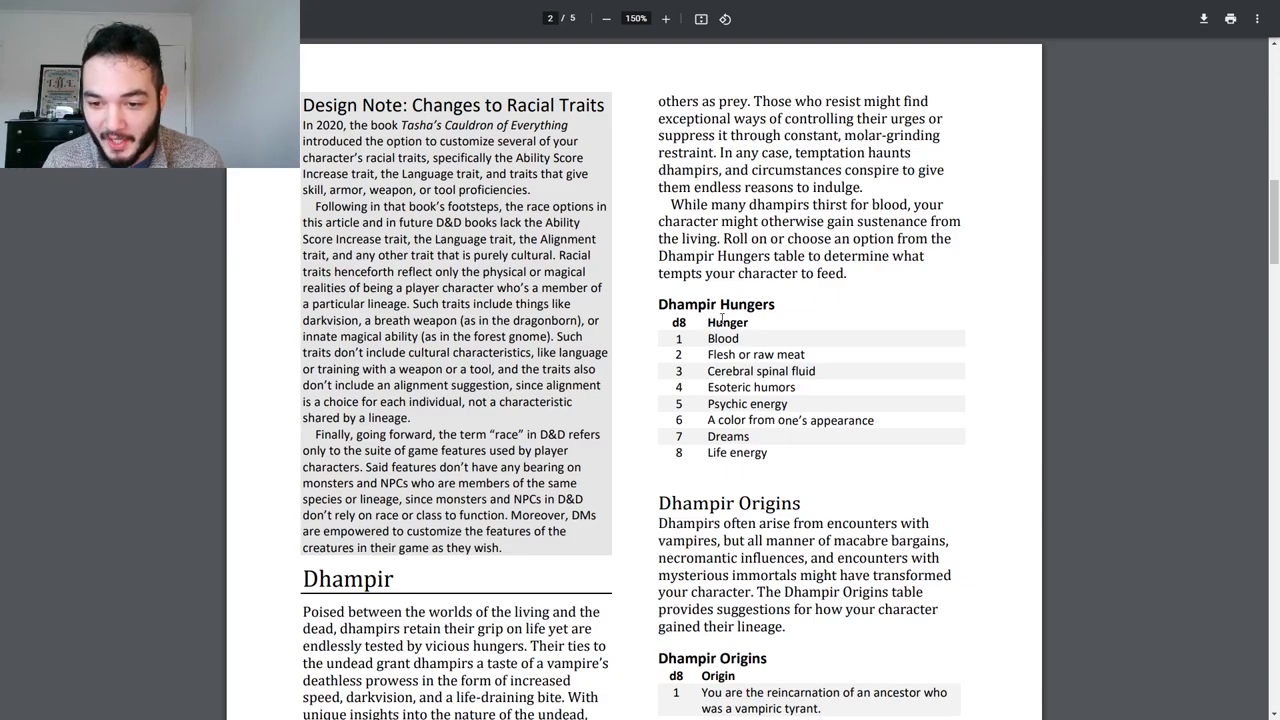
mouse_move(880, 356)
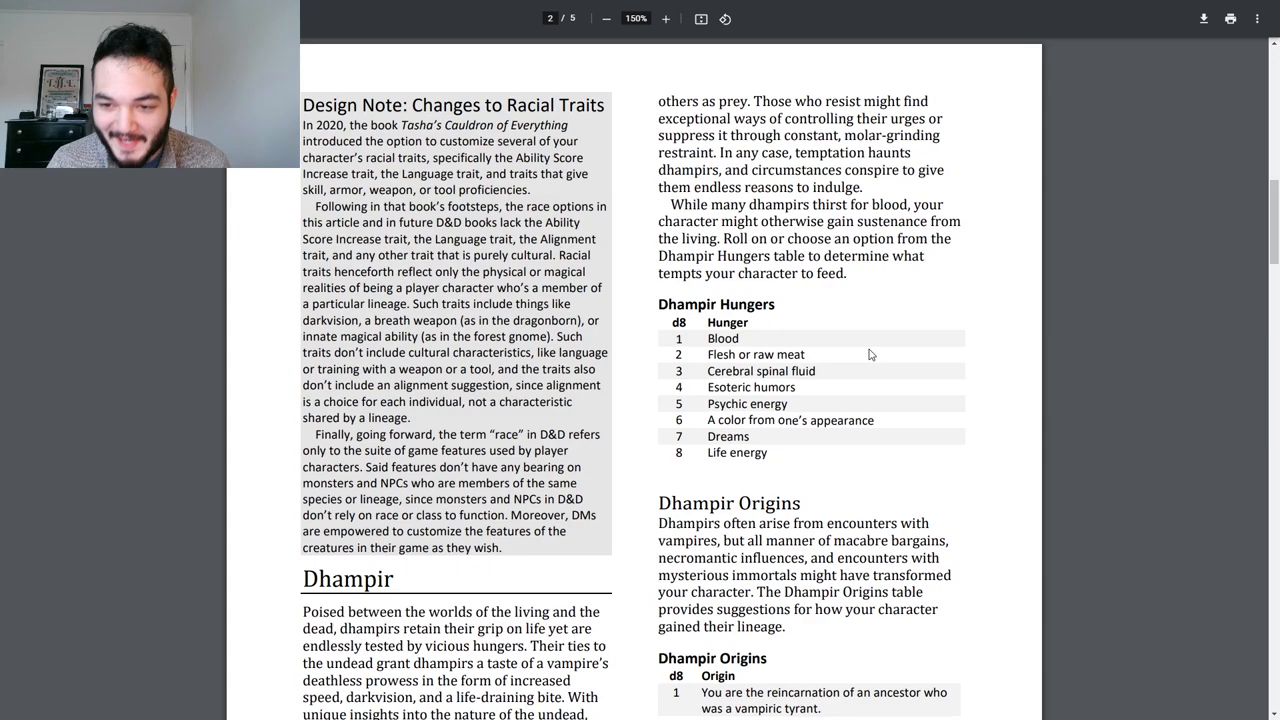
mouse_move(855, 360)
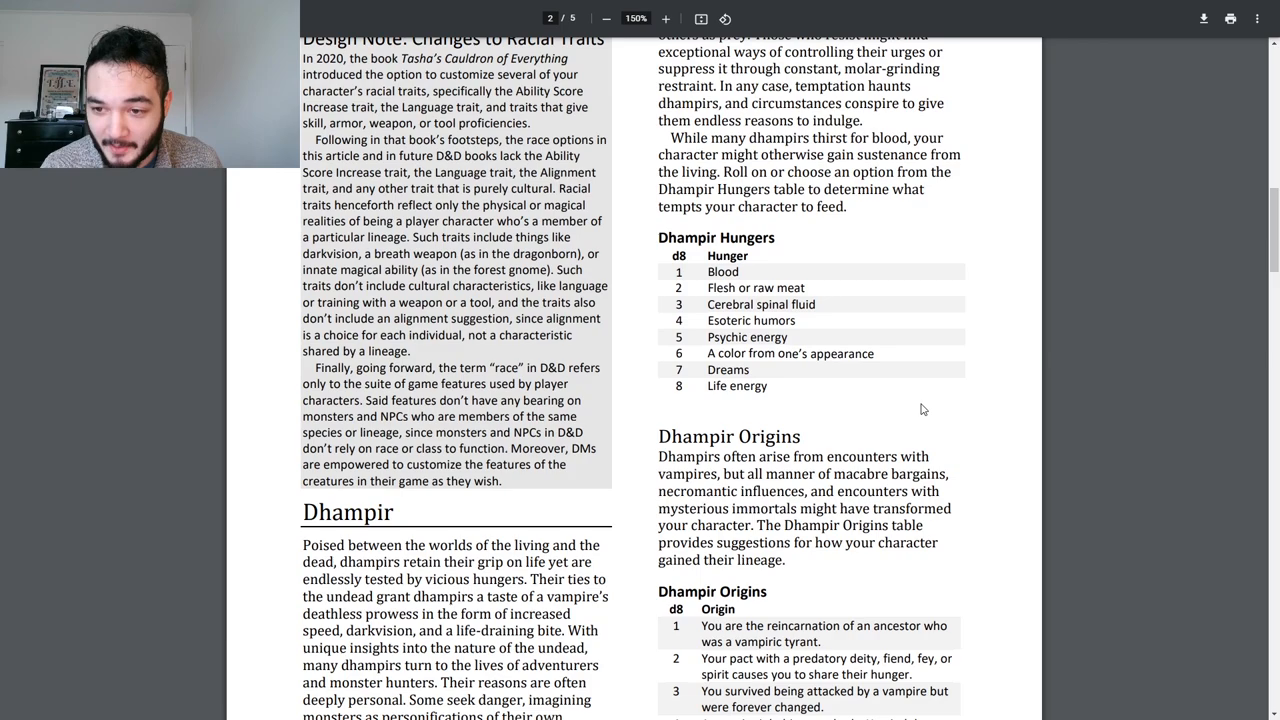
scroll(down, 3)
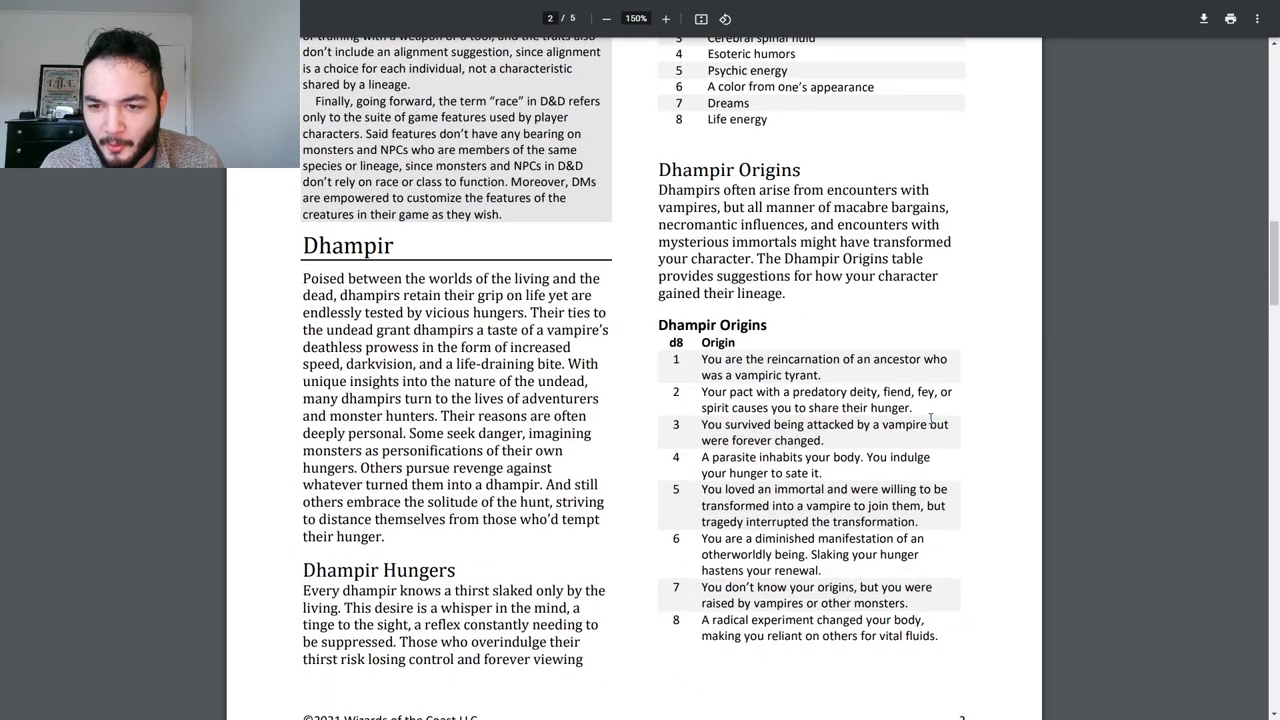
scroll(down, 3)
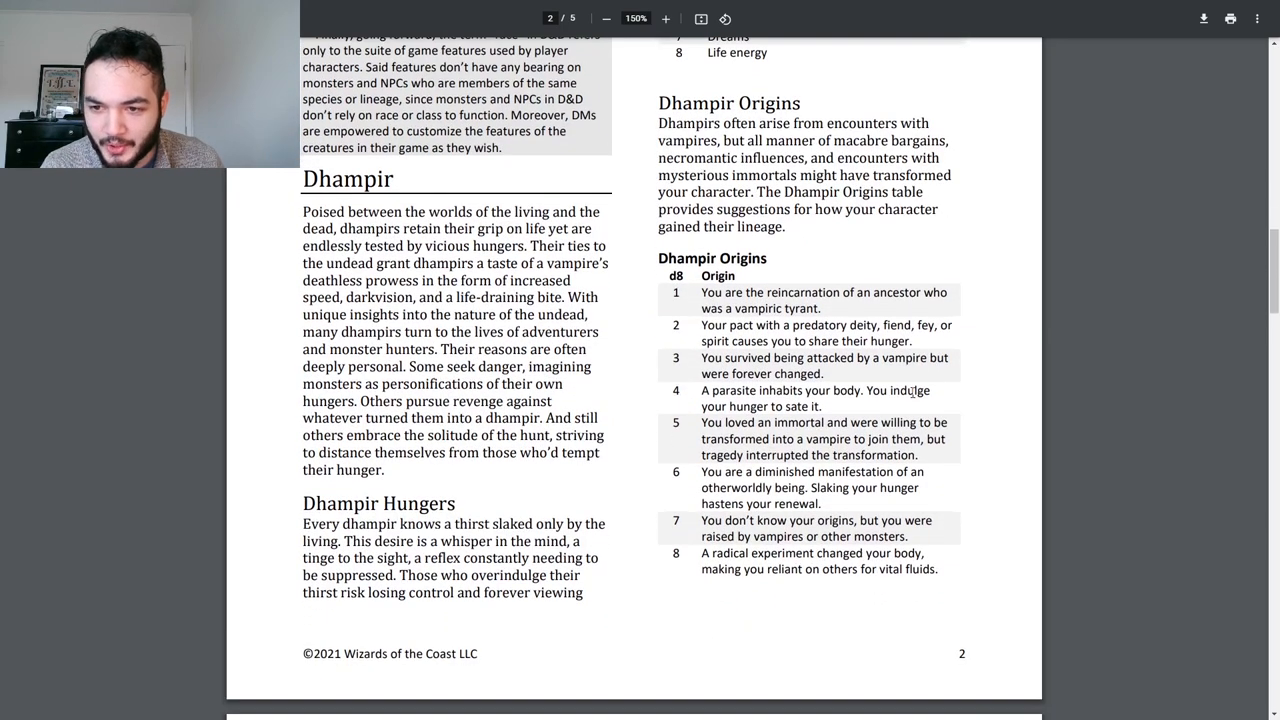
scroll(down, 3)
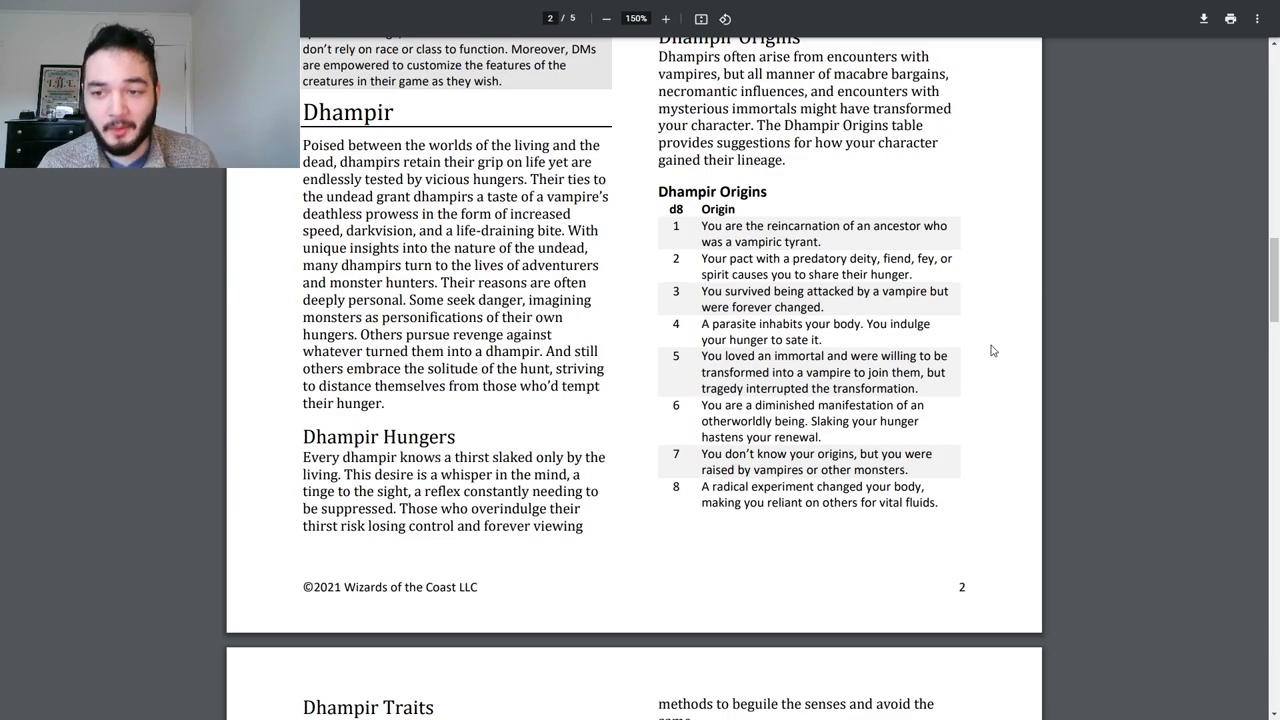
scroll(down, 3)
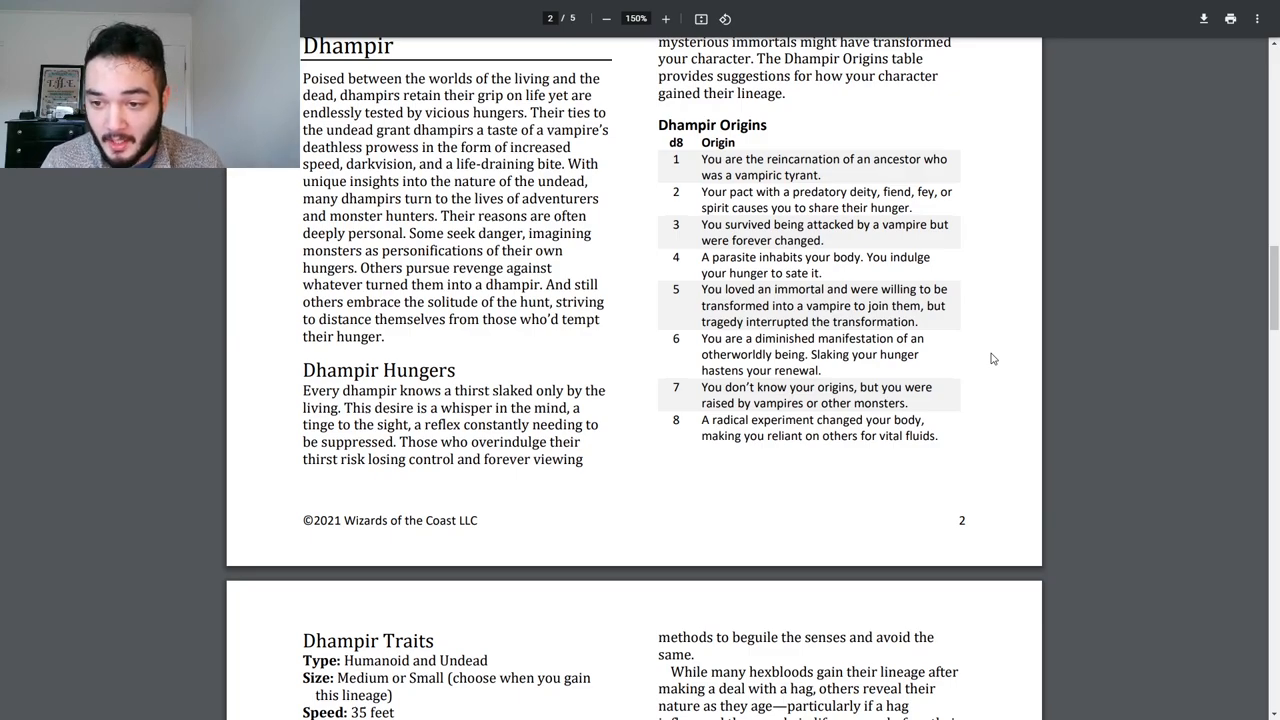
scroll(down, 3)
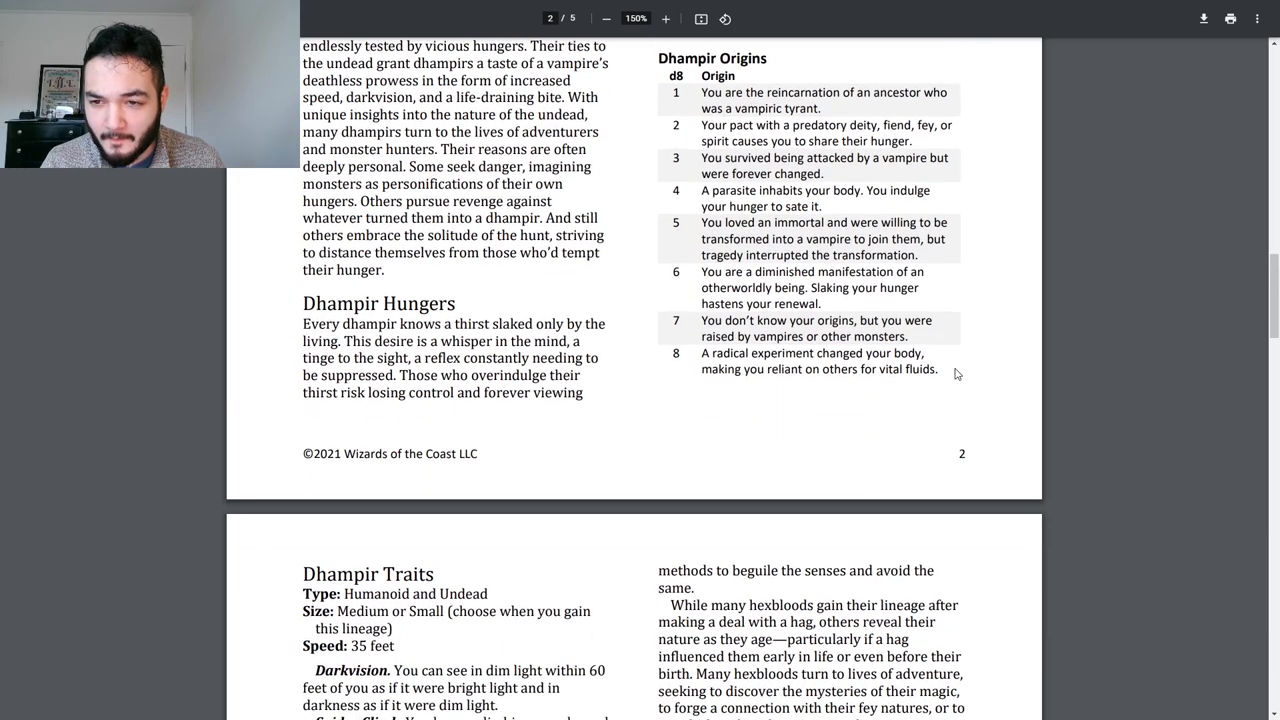
mouse_move(958, 372)
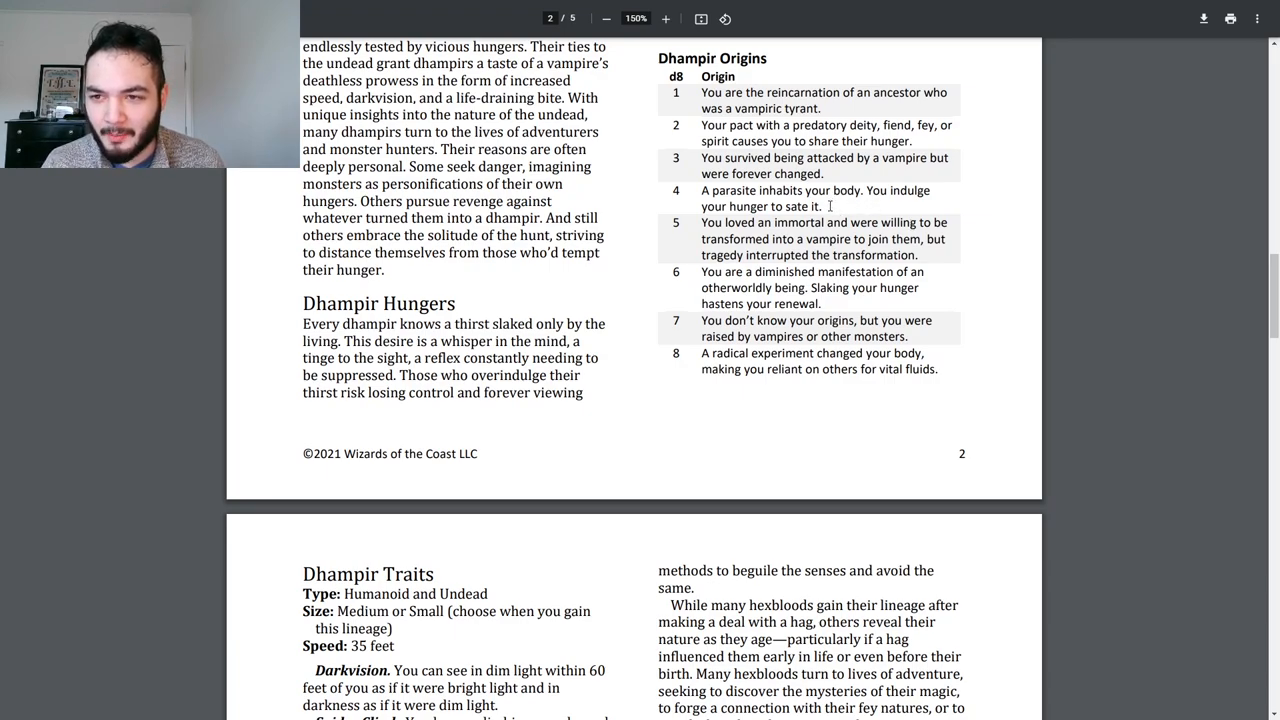
drag(702, 190, 822, 207)
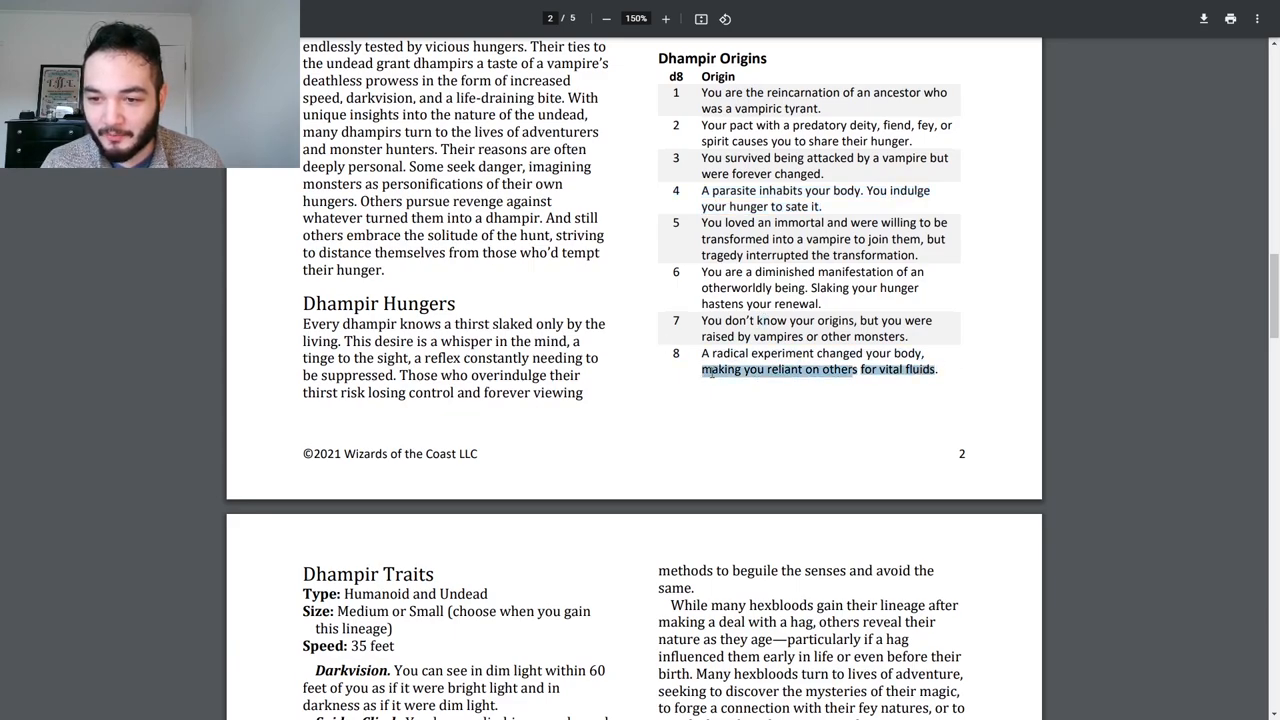
Step: Read page 3 through Spider Climb, Vampiric Bite, Heir of Hags and Hexblood Origins
scroll(down, 3)
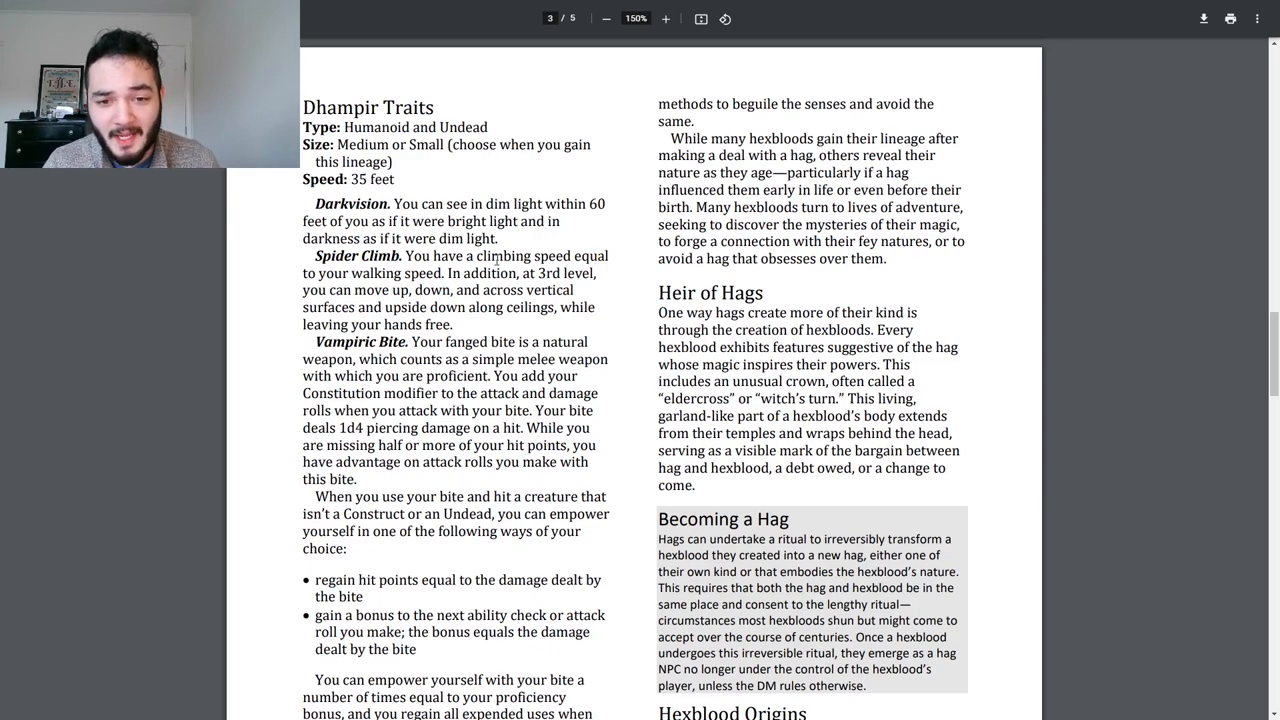
scroll(down, 3)
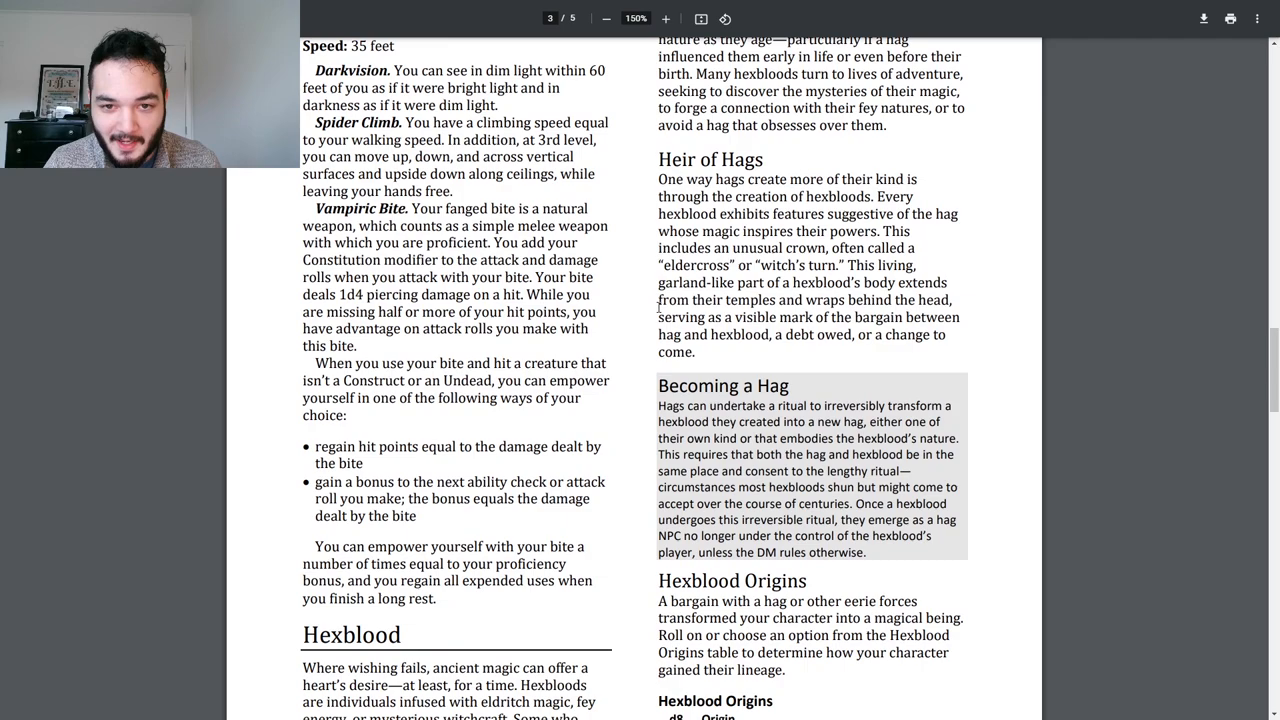
mouse_move(661, 300)
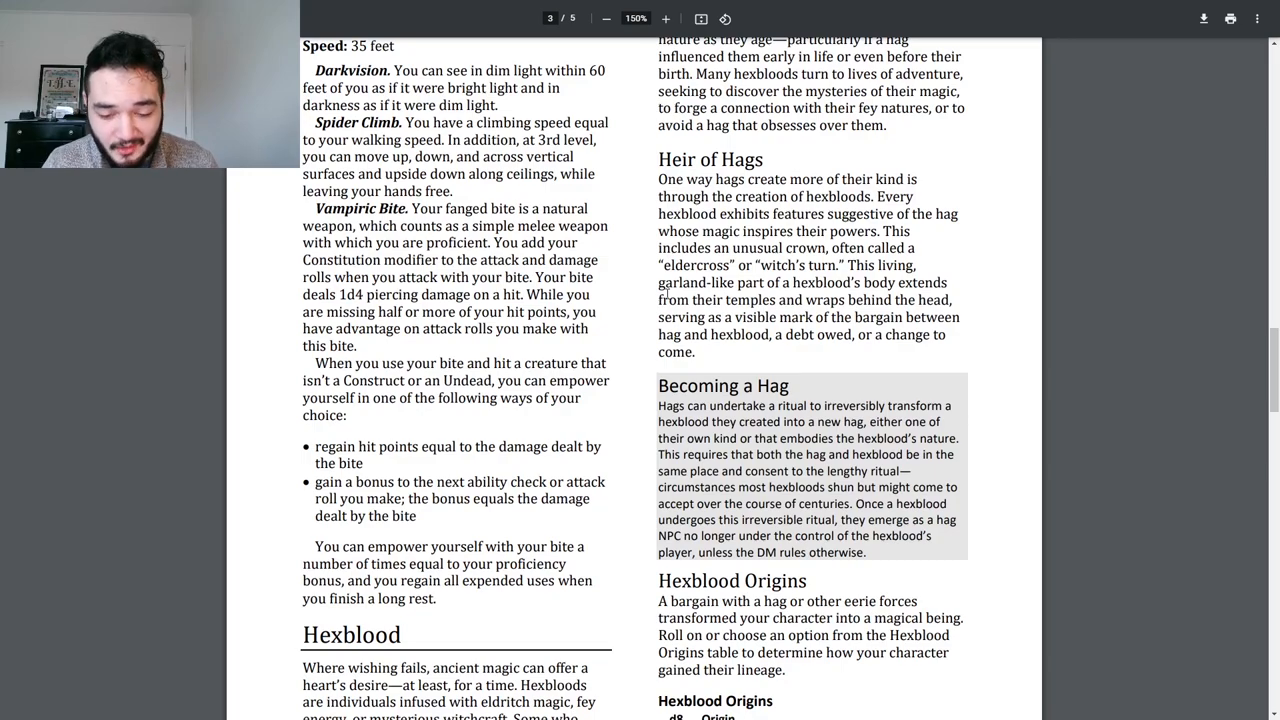
Step: Bring the Hexblood introduction into view and deselect the Vampiric Bite options text
scroll(down, 3)
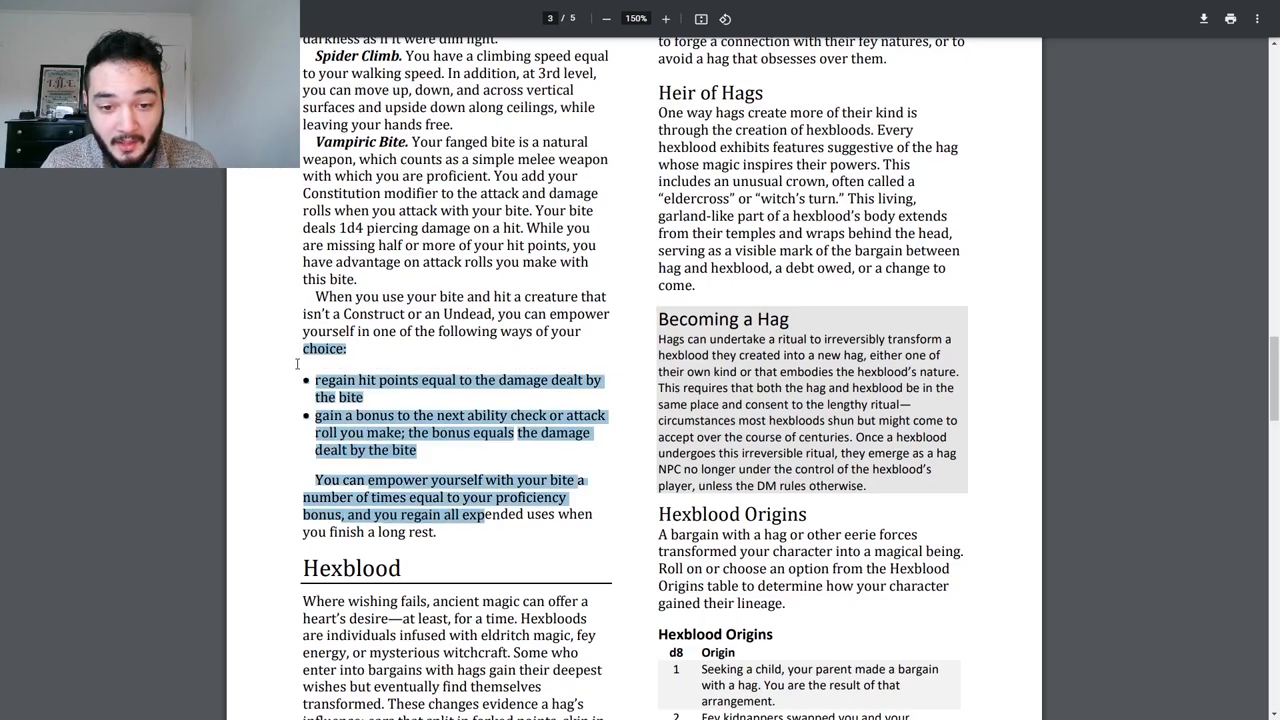
click(420, 405)
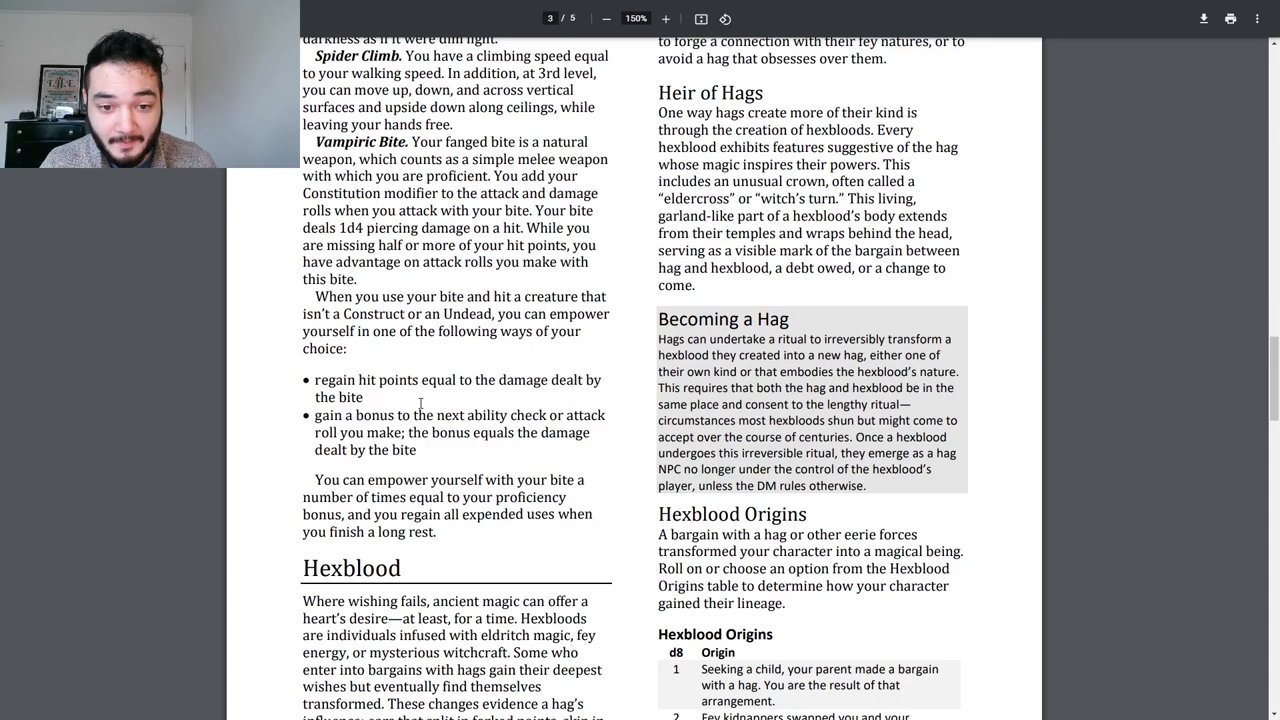
mouse_move(607, 340)
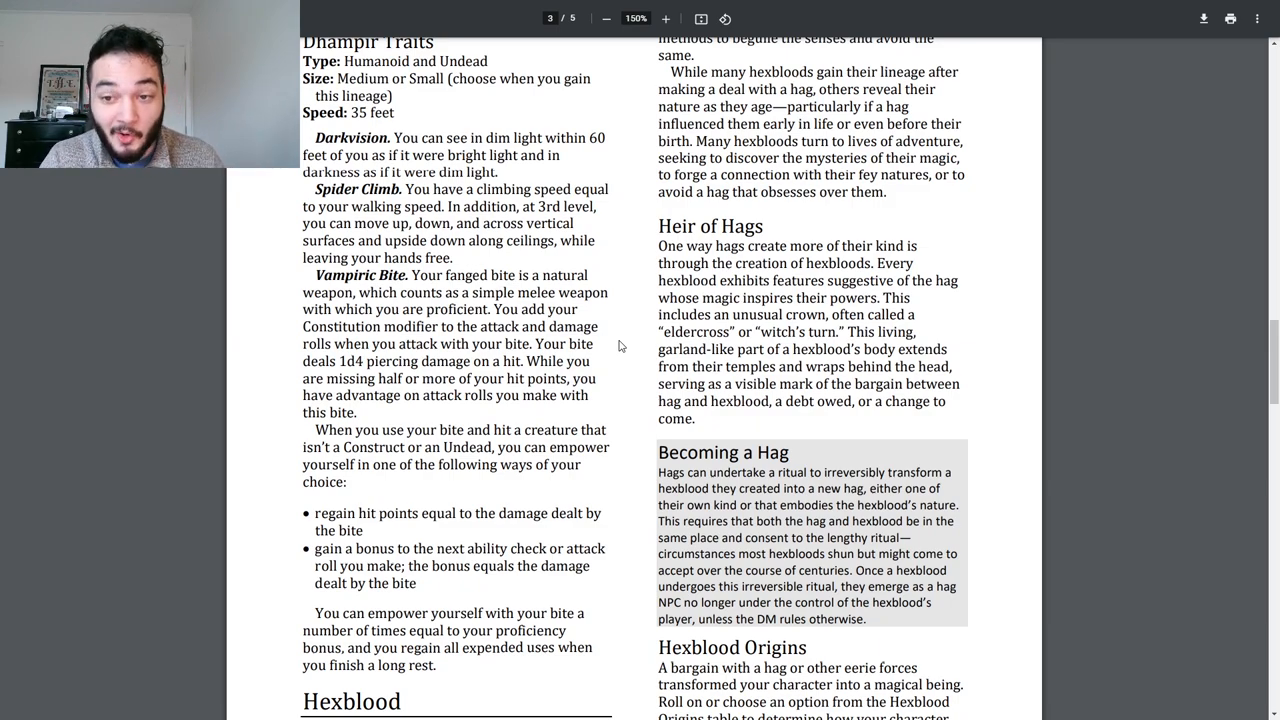
scroll(down, 3)
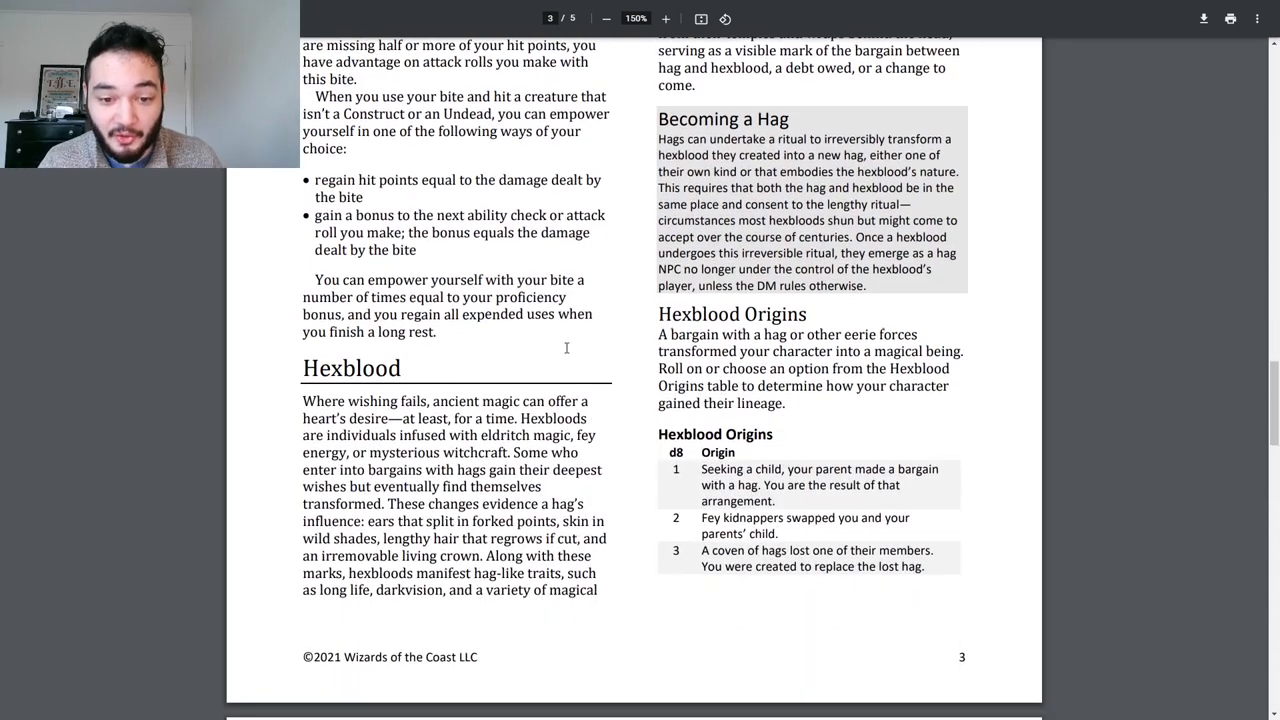
mouse_move(563, 346)
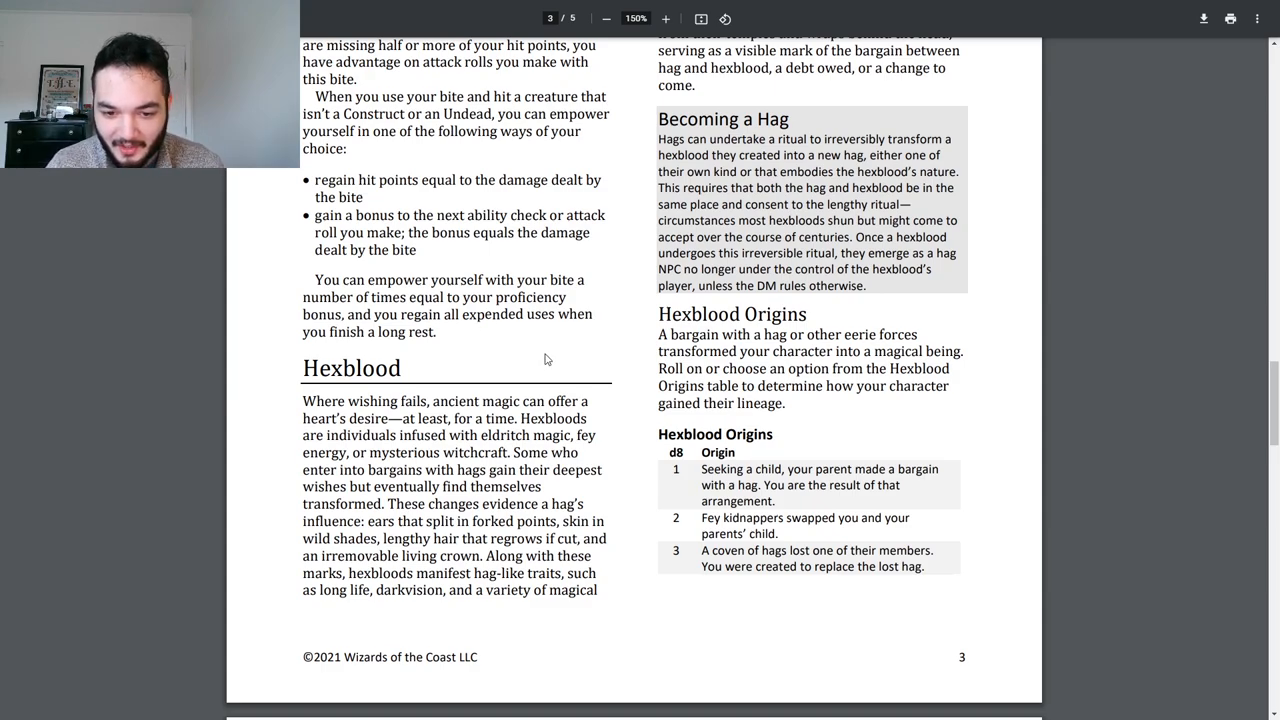
mouse_move(602, 430)
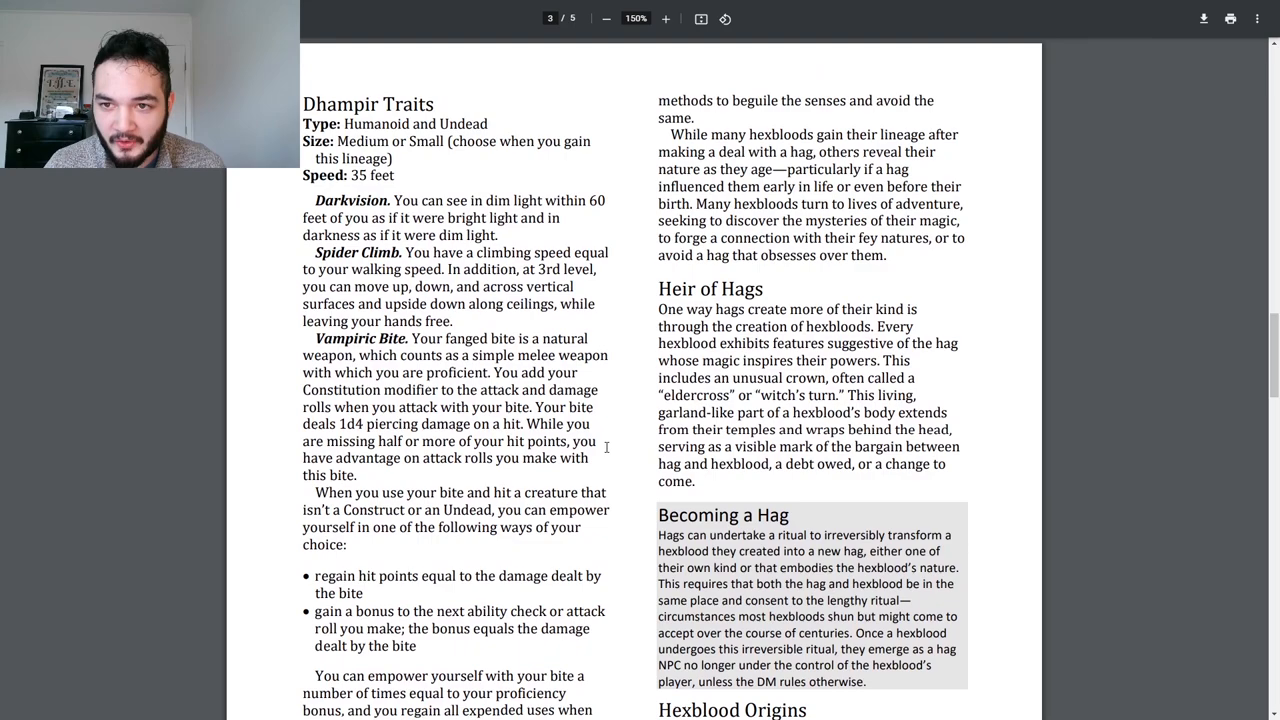
Step: View page 3's Dhampir Traits, Heir of Hags, Becoming a Hag and Hexblood introduction
scroll(down, 3)
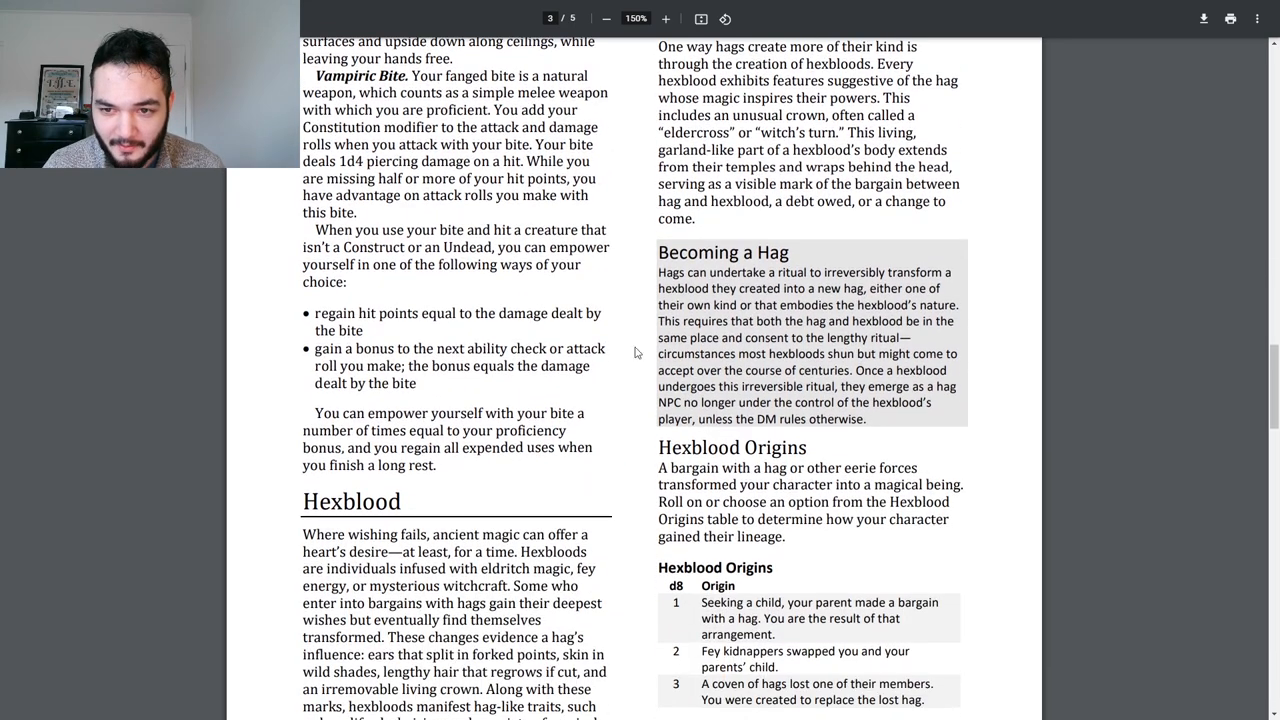
drag(658, 272, 780, 288)
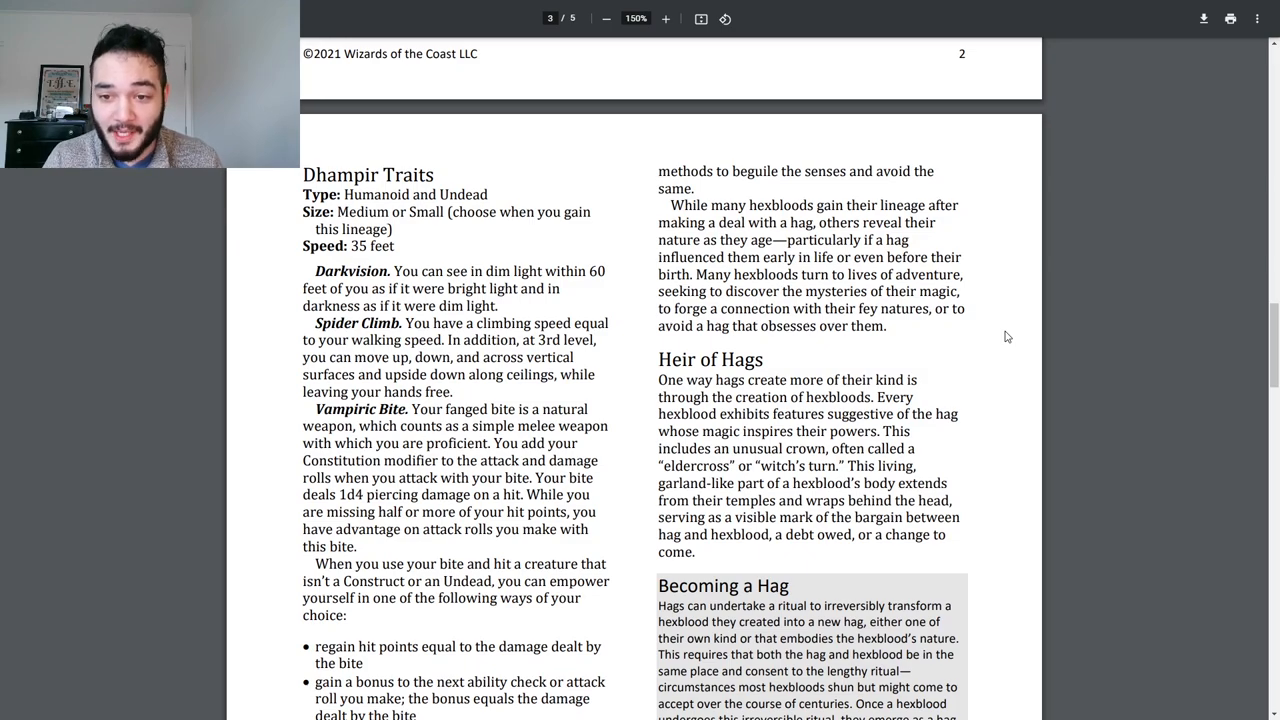
scroll(down, 3)
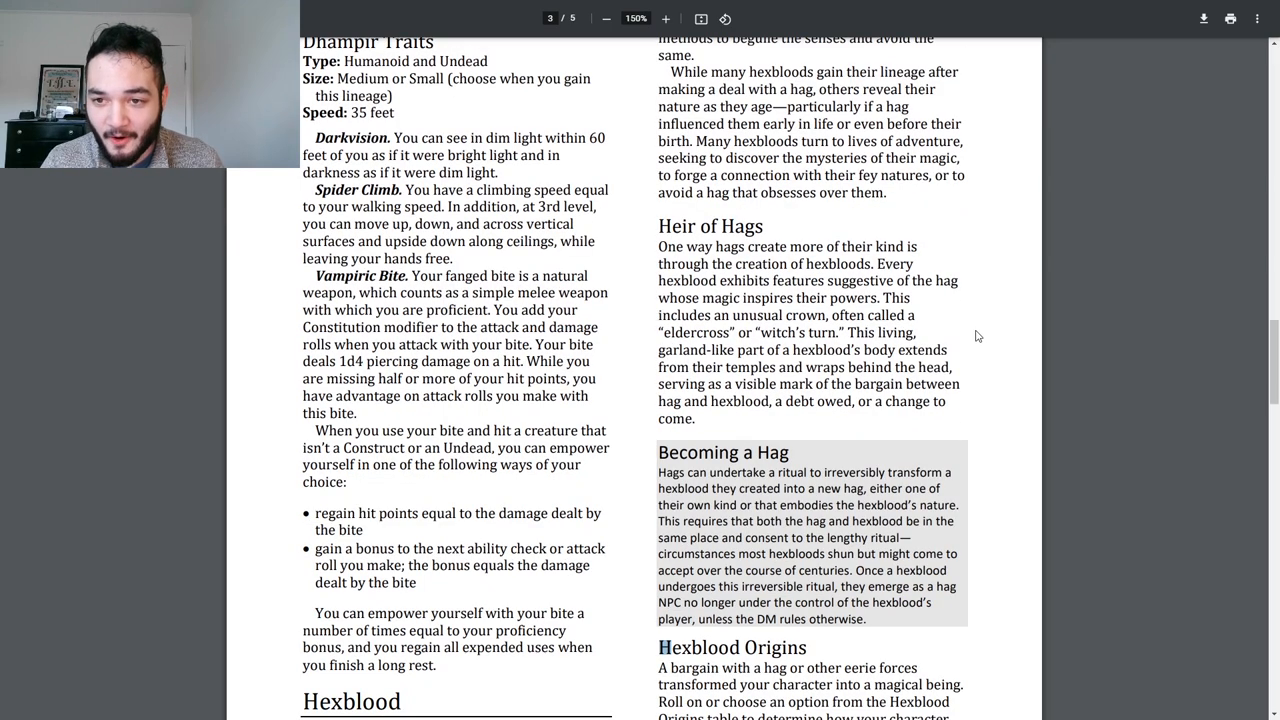
scroll(down, 3)
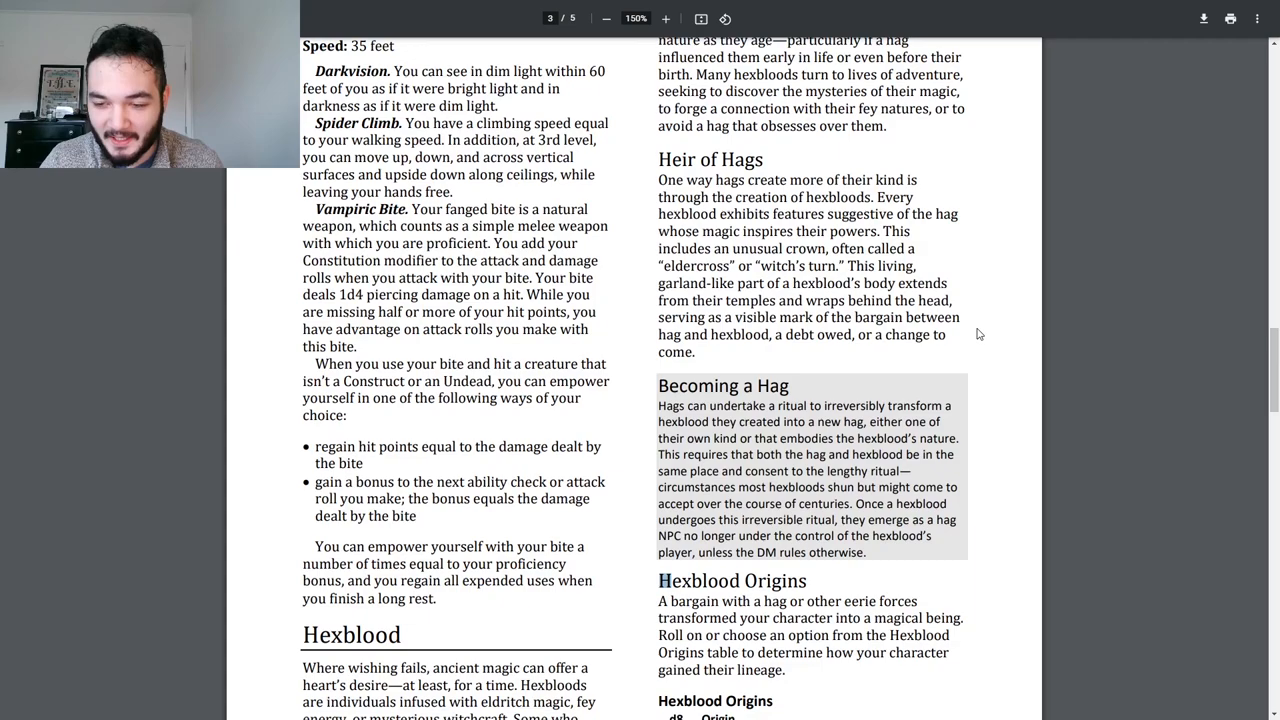
Step: Read onto page 4's remaining Hexblood Origins, Hexblood Traits, Reborn and Lost Memories
scroll(down, 3)
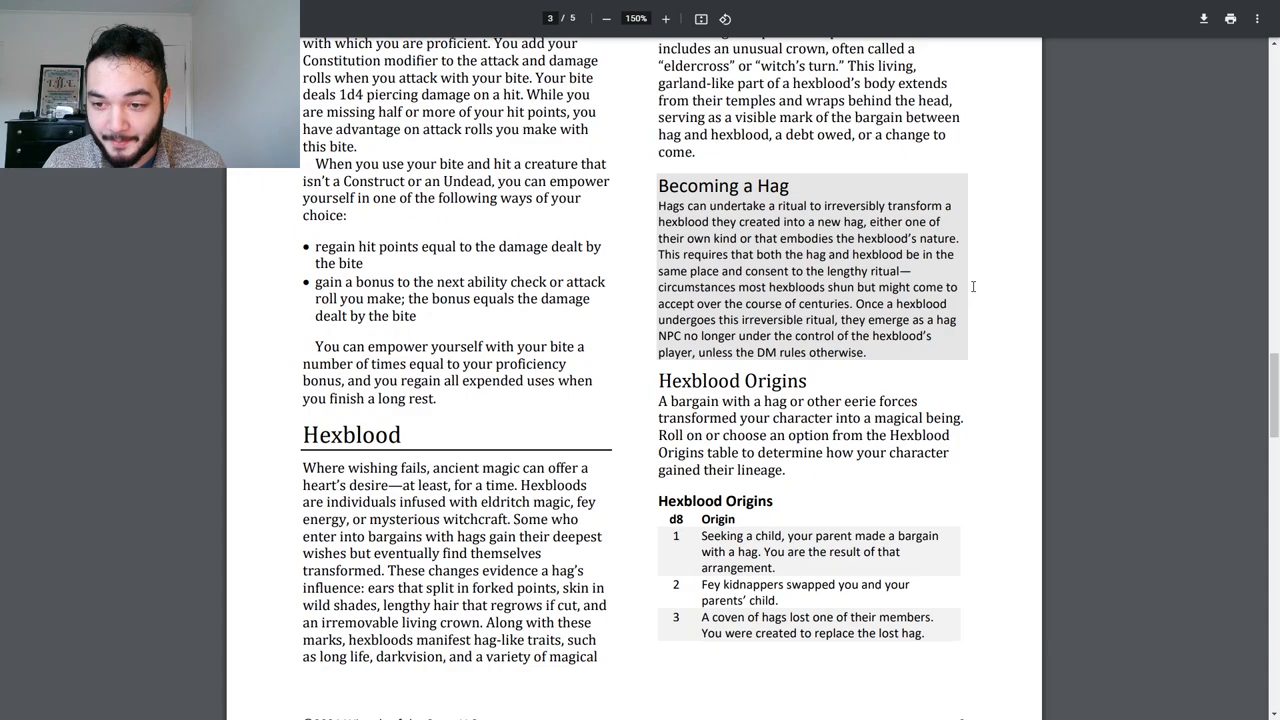
scroll(down, 3)
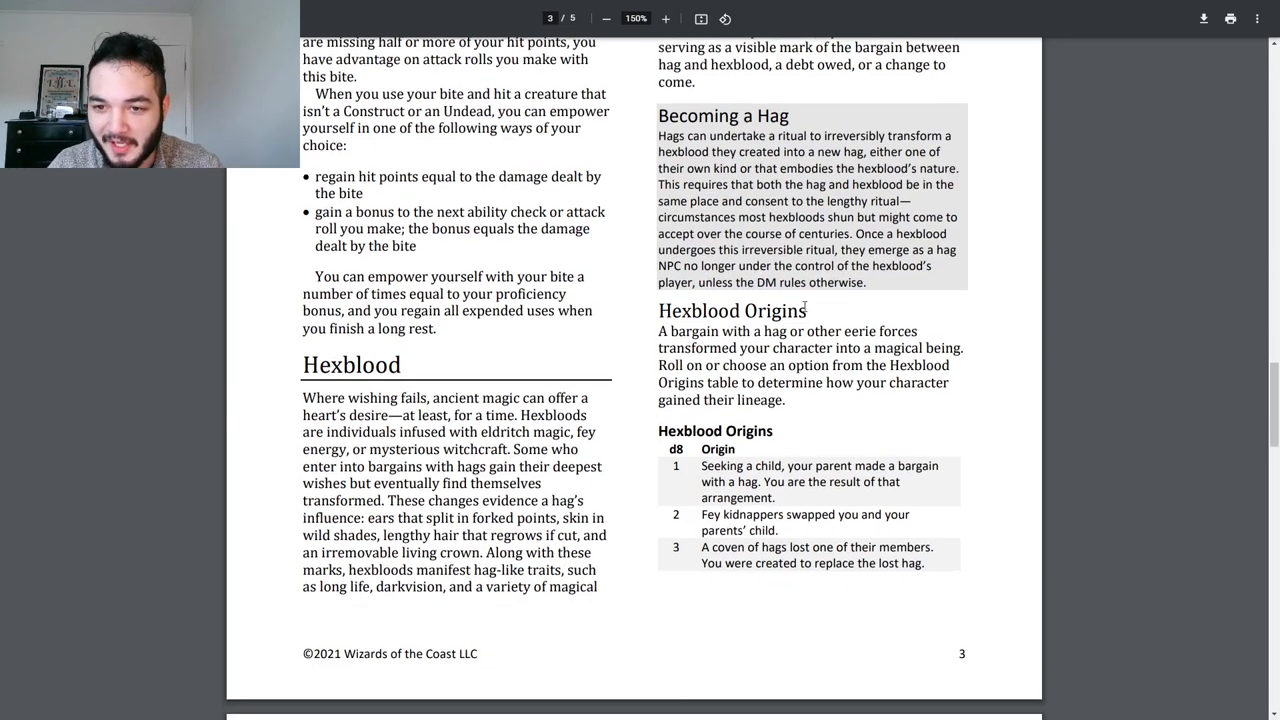
scroll(down, 3)
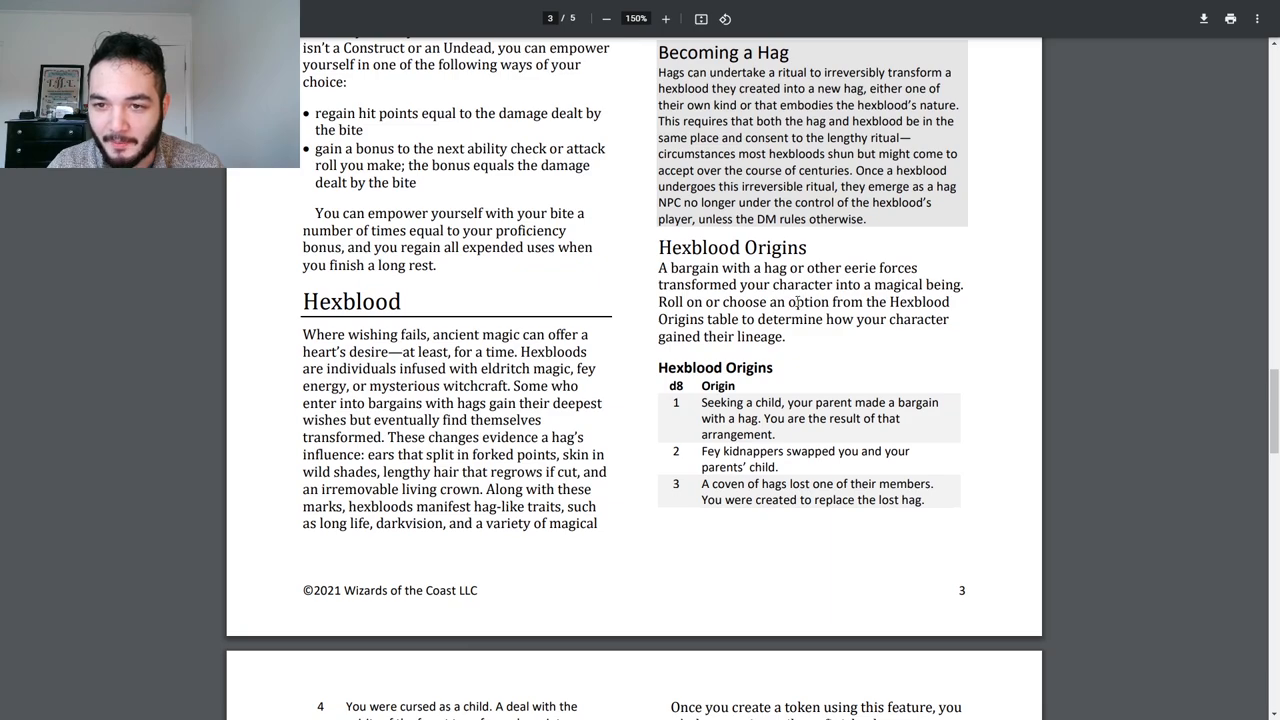
drag(658, 187, 700, 219)
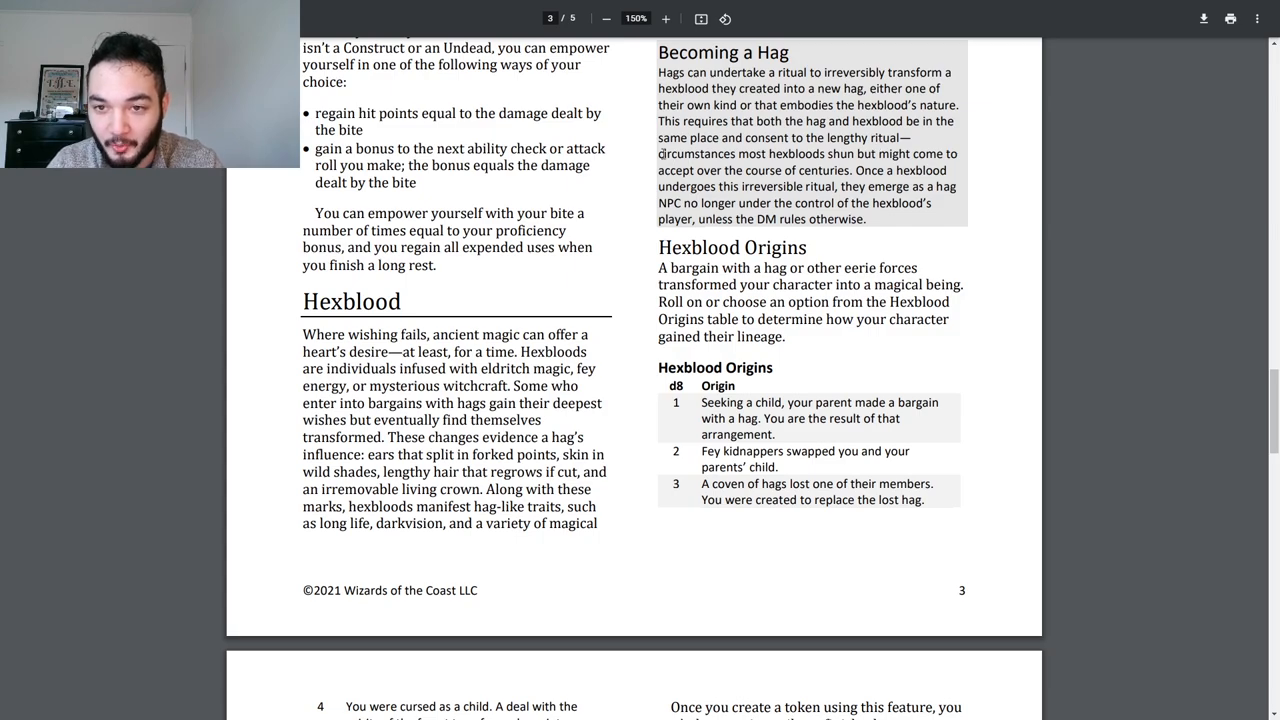
scroll(down, 3)
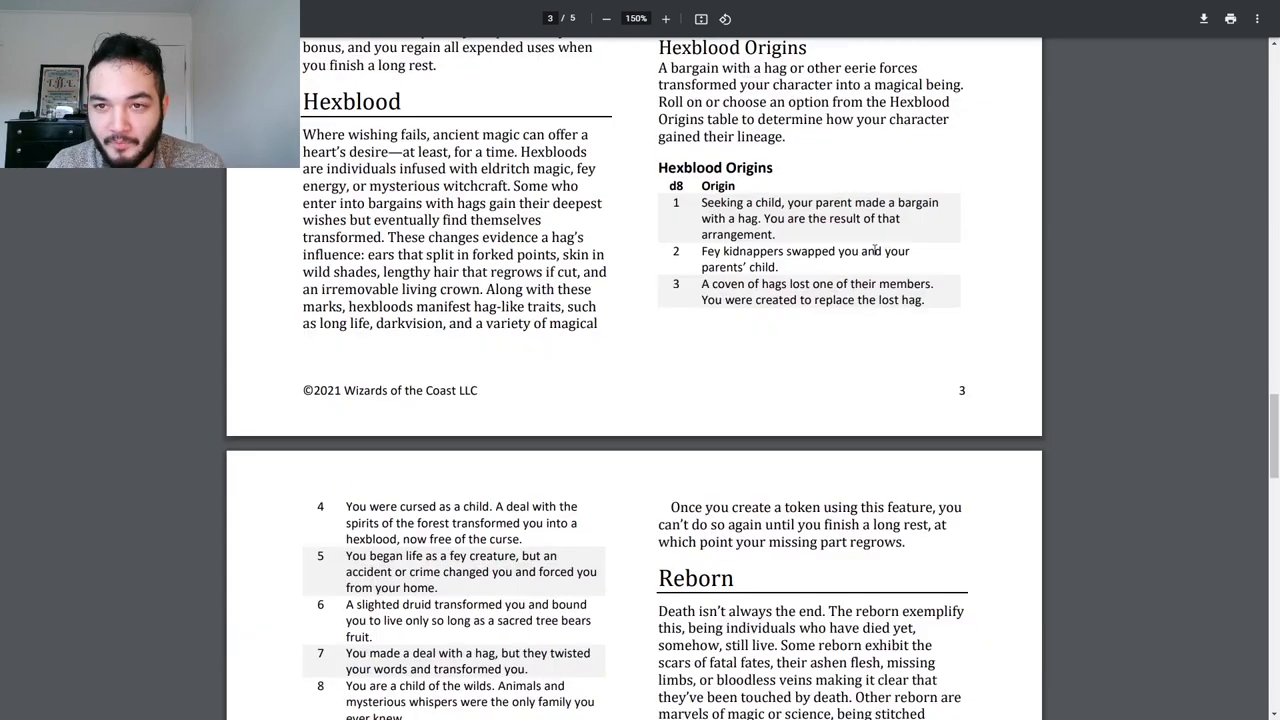
mouse_move(998, 208)
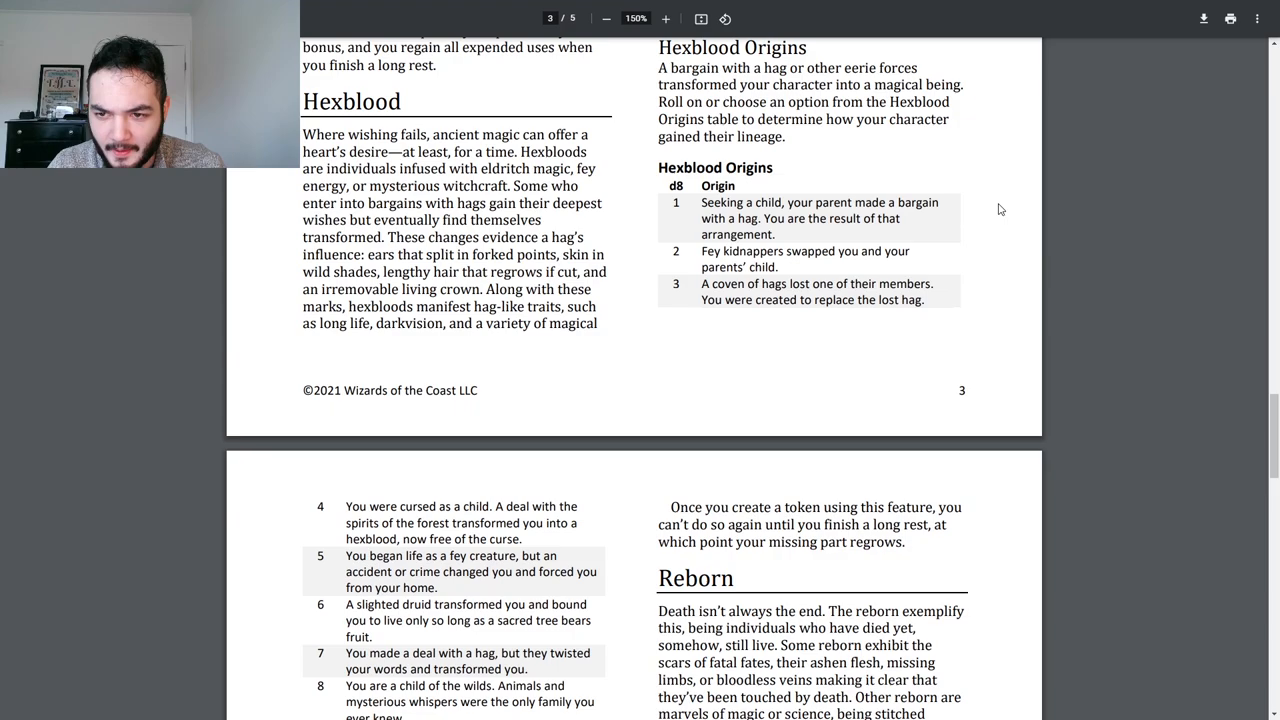
mouse_move(981, 214)
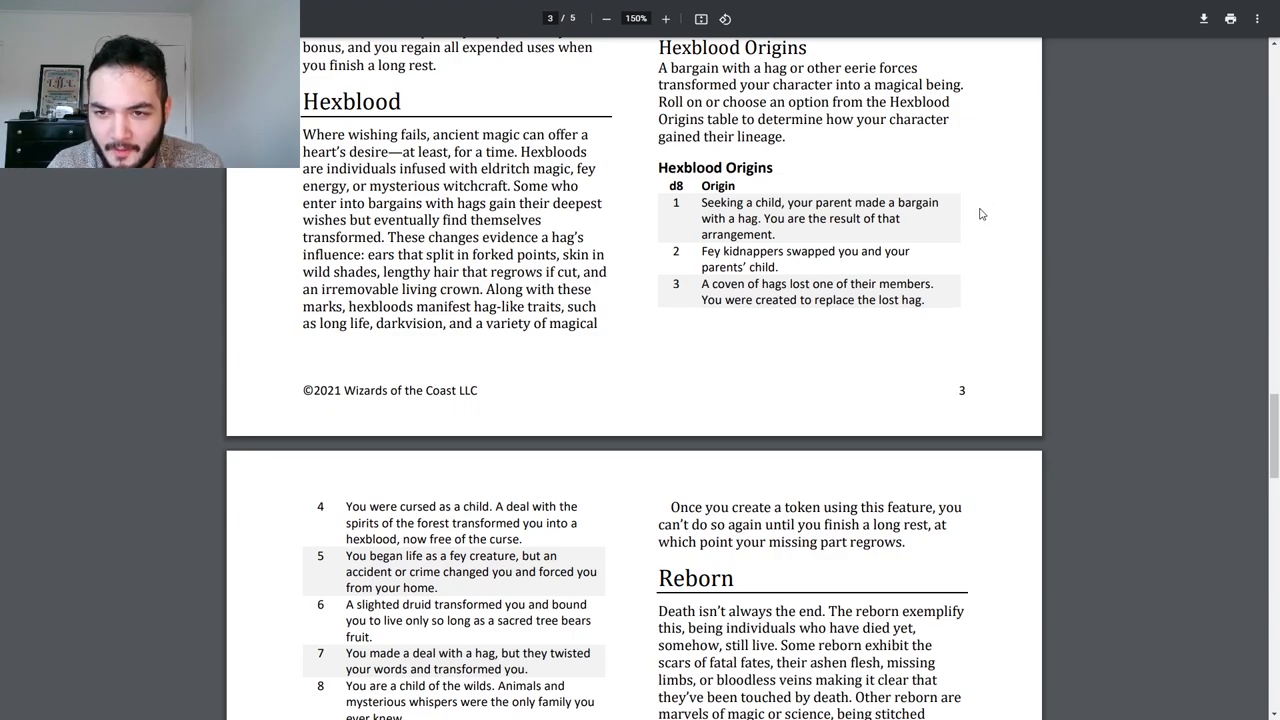
mouse_move(991, 168)
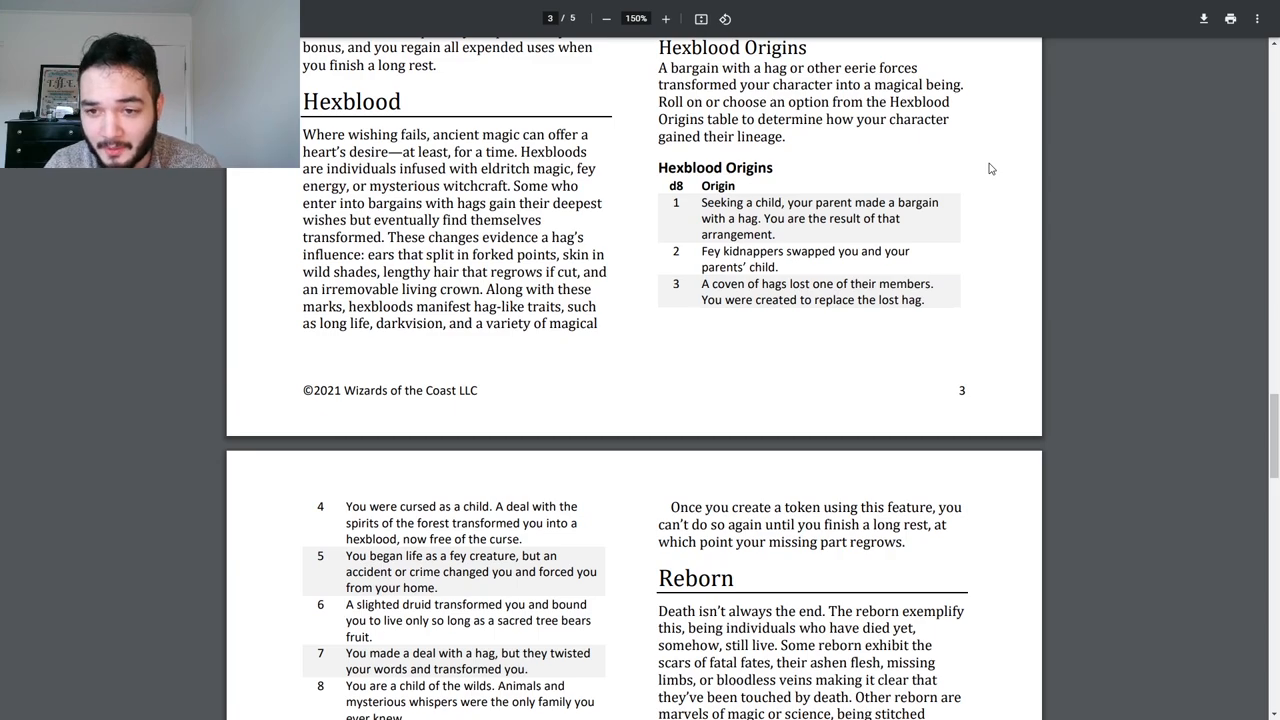
scroll(down, 3)
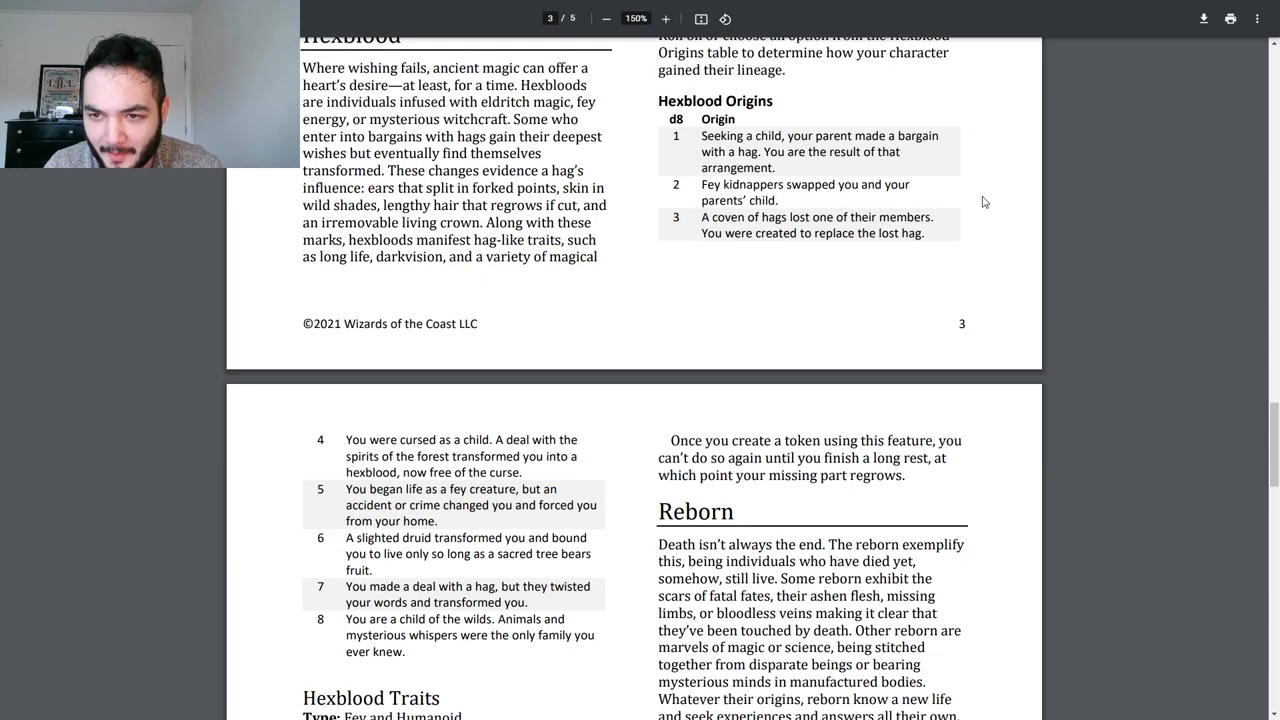
scroll(down, 3)
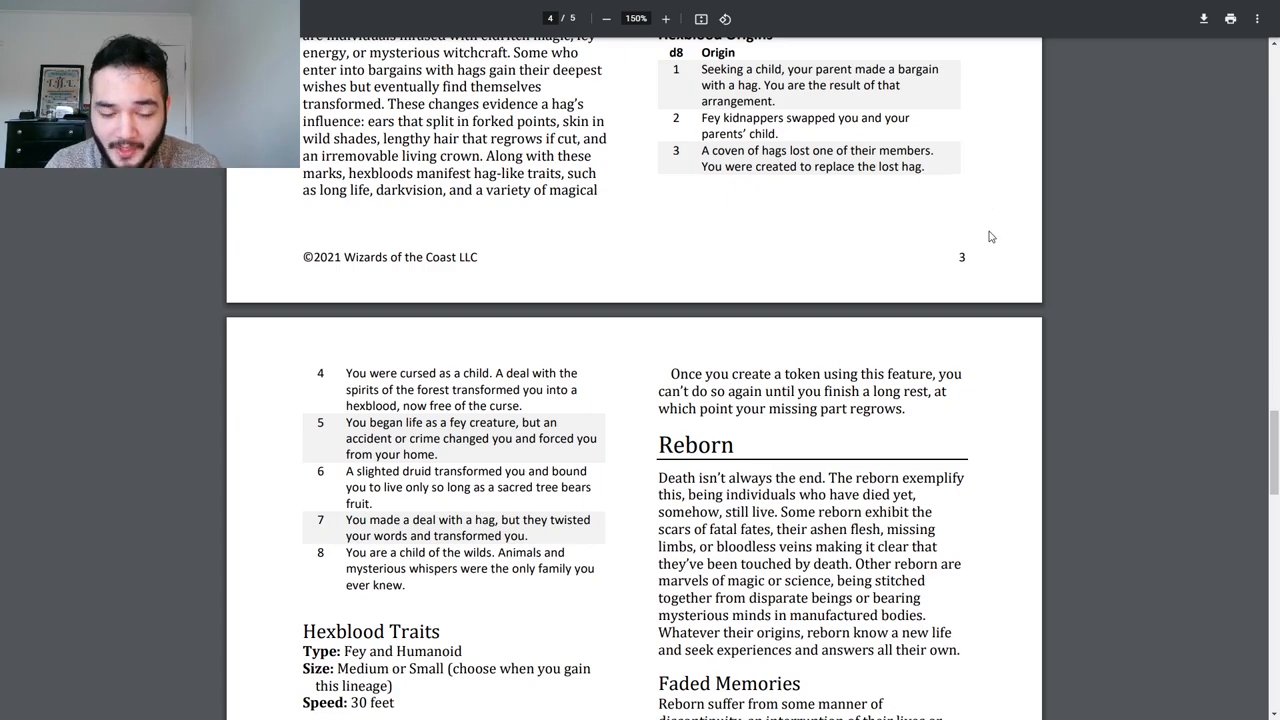
scroll(down, 3)
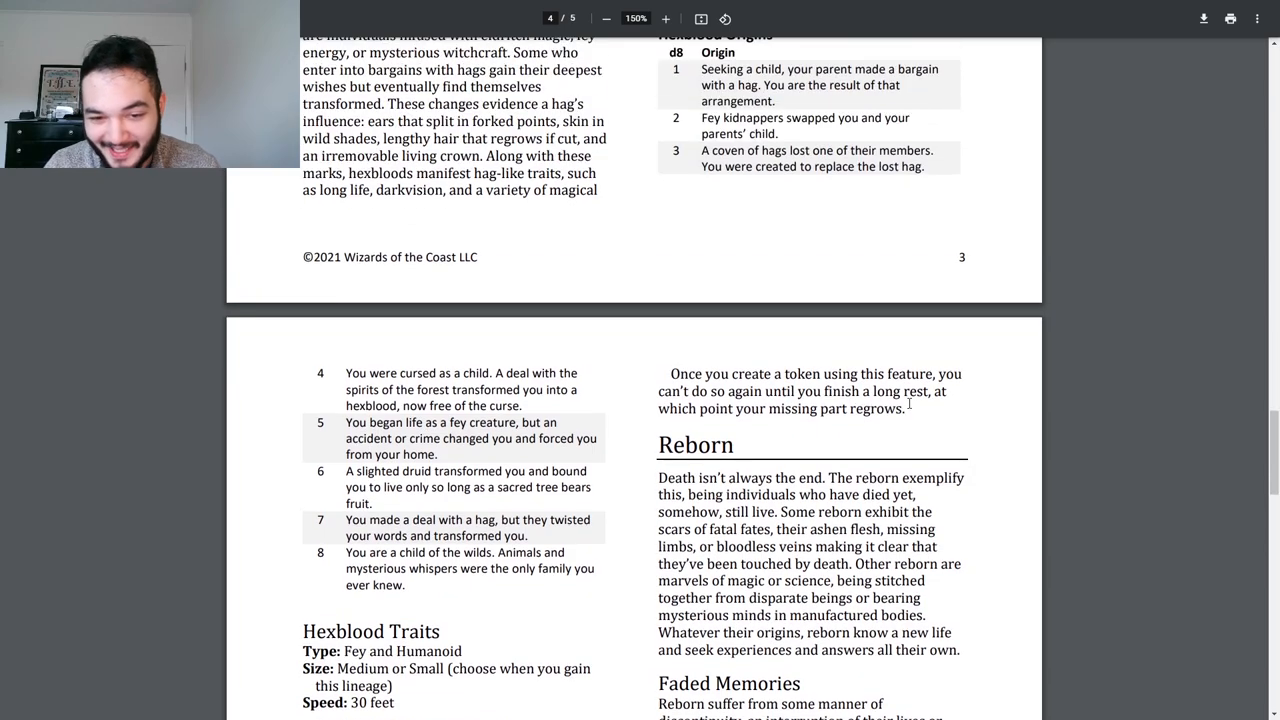
scroll(down, 3)
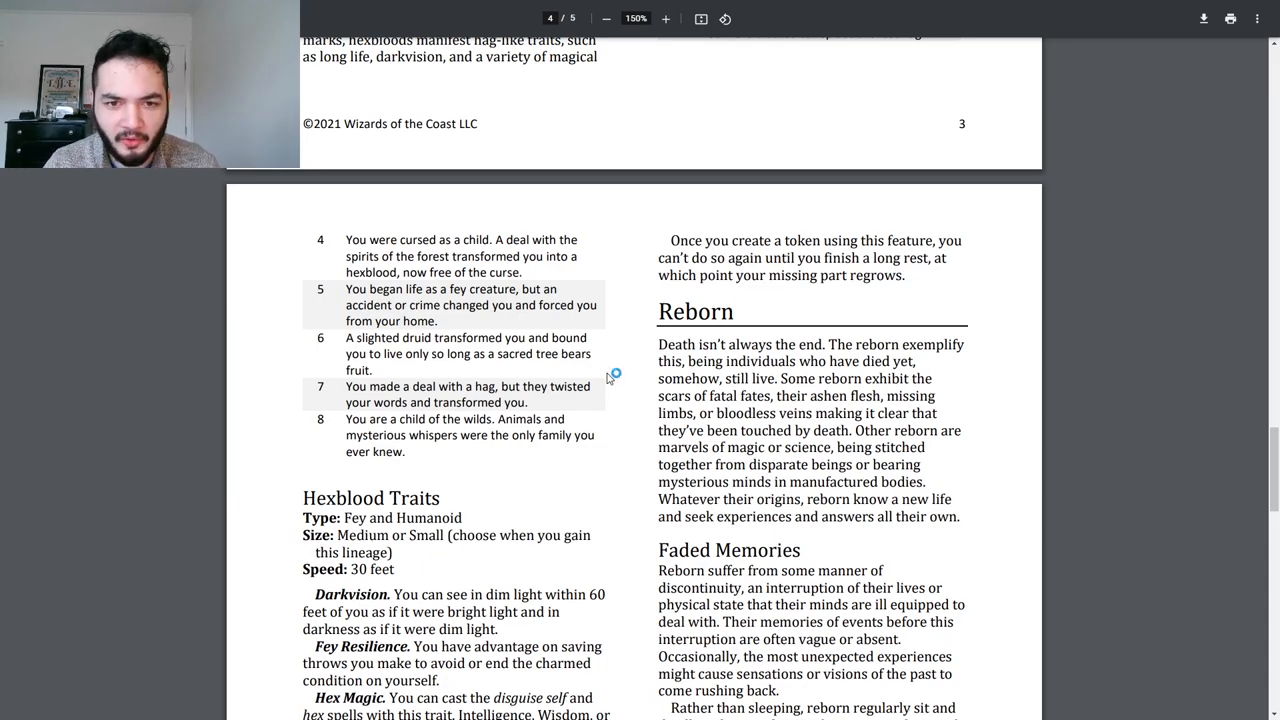
scroll(down, 3)
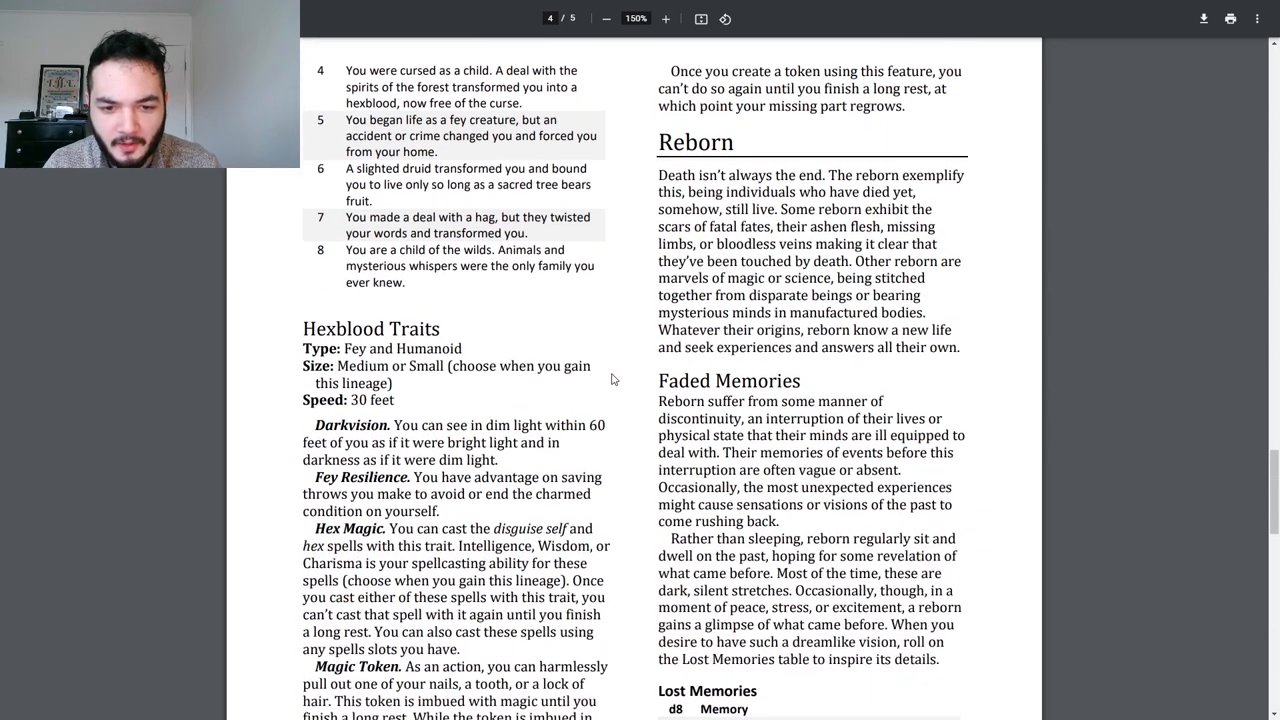
scroll(down, 3)
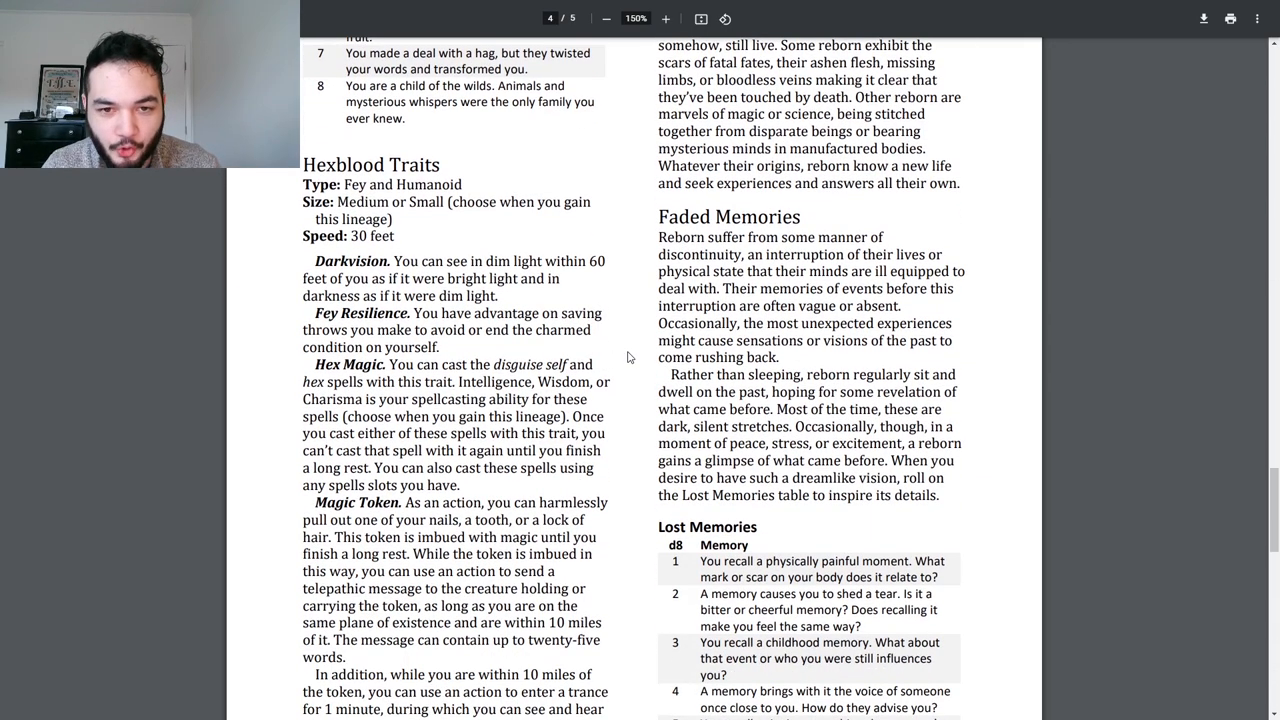
Step: Show the full Magic Token trait and Lost Memories entries one through five on page 4
scroll(down, 3)
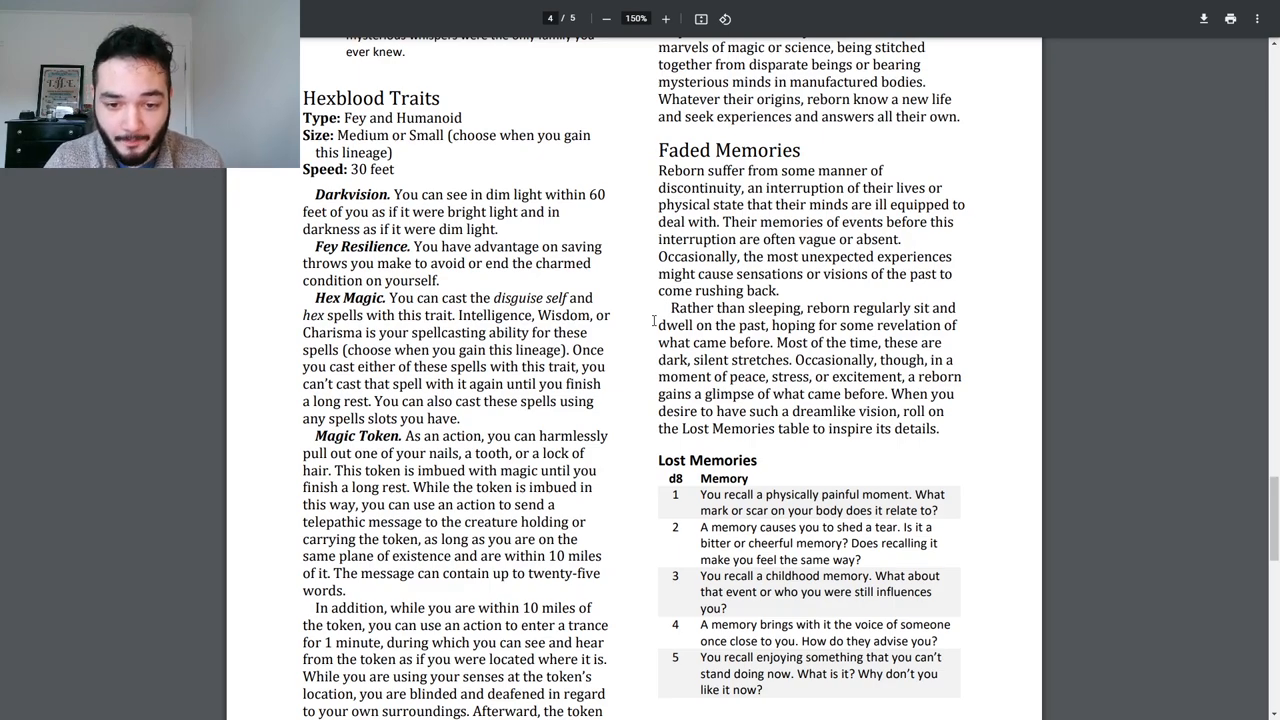
Step: Return to the top of page 4, showing Hexblood Origins entries four to eight and Reborn
scroll(down, 3)
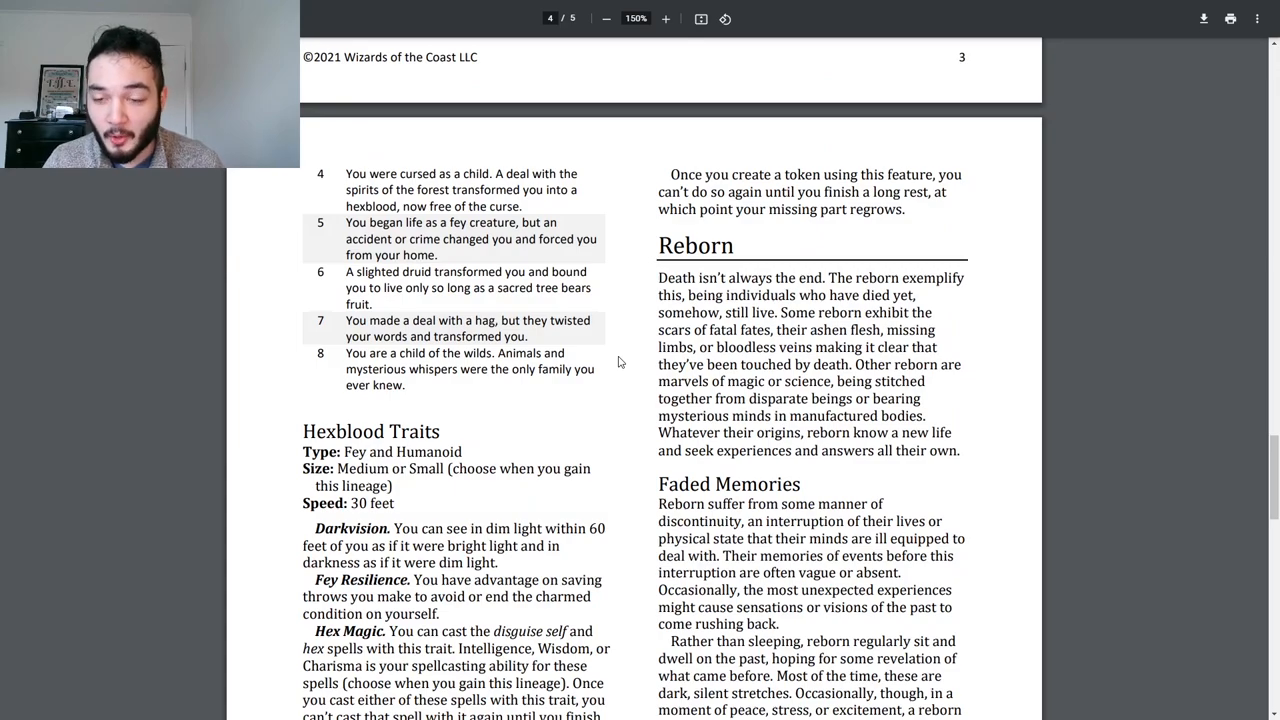
Step: Scroll page 4 to show Hexblood Traits beside Reborn, Faded Memories and early Lost Memories
scroll(down, 3)
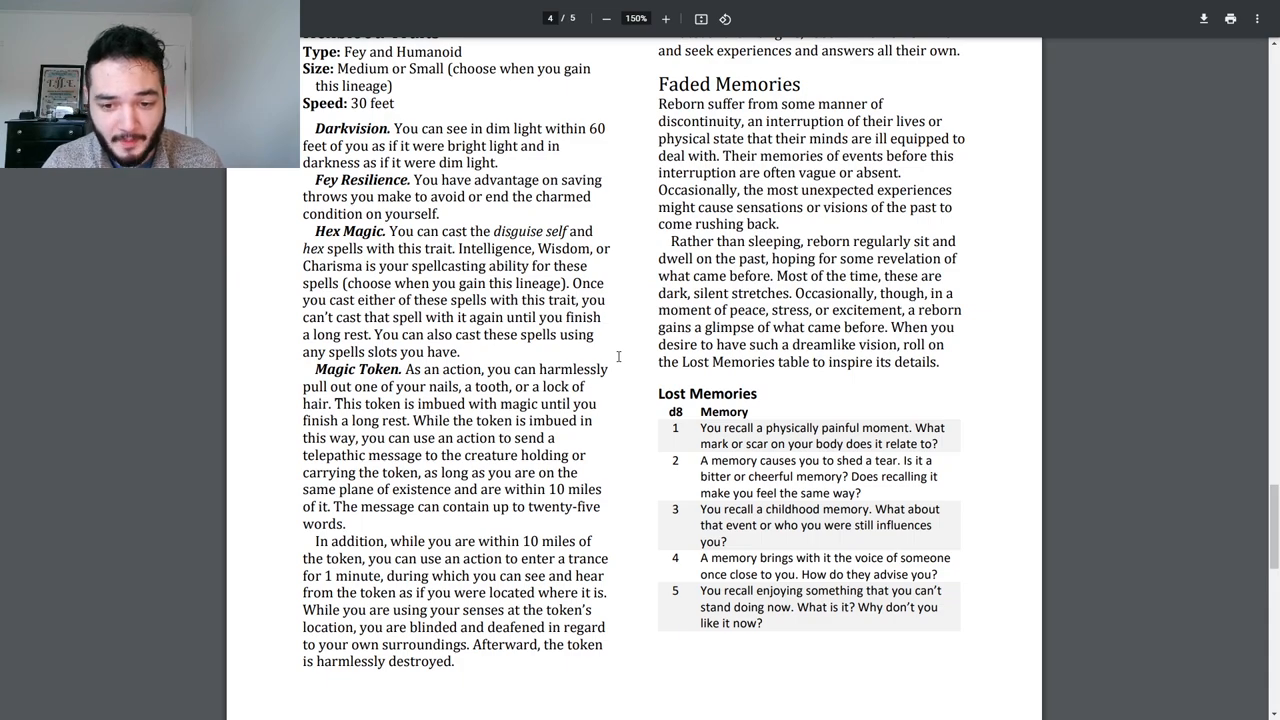
scroll(down, 3)
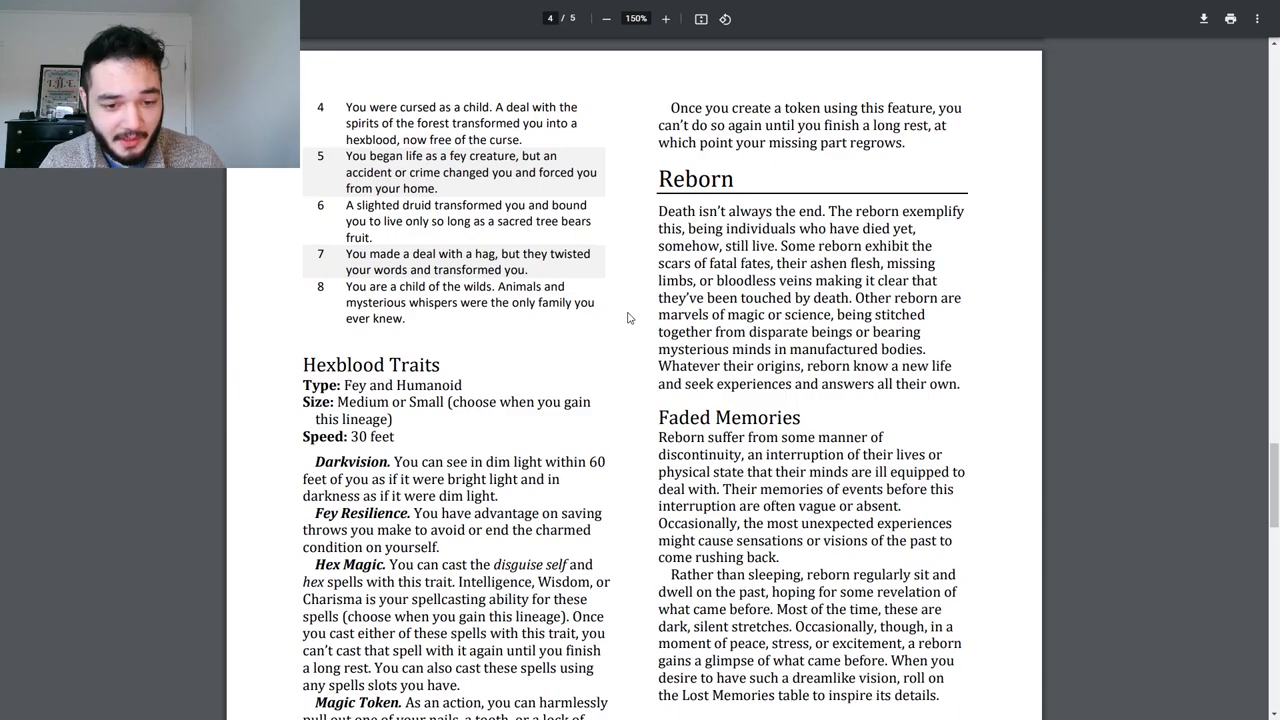
scroll(down, 3)
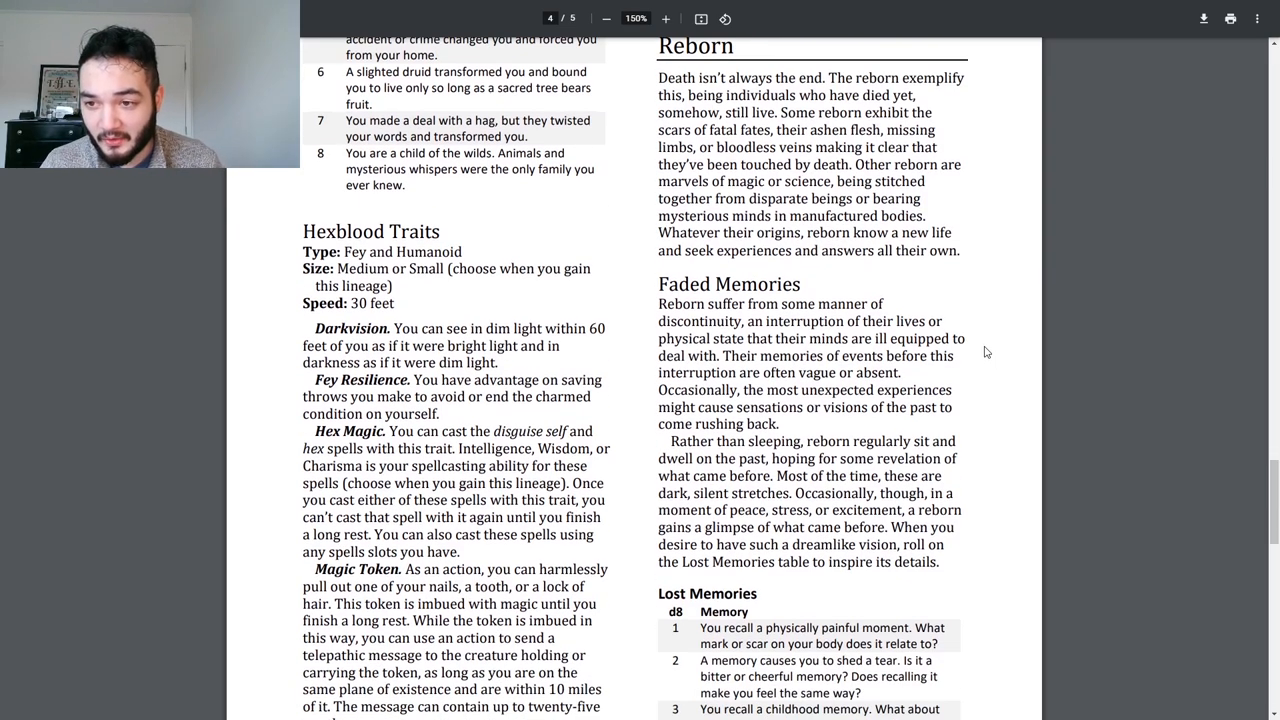
Step: Scroll to show all five Lost Memories entries beside the full Magic Token trait
scroll(down, 3)
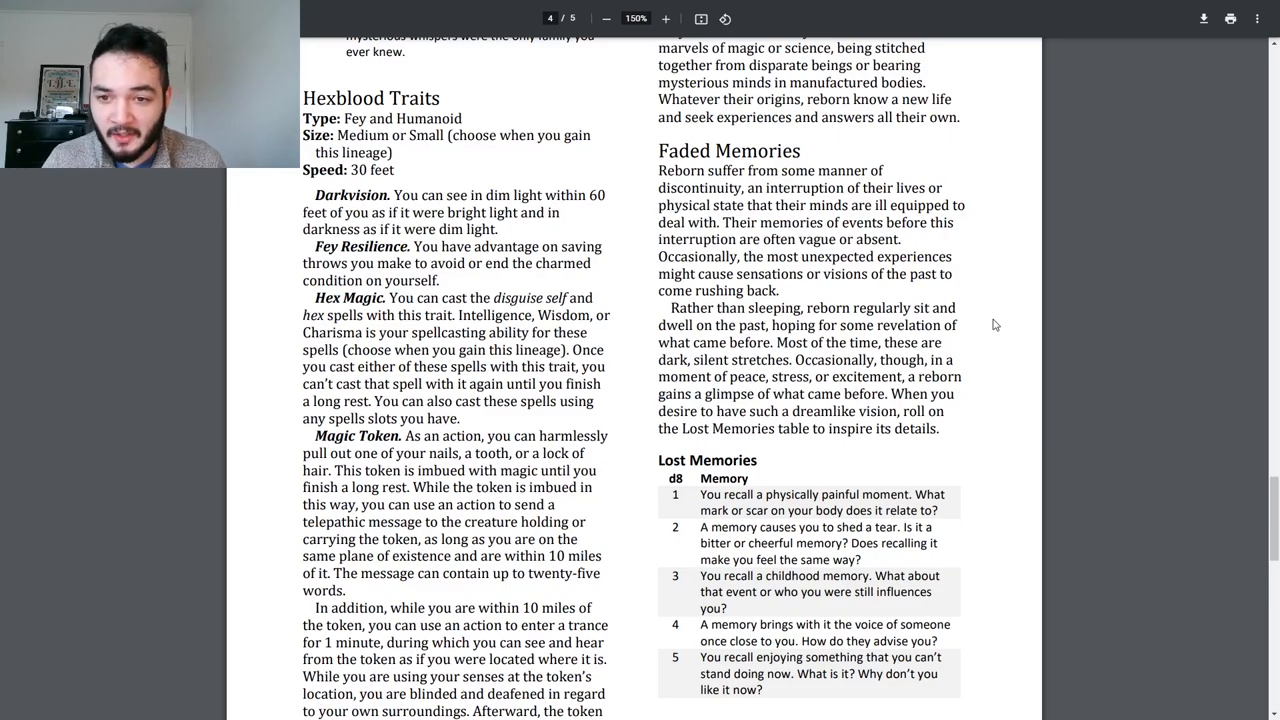
Step: Scroll past the page 4 footer to the Reborn Origins table and Knowledge from a Past Life
scroll(down, 3)
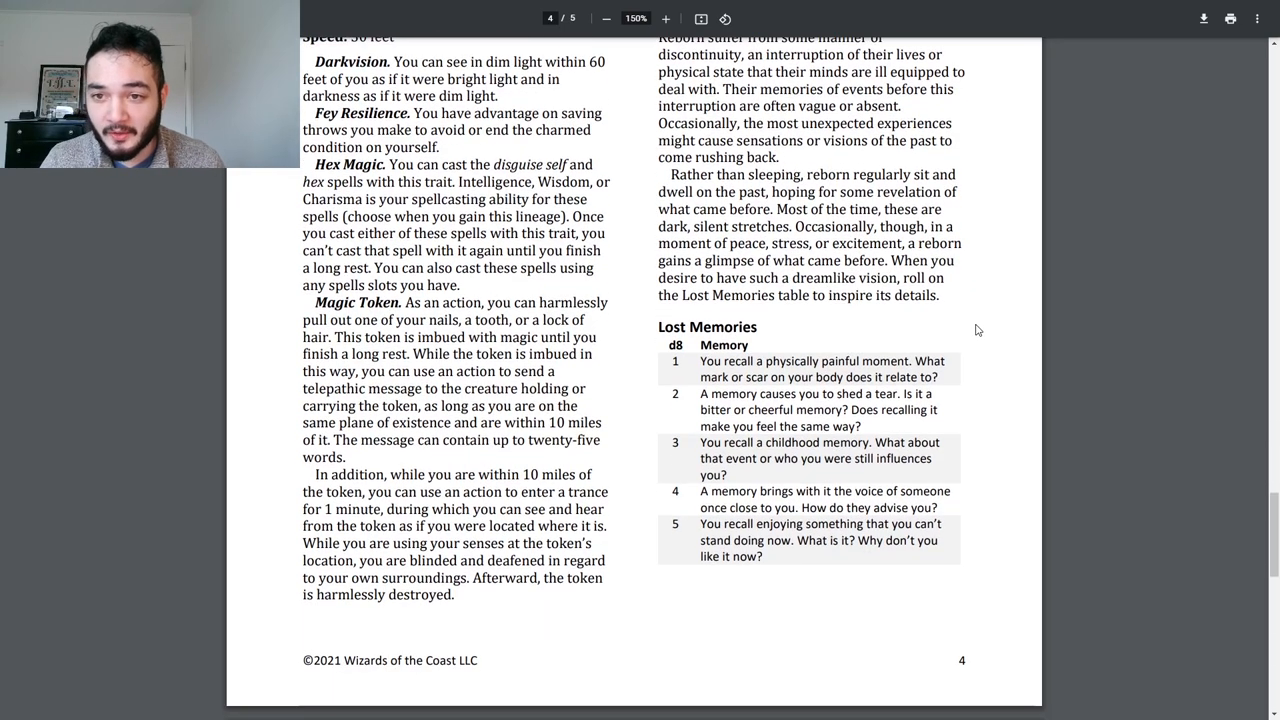
scroll(down, 3)
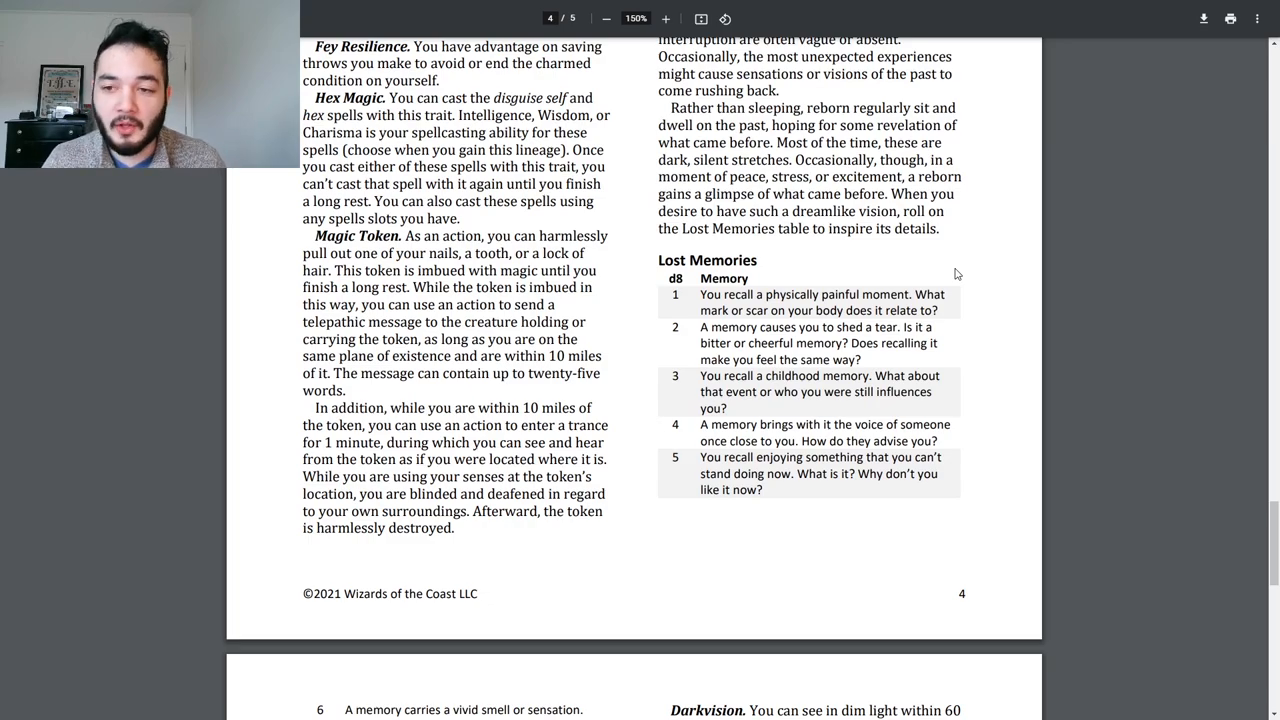
scroll(down, 3)
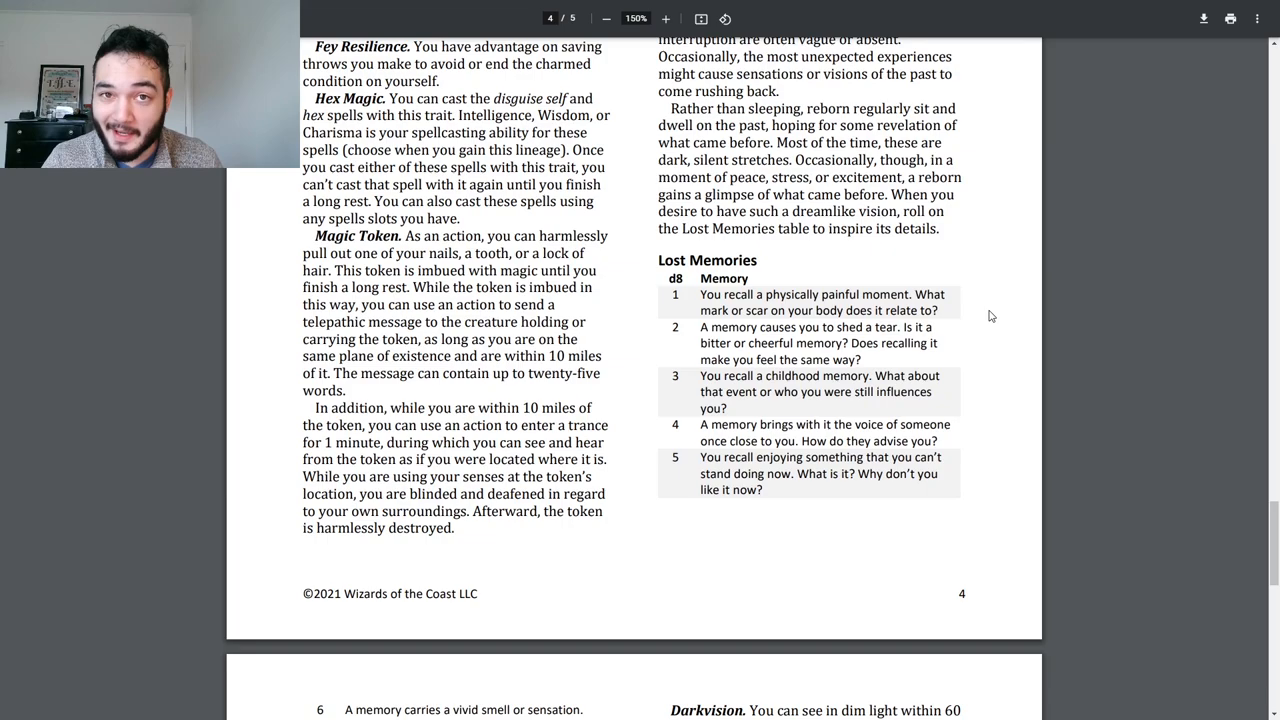
scroll(down, 3)
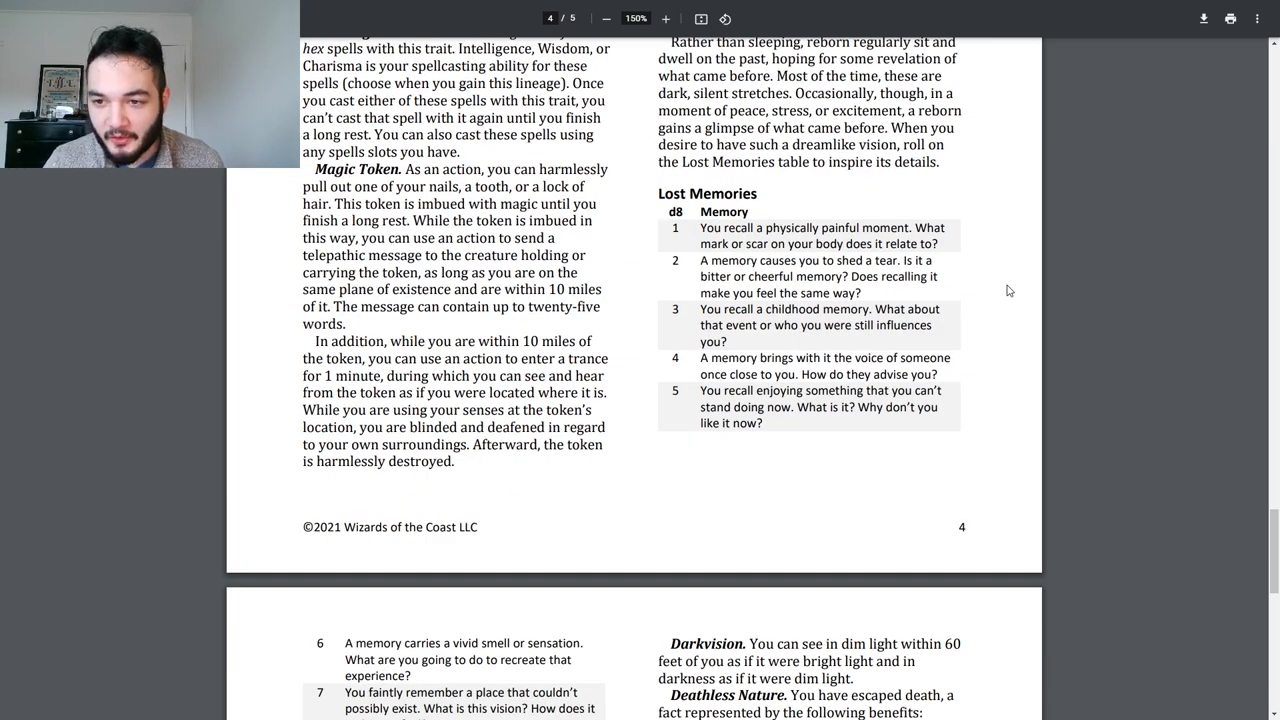
scroll(down, 3)
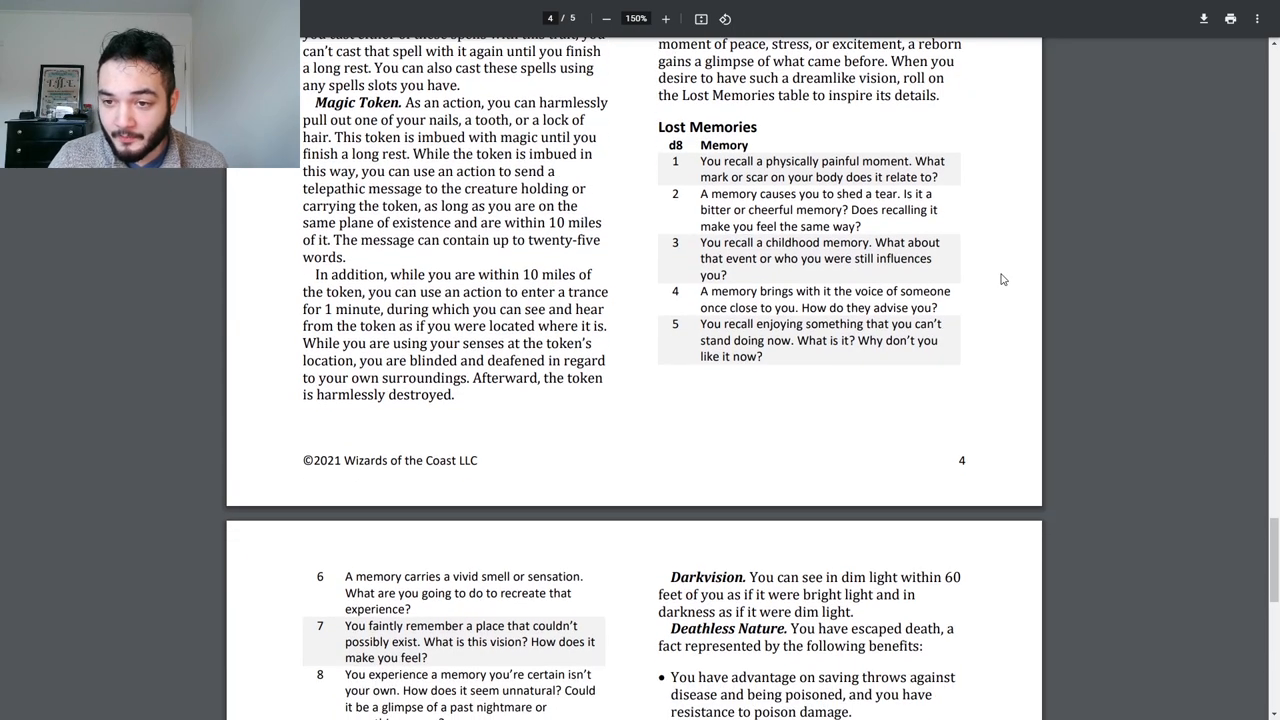
scroll(down, 3)
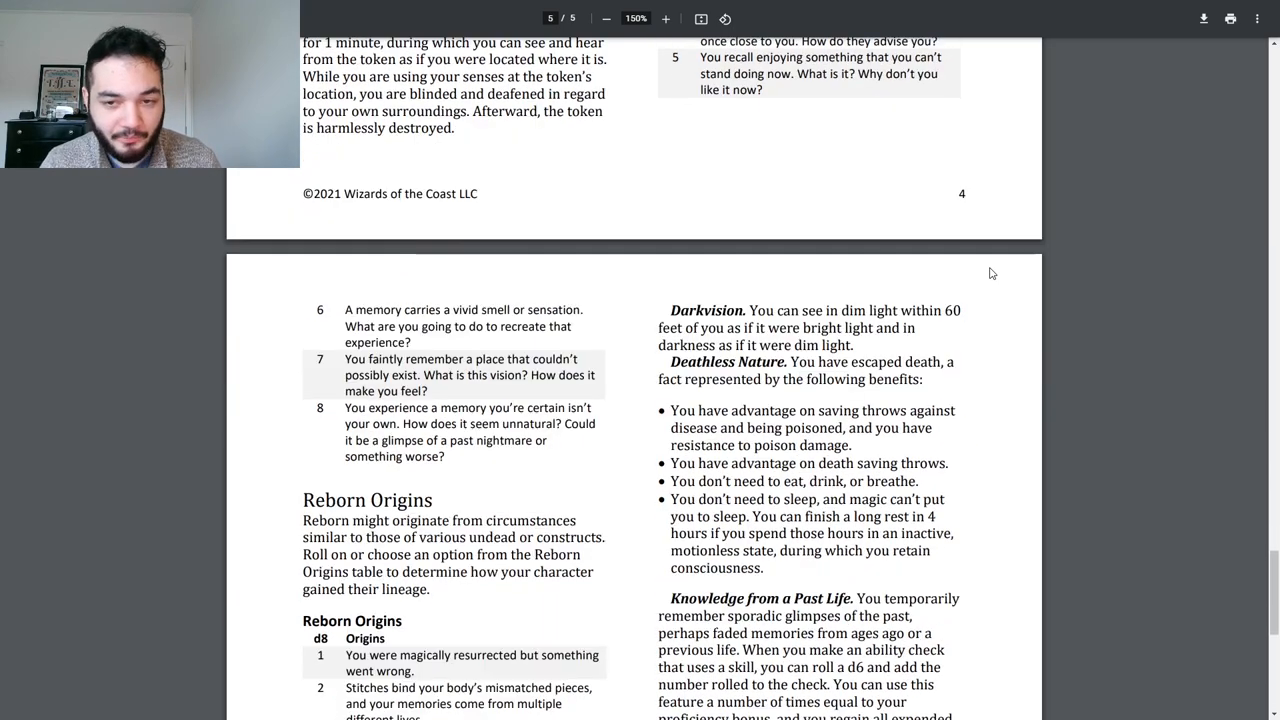
scroll(down, 3)
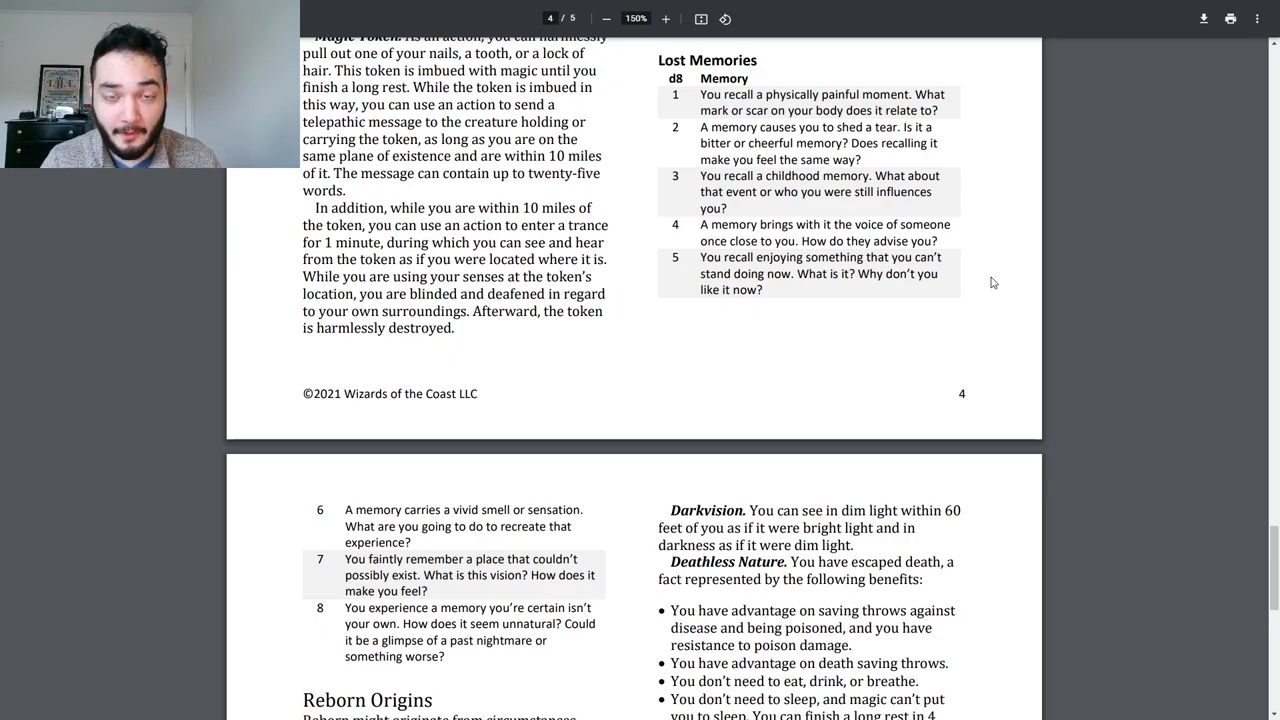
scroll(down, 3)
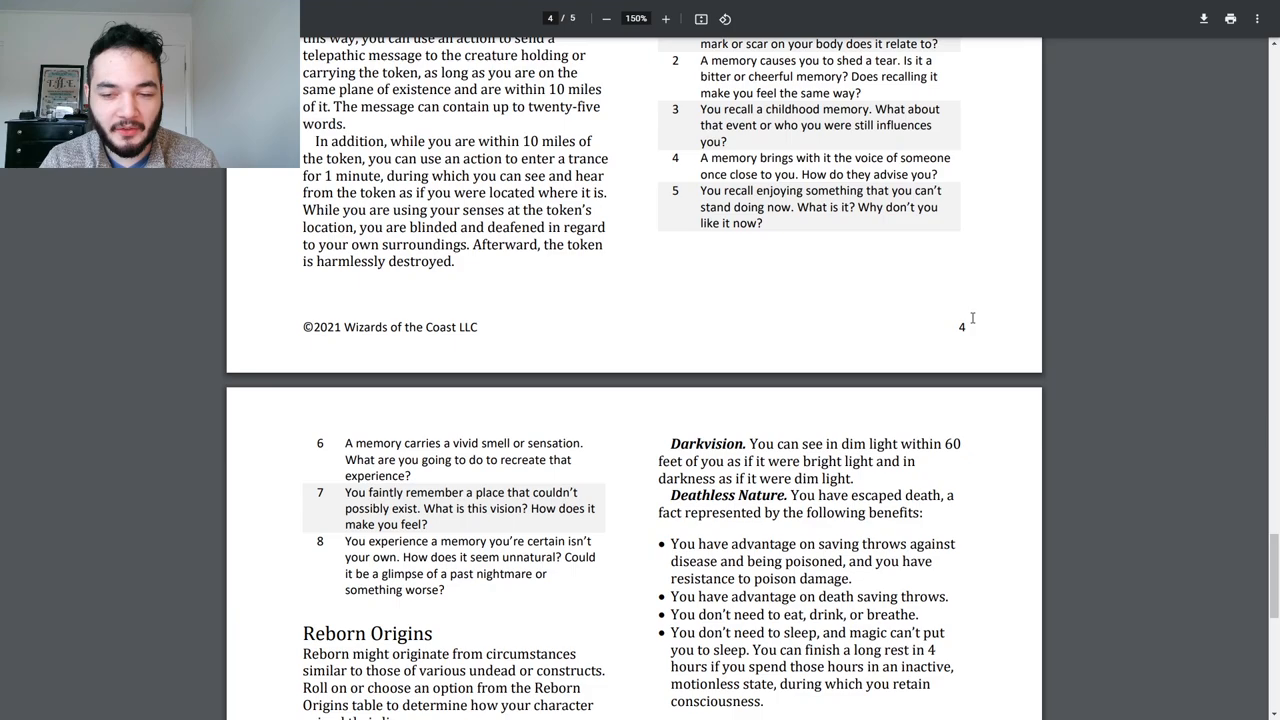
scroll(down, 3)
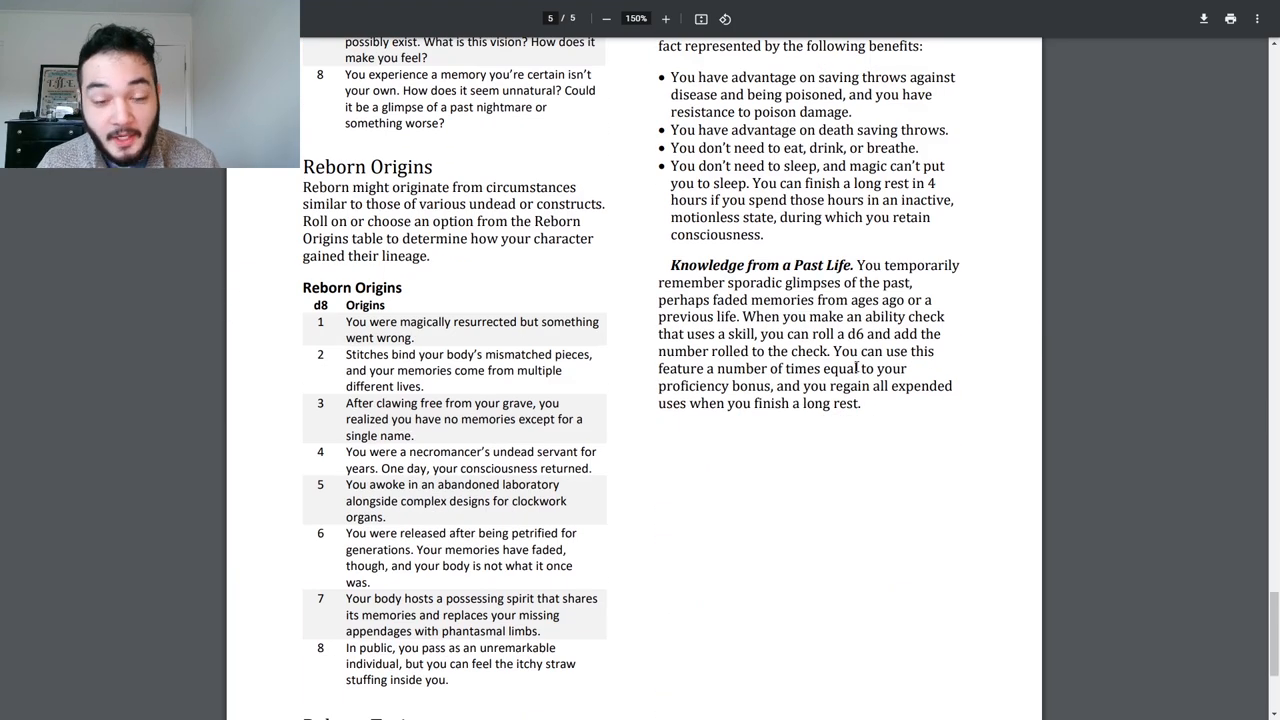
Step: Scroll to page 5's bottom, showing Reborn Traits with type, size and 30 feet speed
scroll(down, 3)
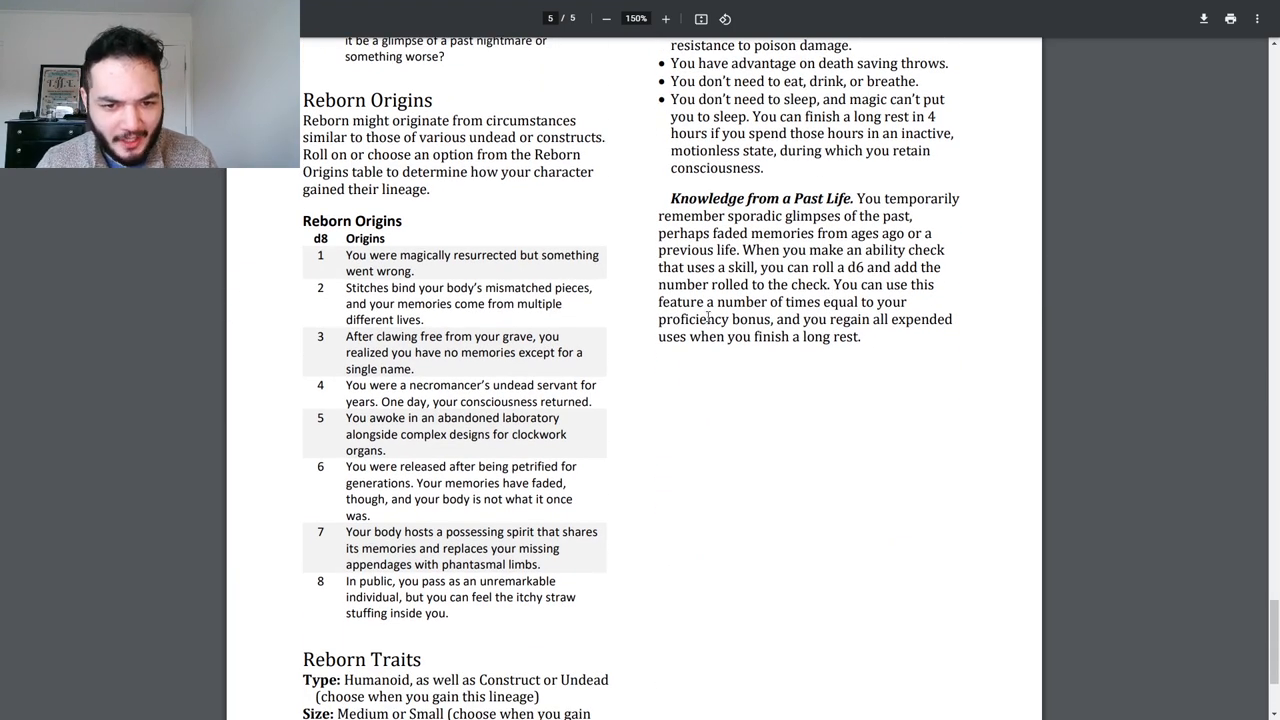
scroll(down, 3)
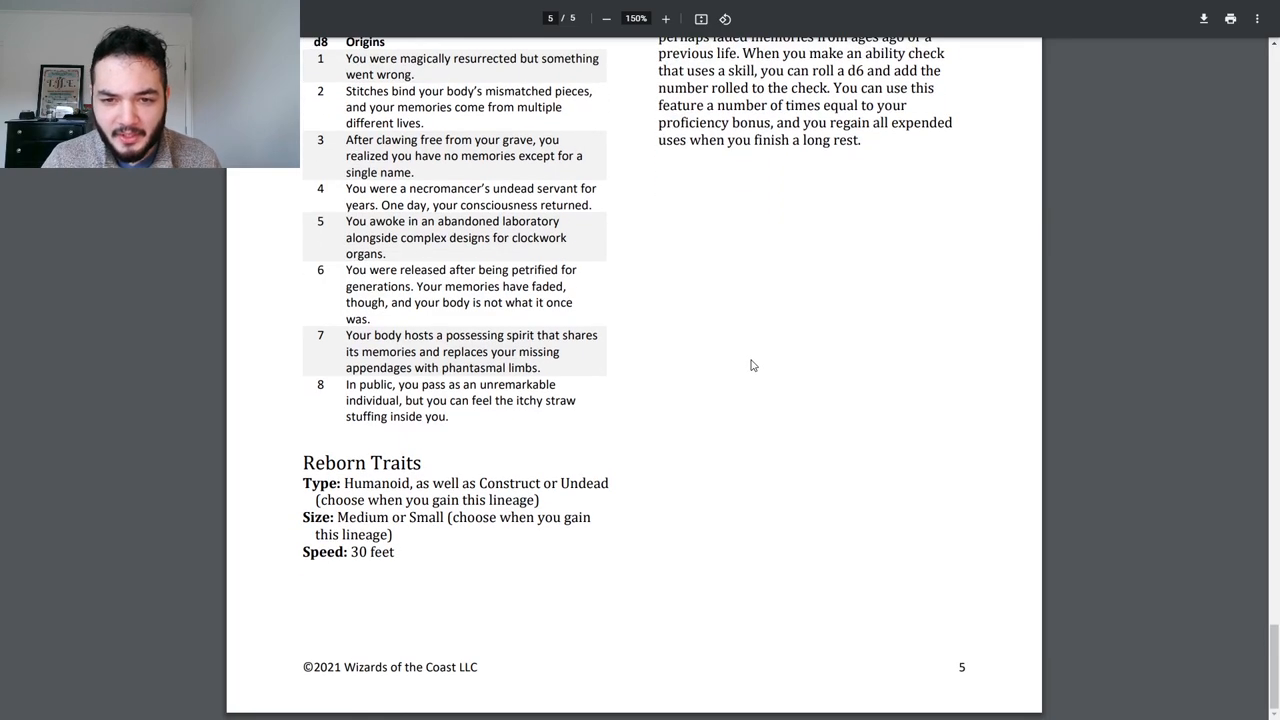
mouse_move(717, 328)
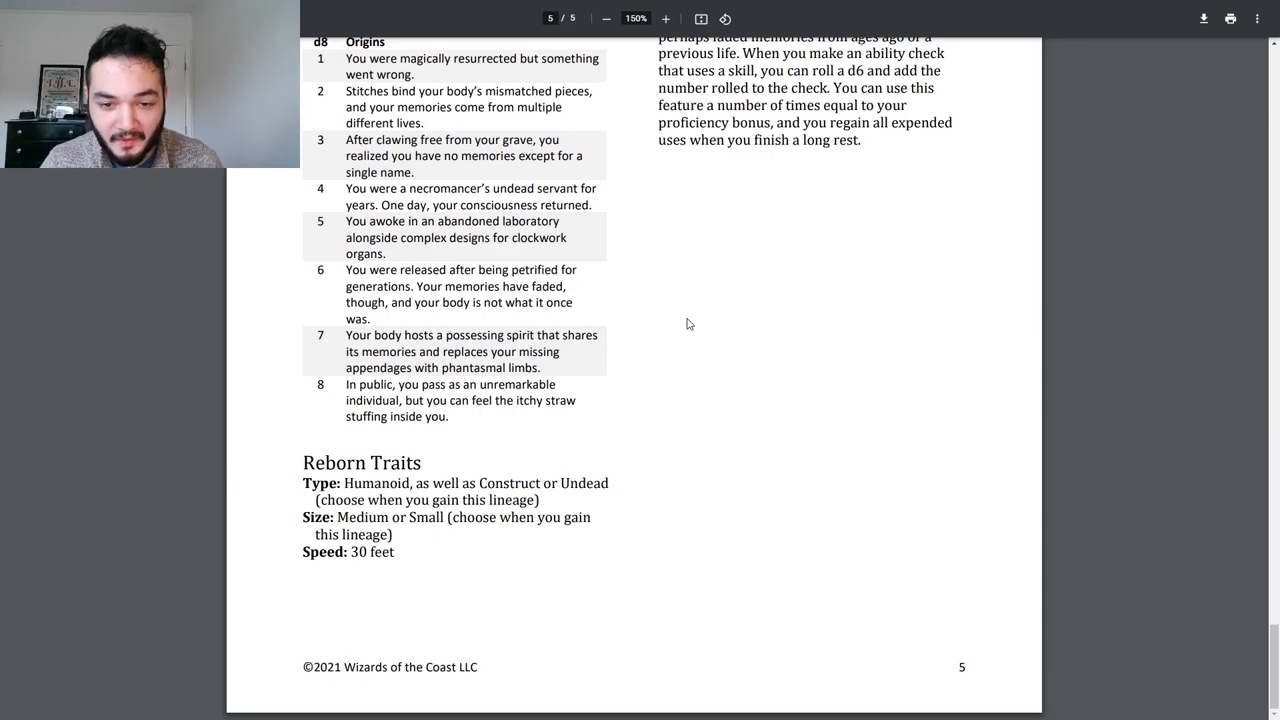
mouse_move(671, 331)
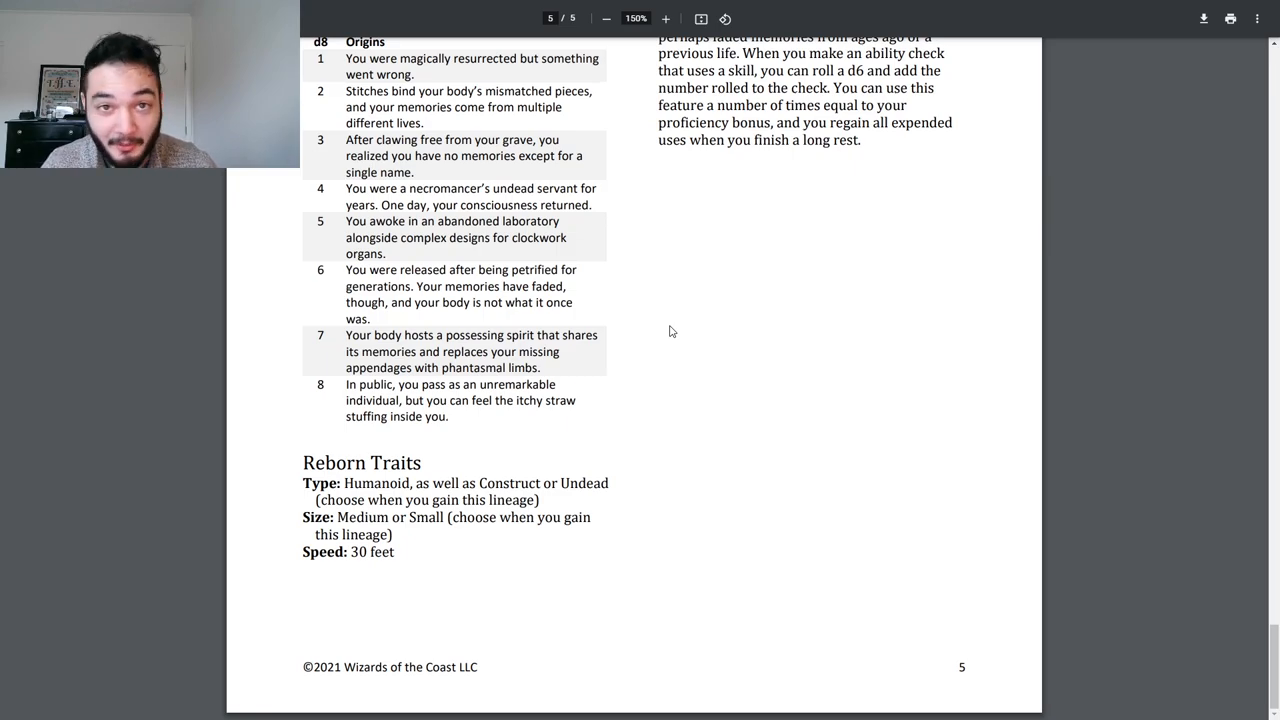
mouse_move(695, 348)
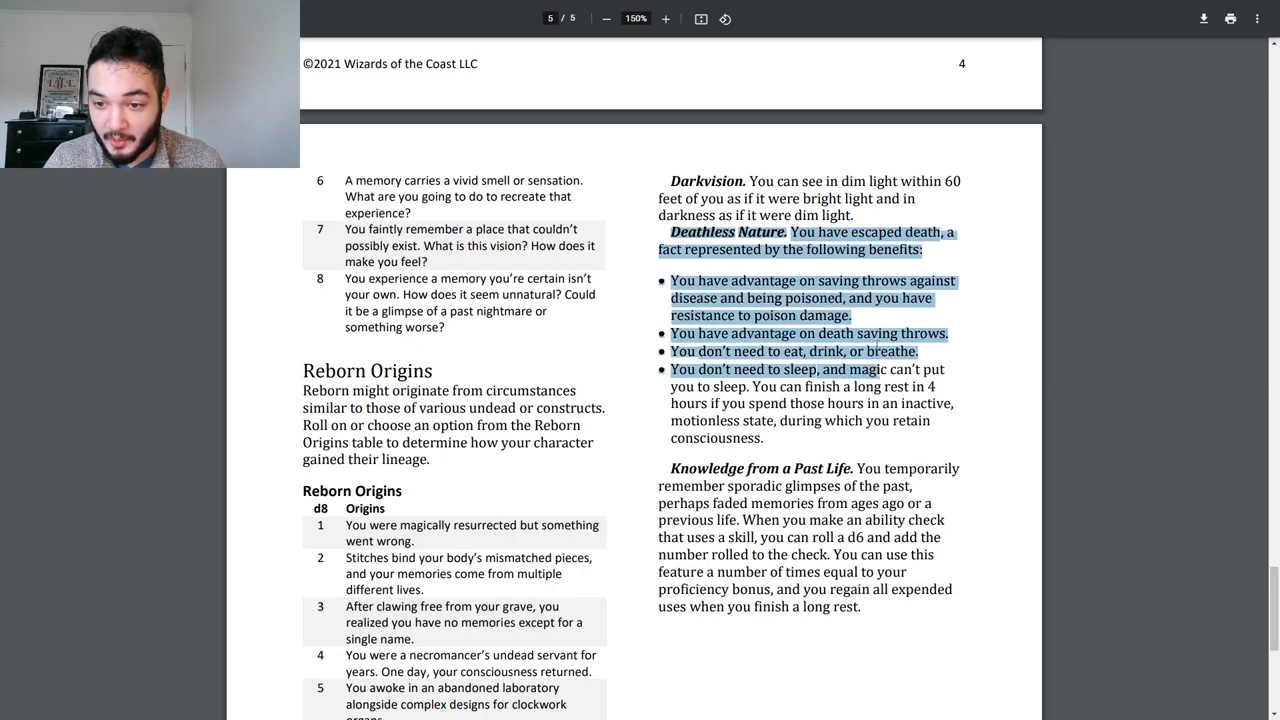
Step: Deselect the Deathless Nature passage and scroll to show Reborn Origins entries one through seven
click(878, 453)
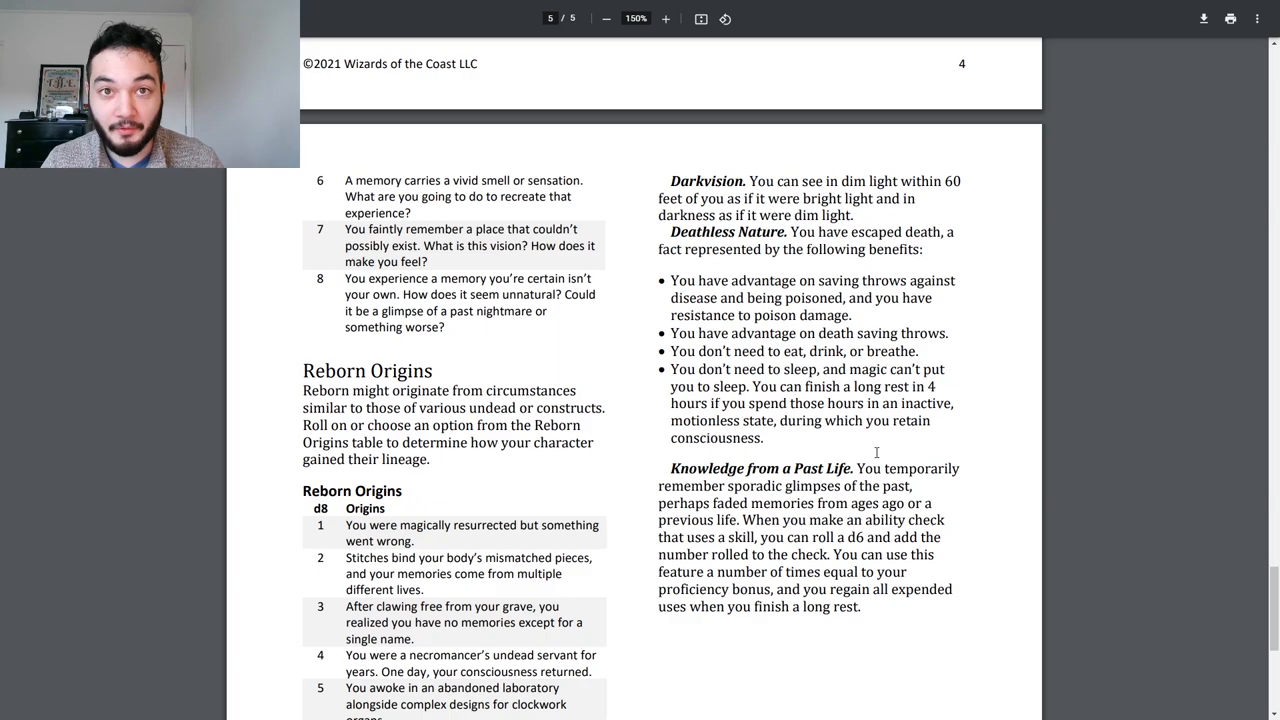
scroll(down, 3)
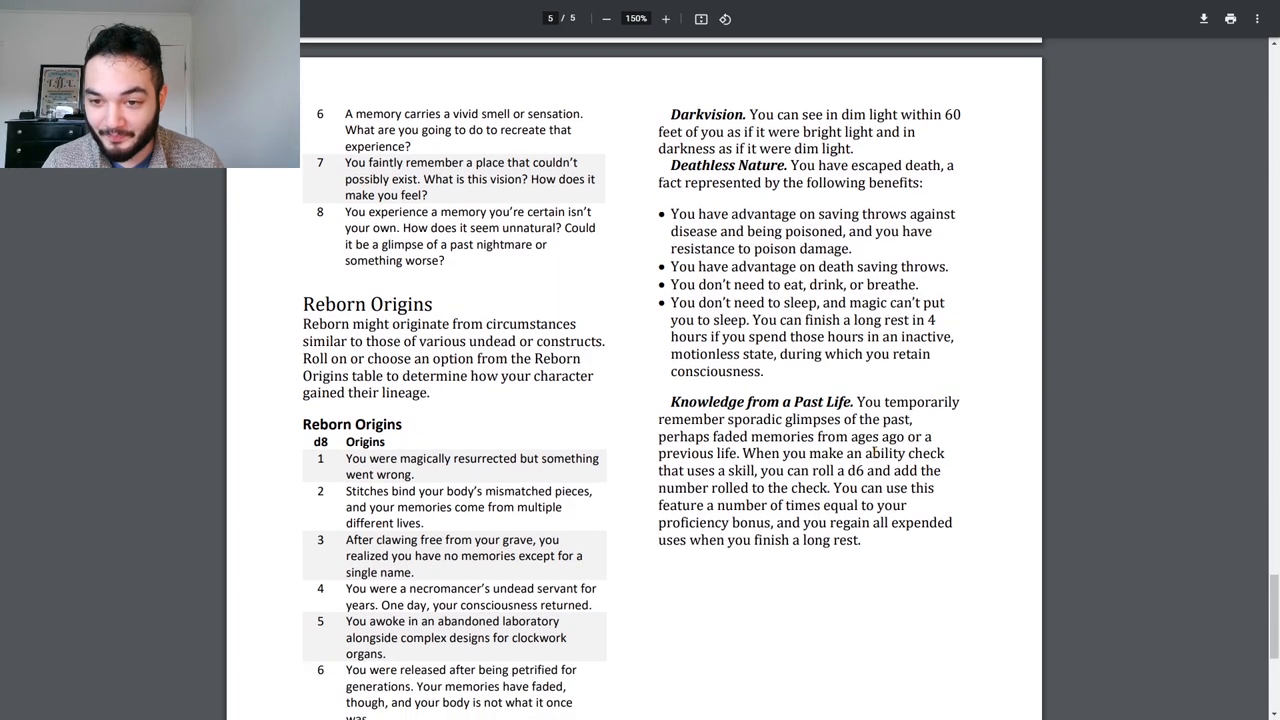
scroll(down, 3)
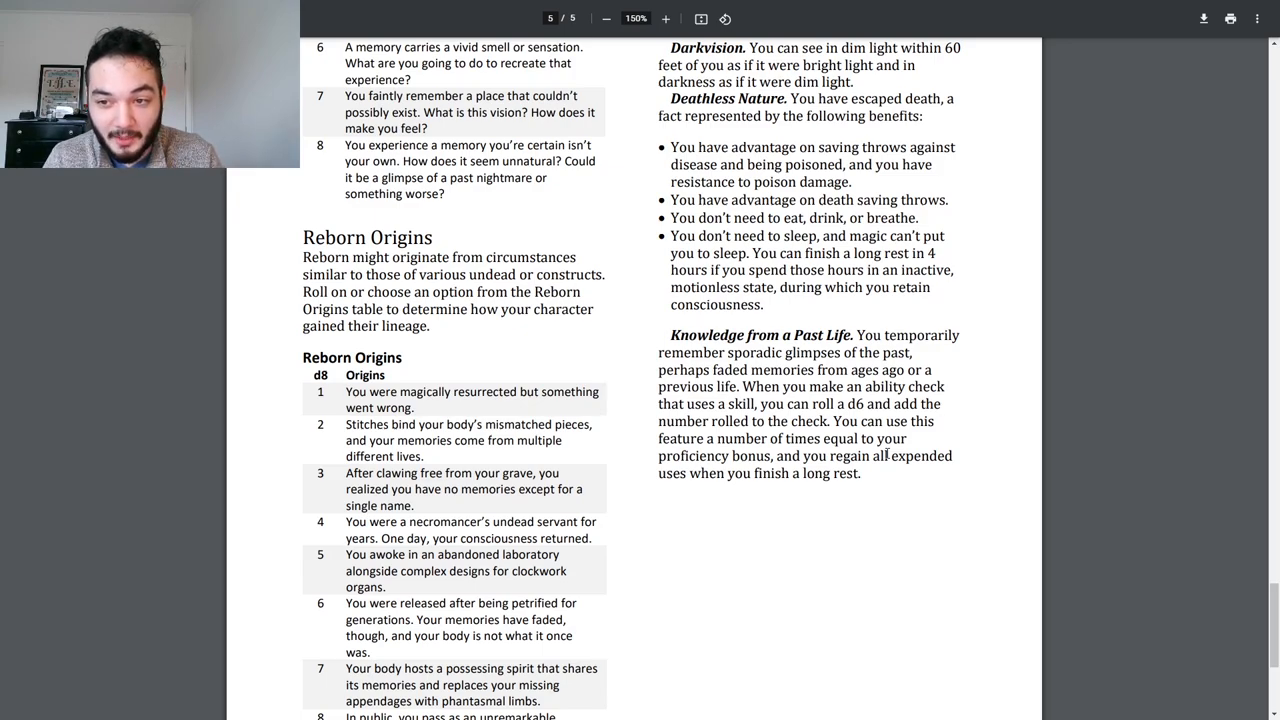
mouse_move(1023, 393)
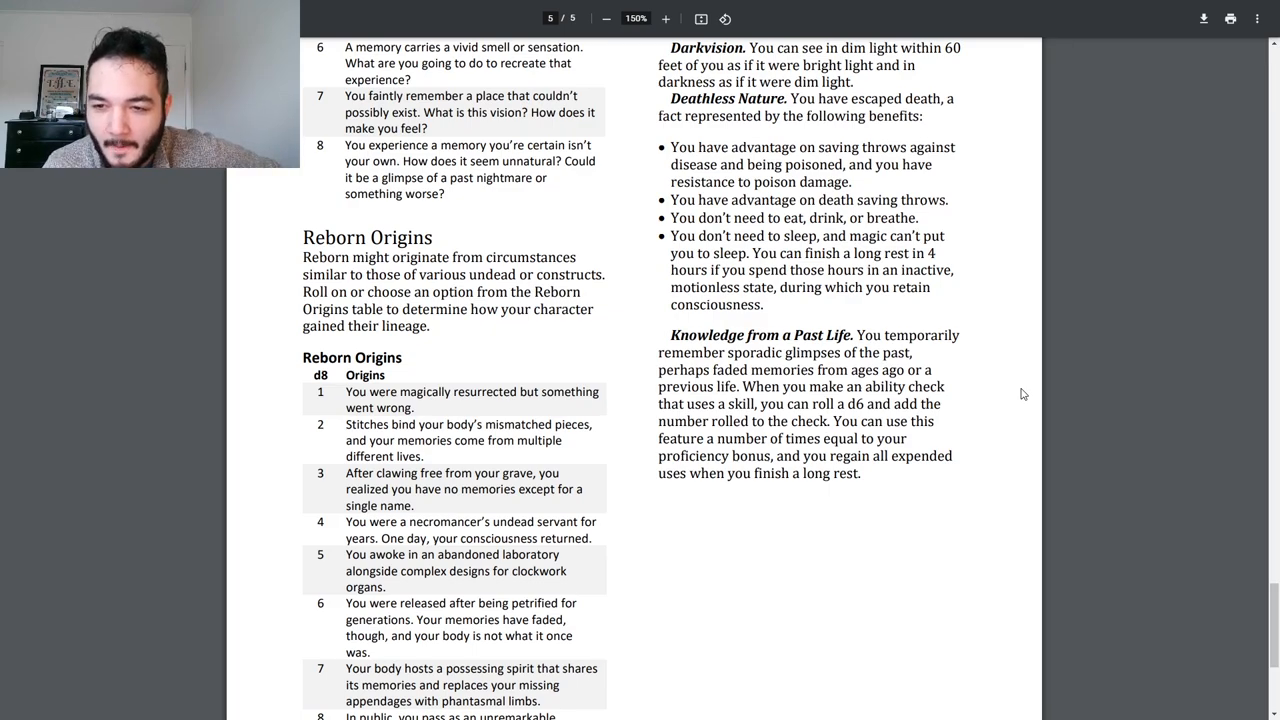
double_click(838, 287)
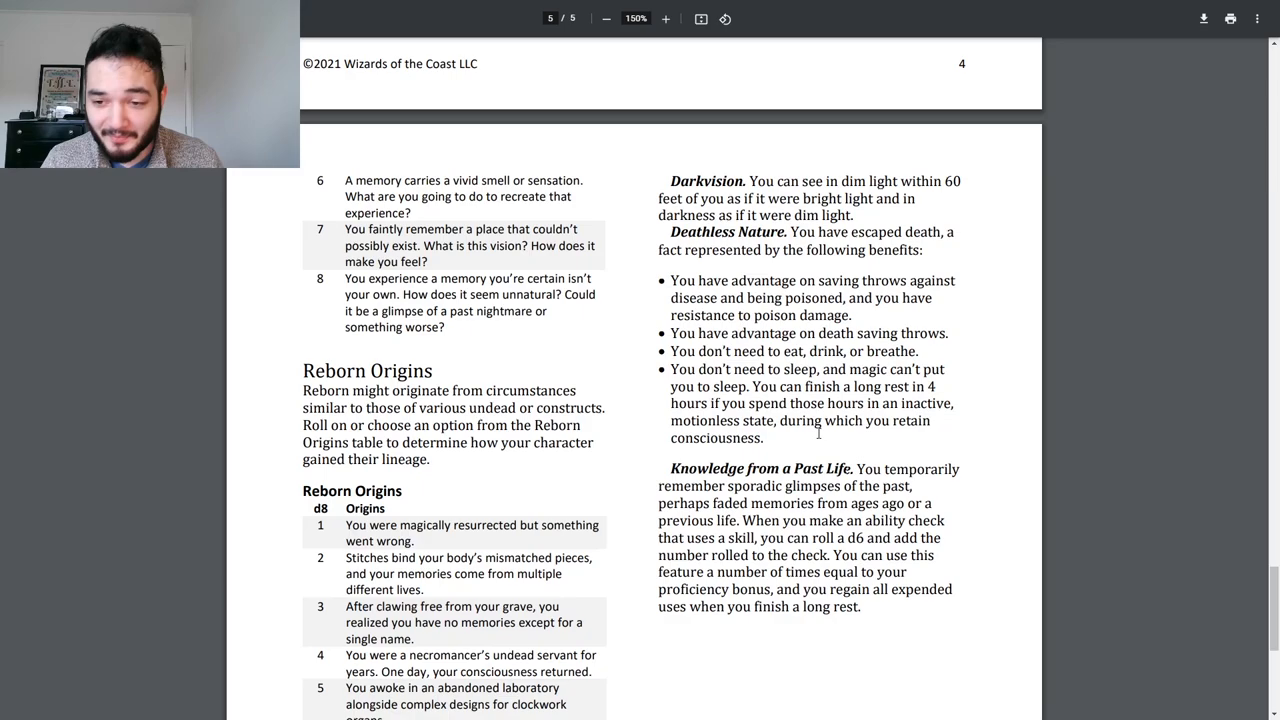
scroll(down, 3)
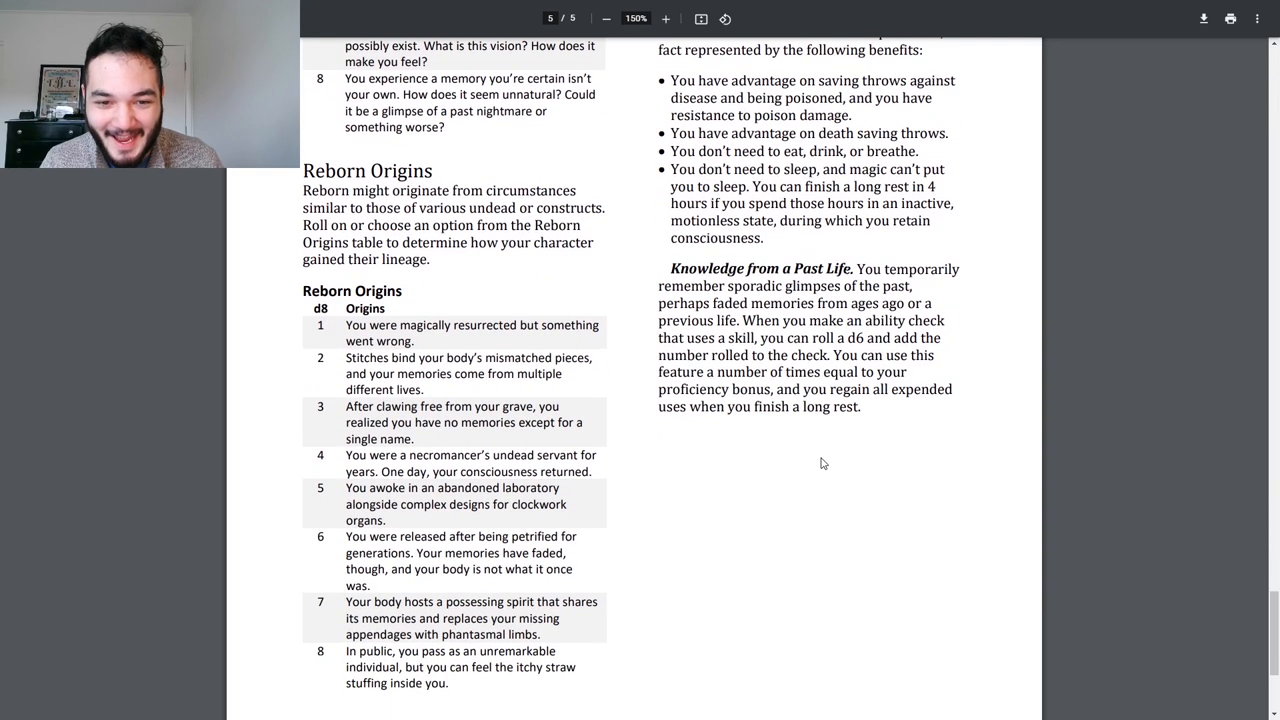
Step: Scroll back up to the page 4 footer, Darkvision and Deathless Nature at page 5's top
scroll(up, 3)
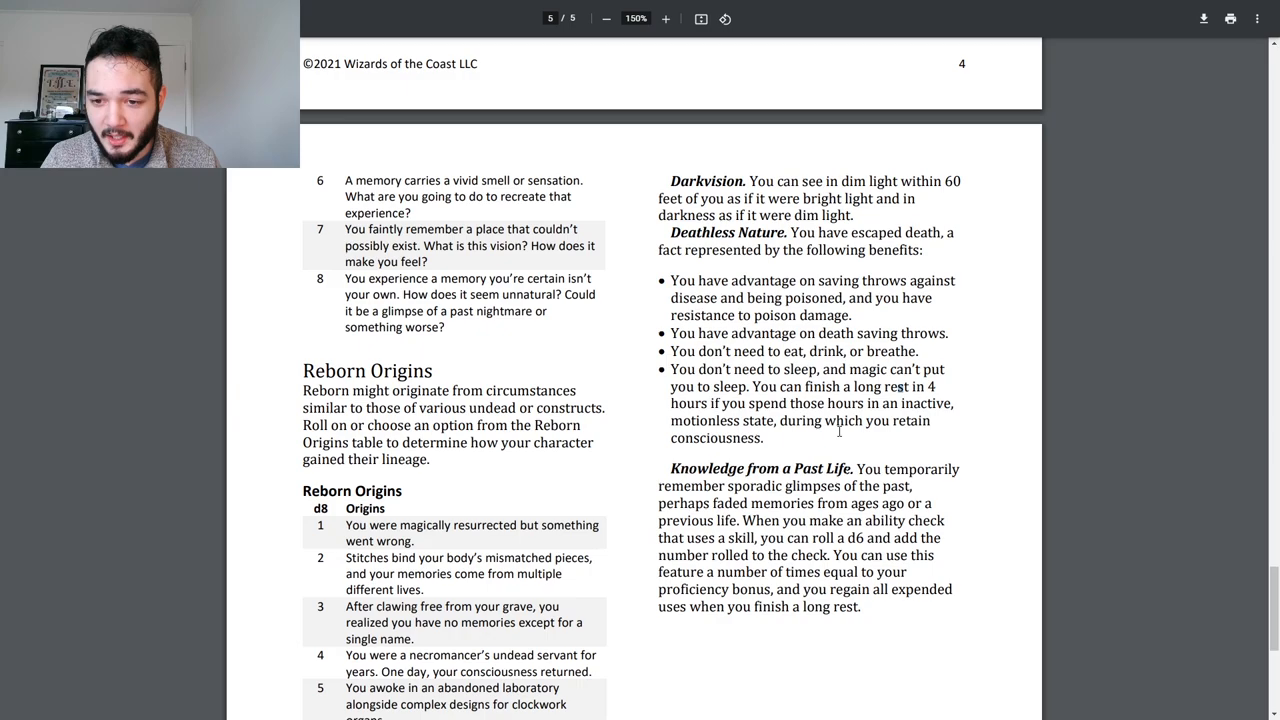
drag(670, 351, 840, 421)
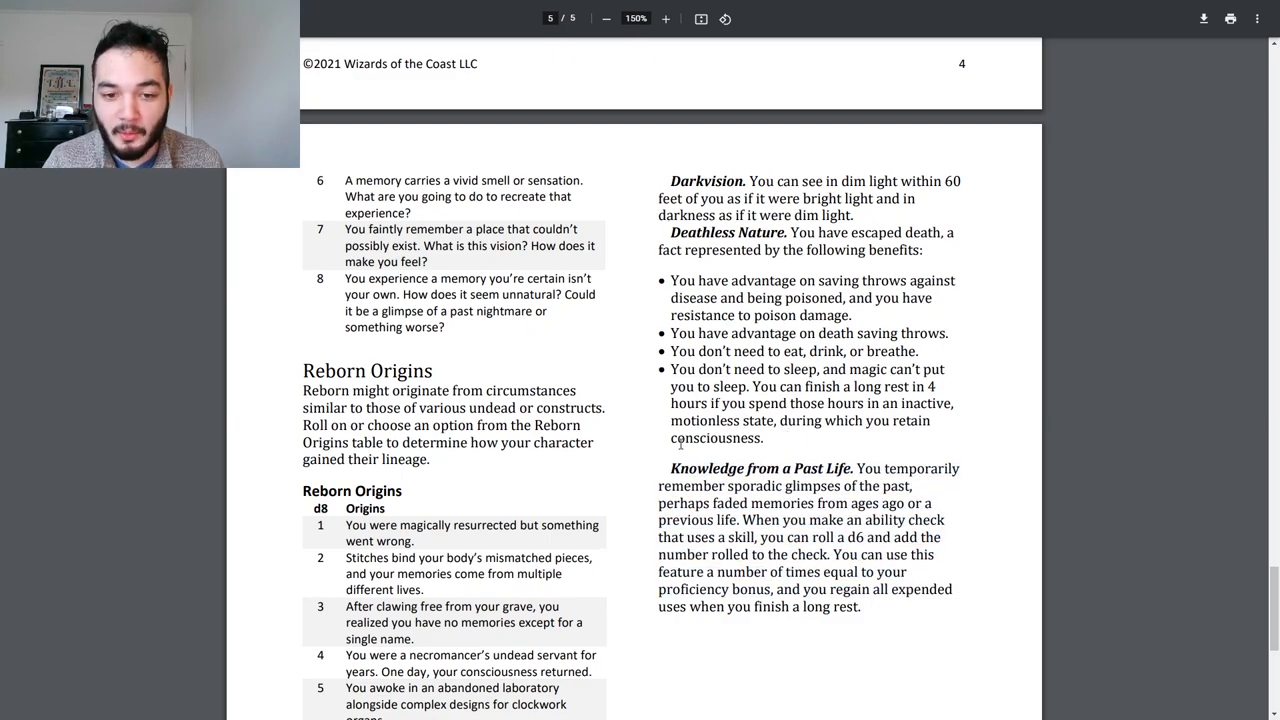
mouse_move(899, 622)
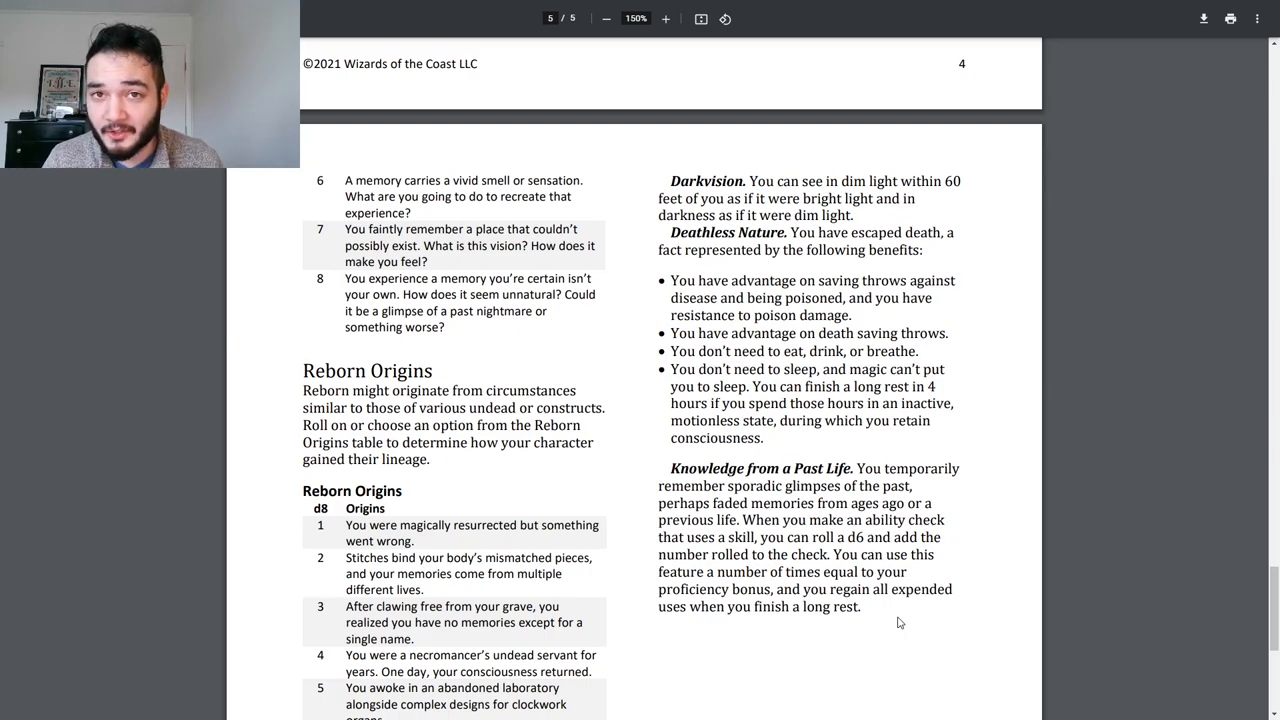
Step: Scroll from page 5 up to the Gothic Lineages title page on page 1
scroll(down, 3)
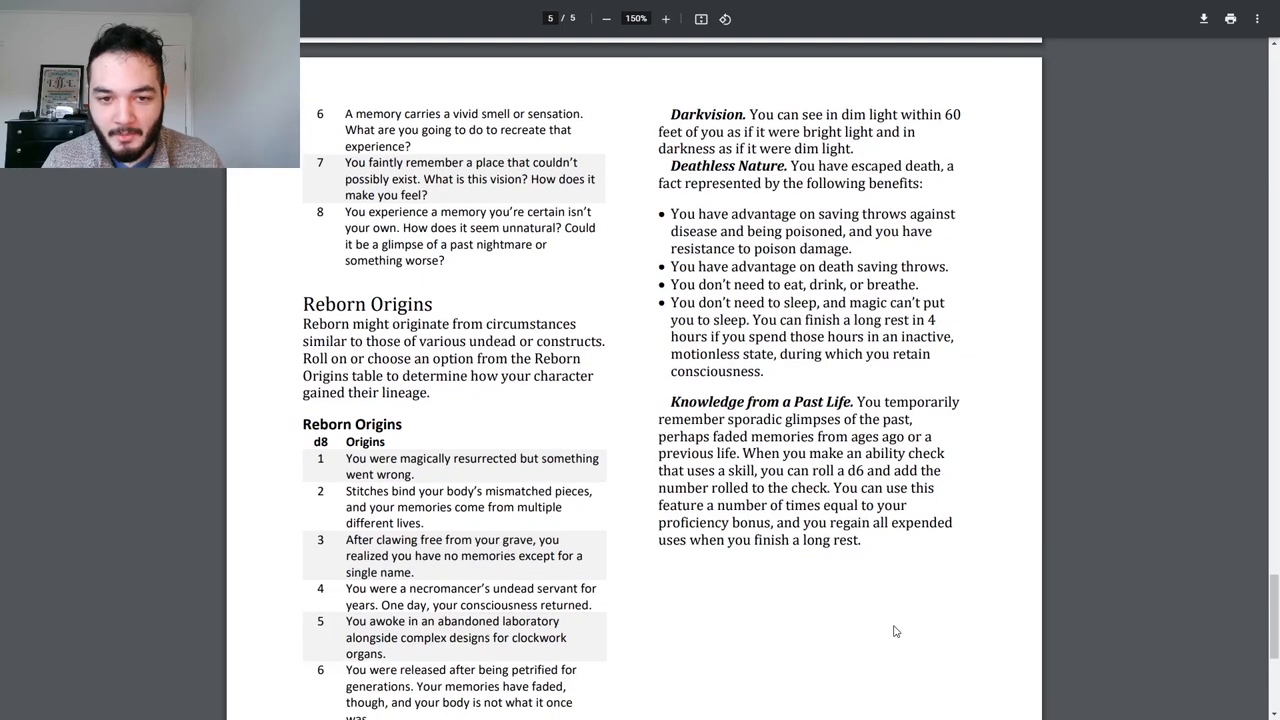
scroll(up, 3)
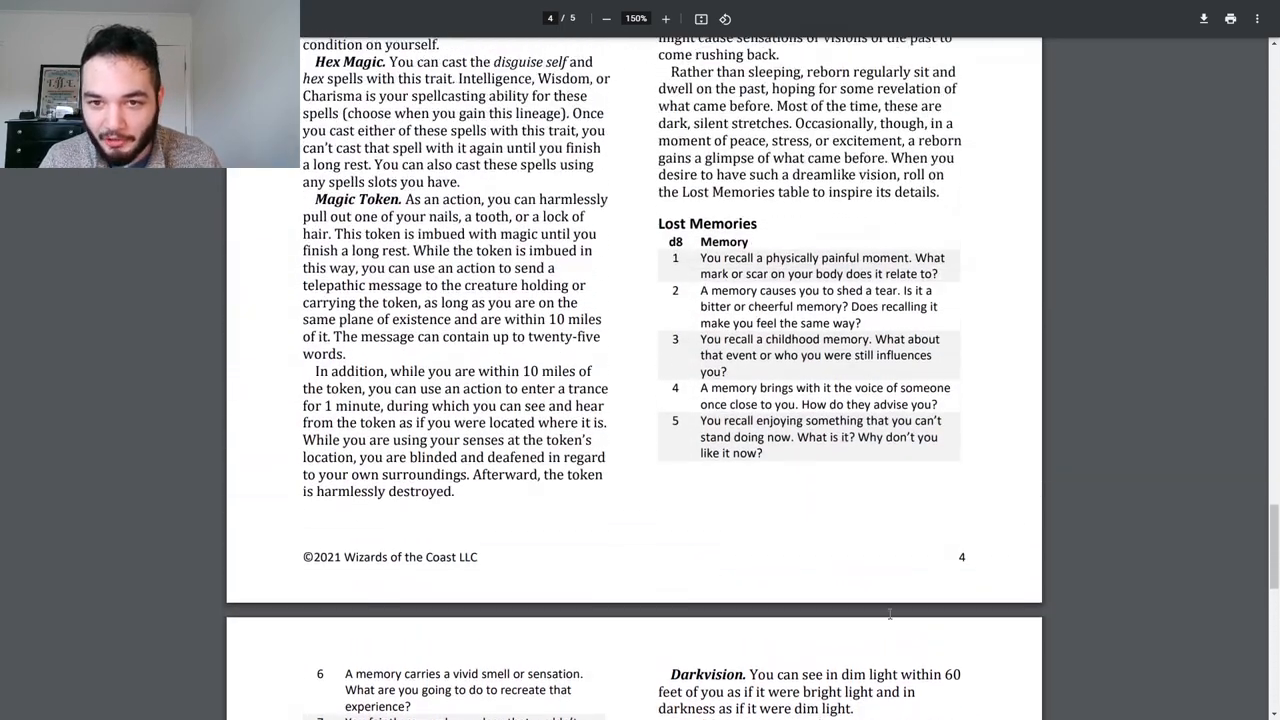
scroll(up, 3)
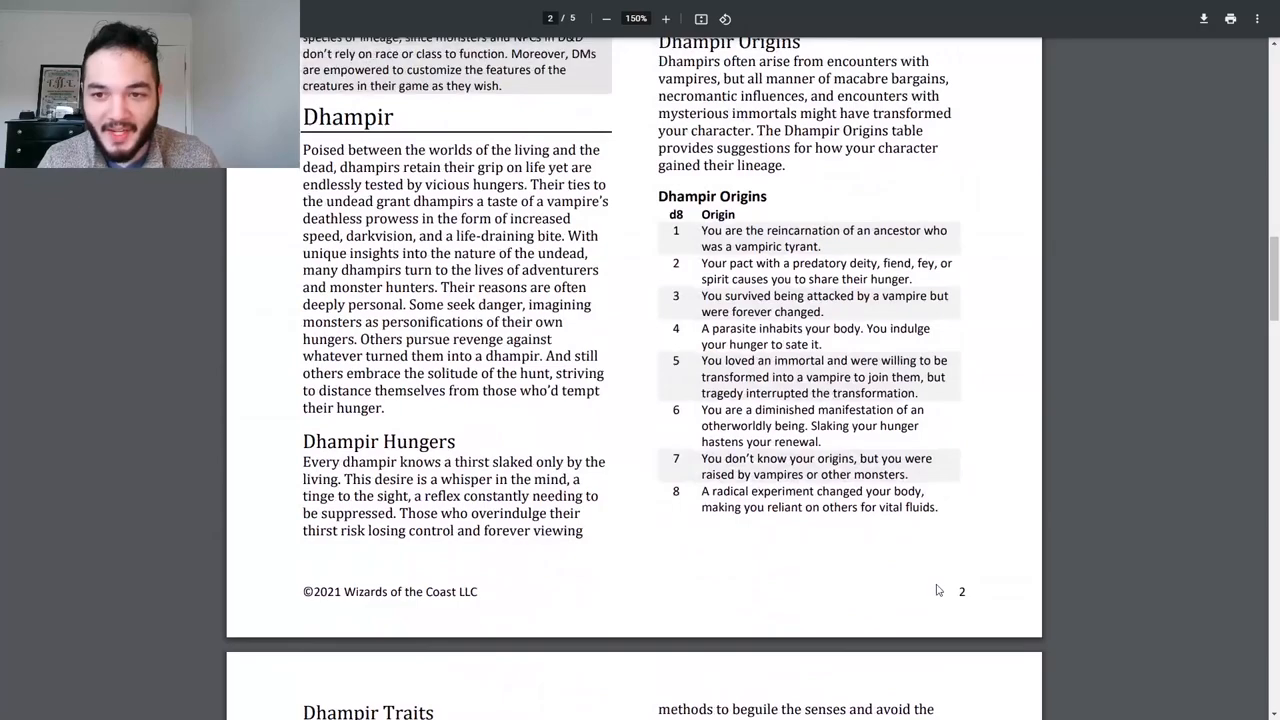
scroll(up, 3)
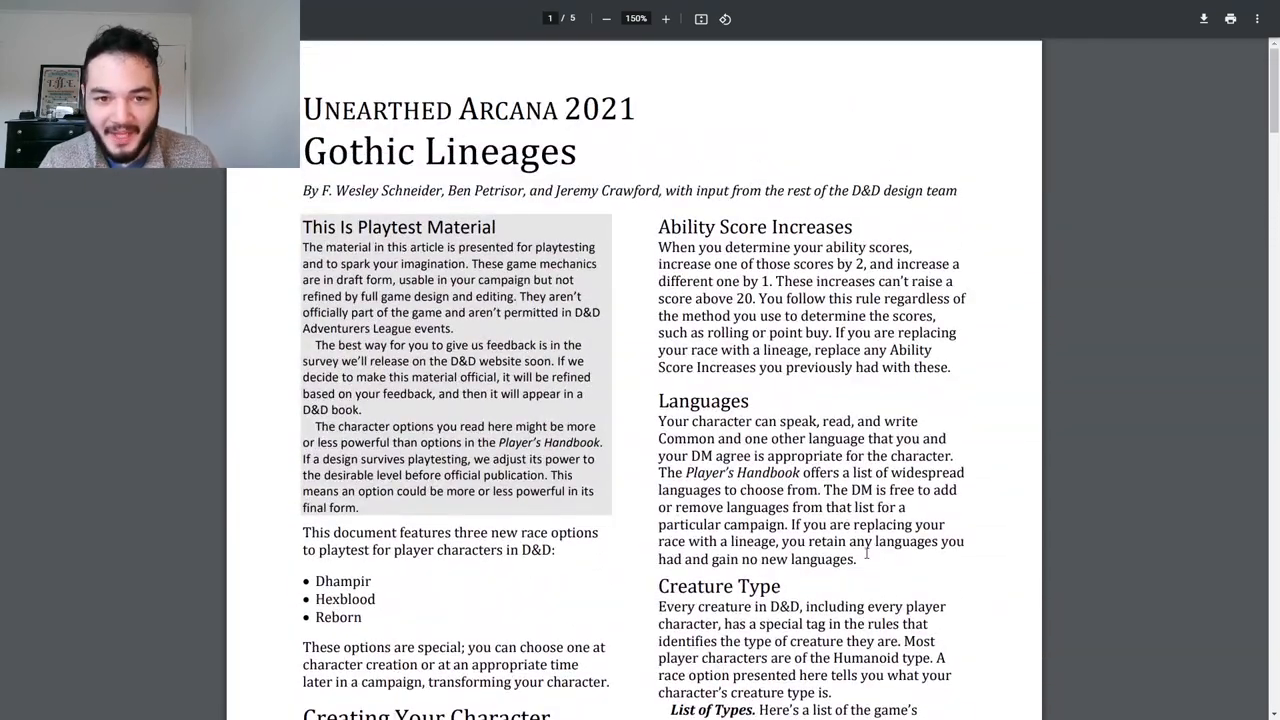
scroll(down, 3)
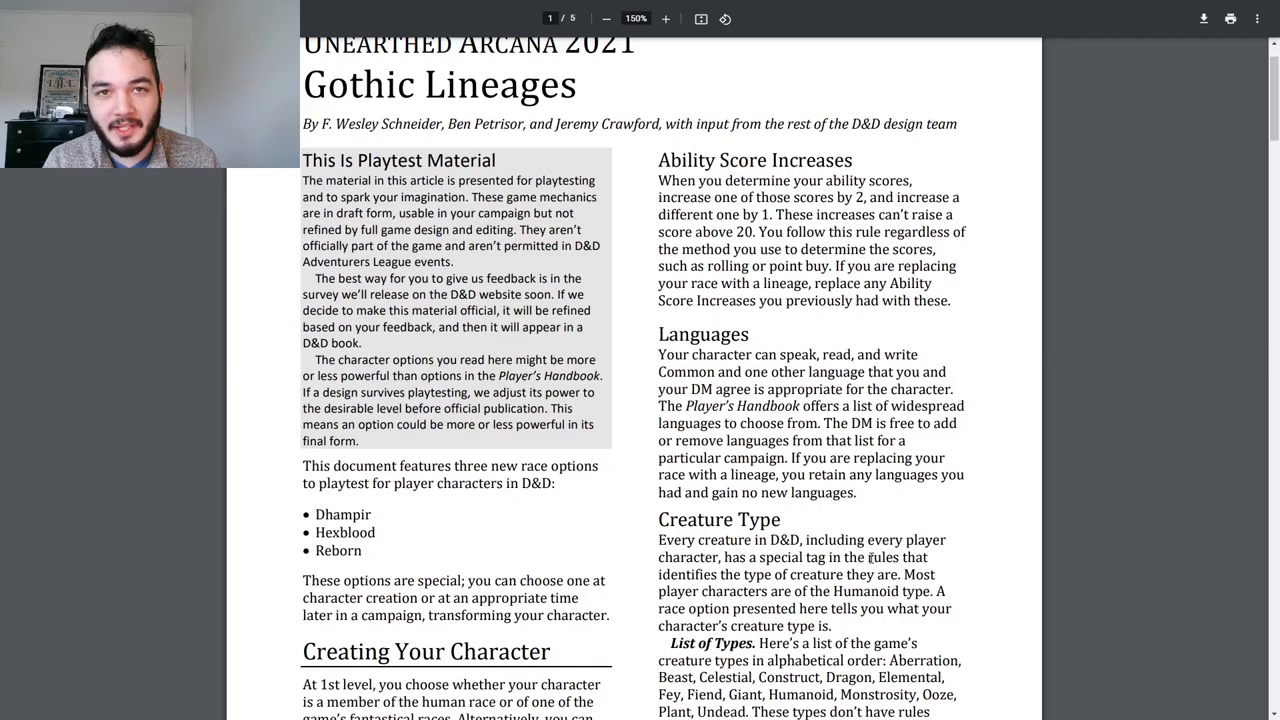